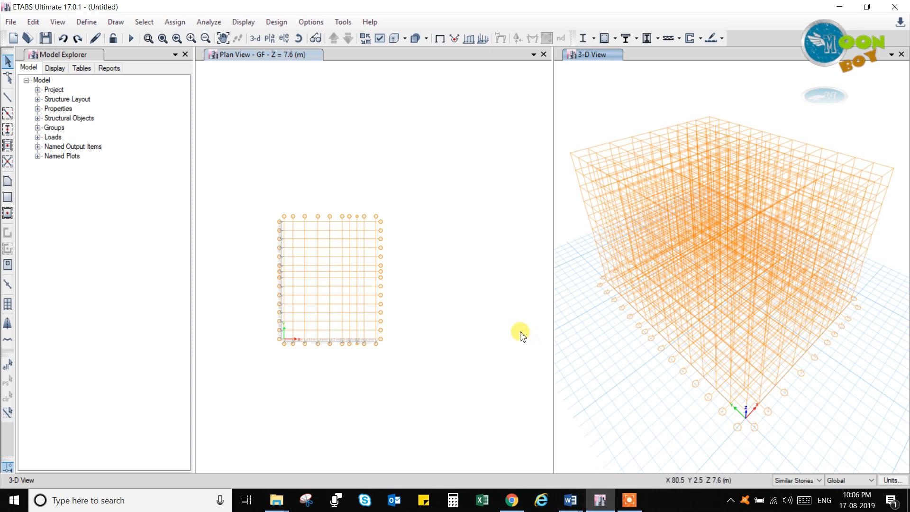
pyautogui.moveTo(503, 233)
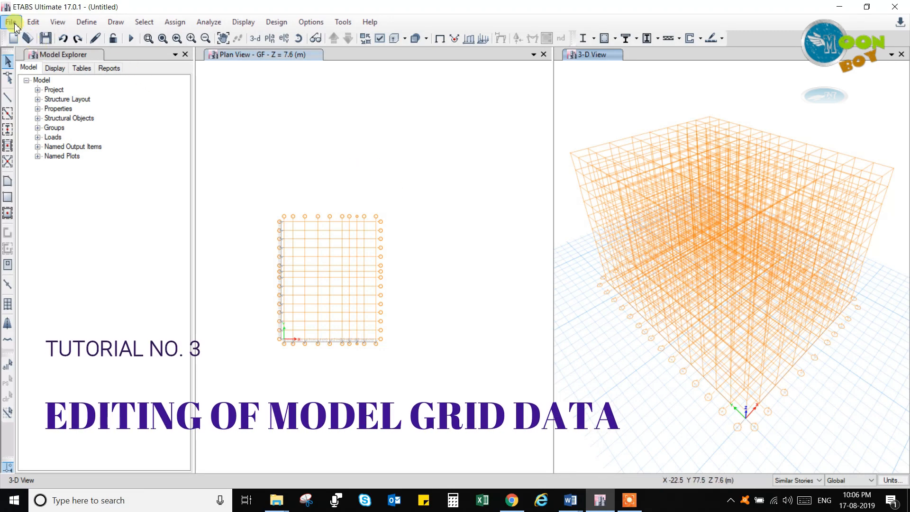
# Step: Save the current grid model through the File menu's Save command
pyautogui.click(9, 22)
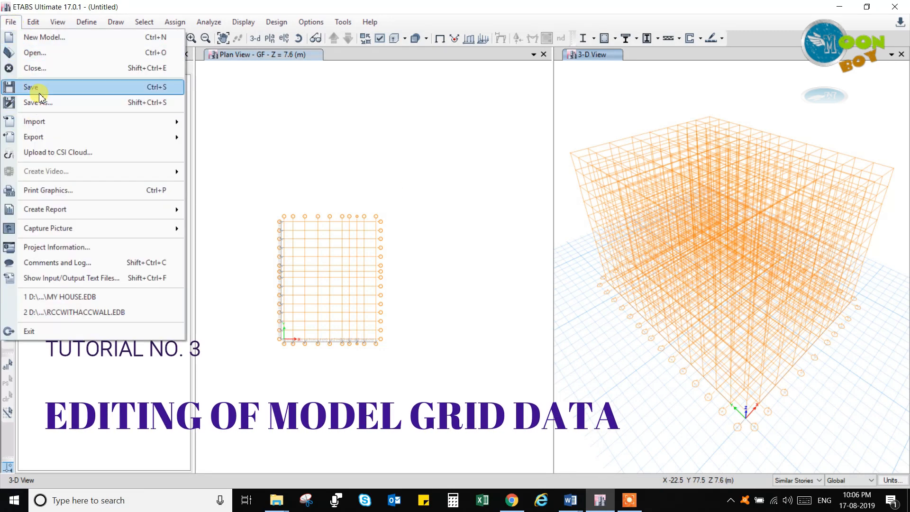
pyautogui.click(32, 87)
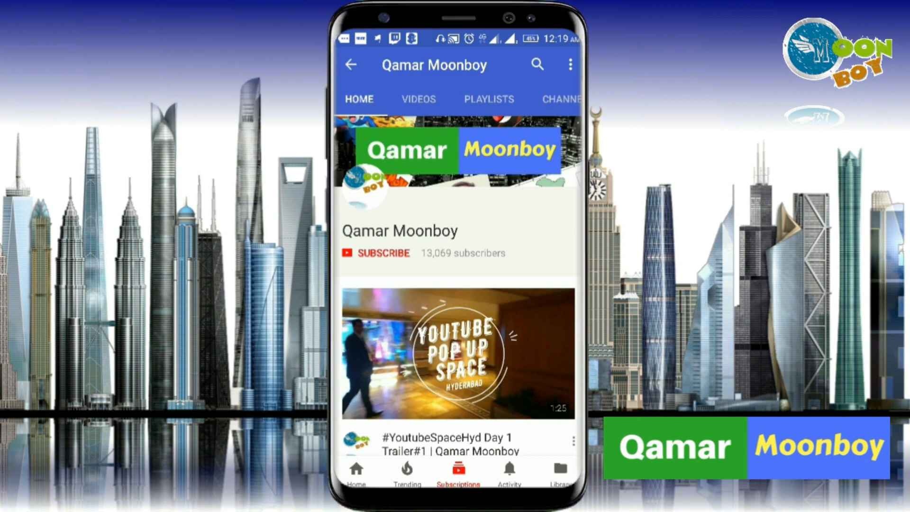
pyautogui.click(382, 252)
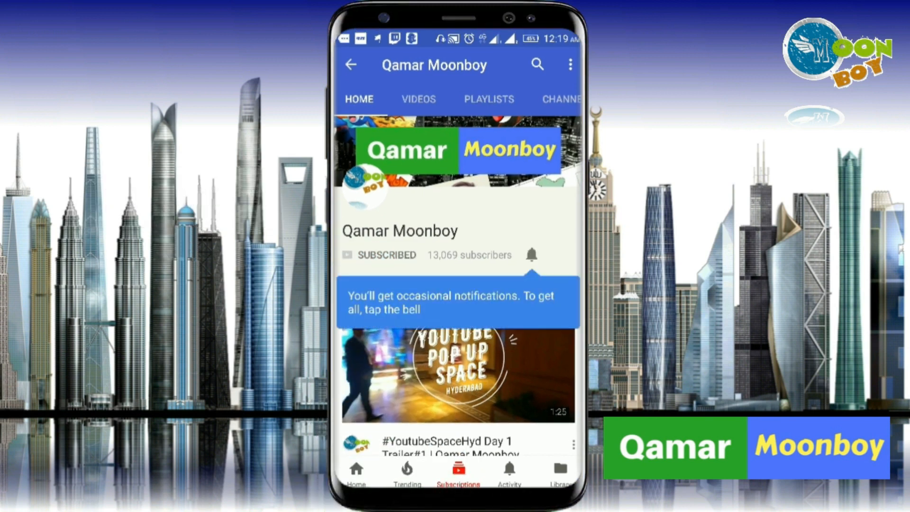
pyautogui.click(530, 255)
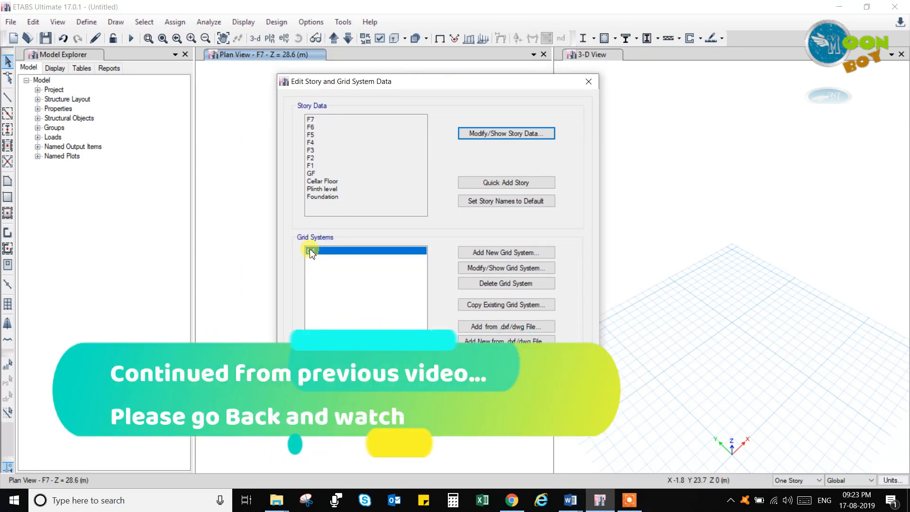
pyautogui.click(311, 251)
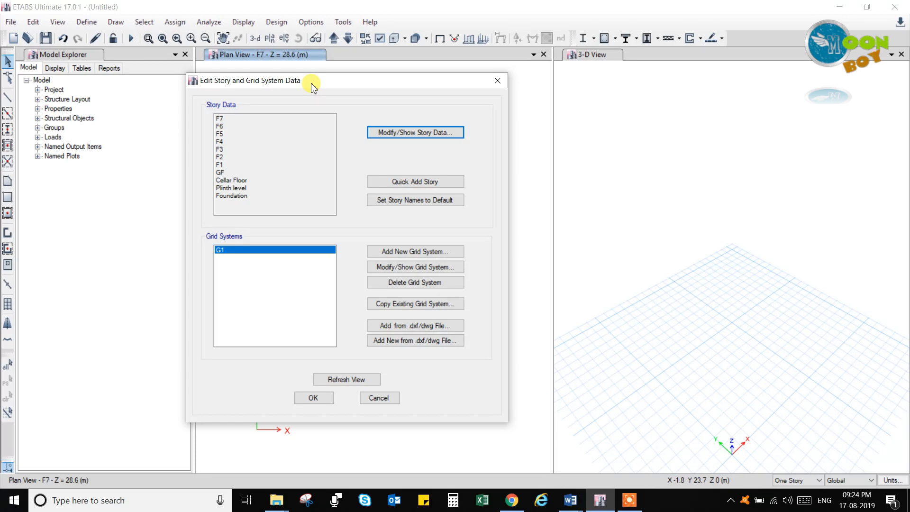
pyautogui.moveTo(296, 113)
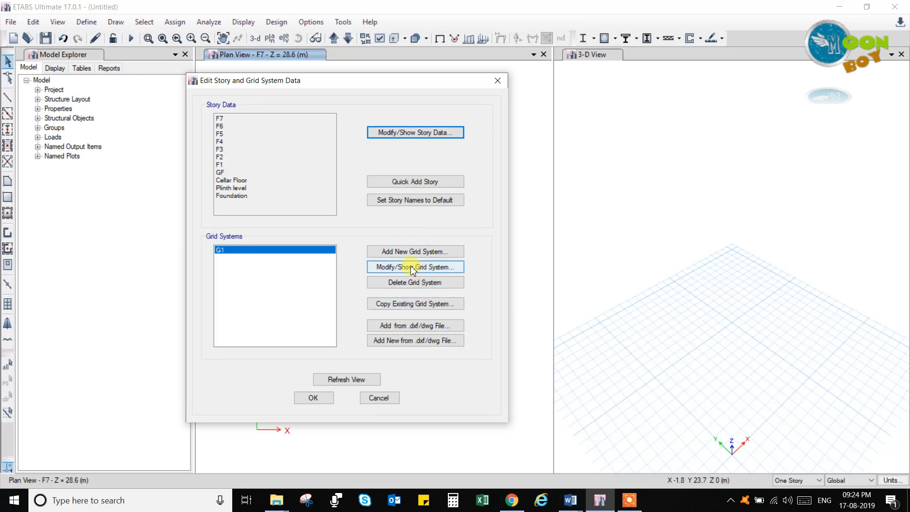
pyautogui.moveTo(415, 303)
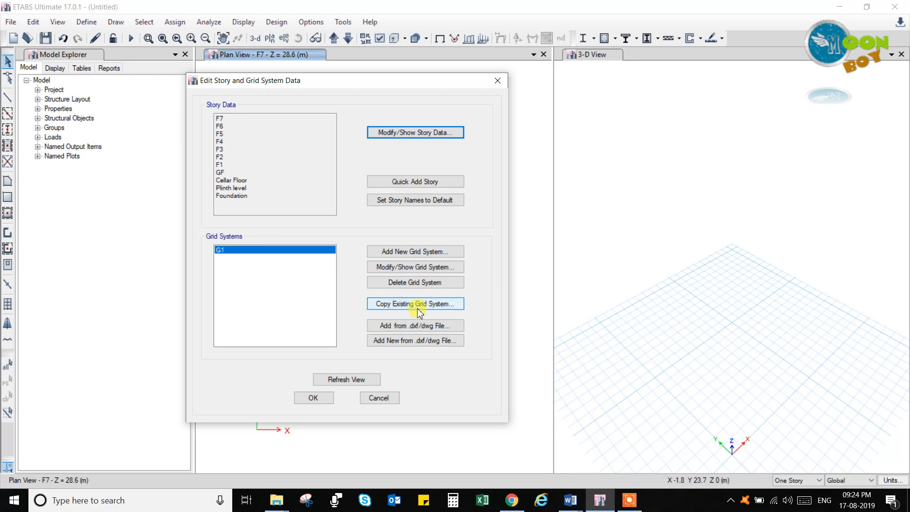
pyautogui.moveTo(415, 325)
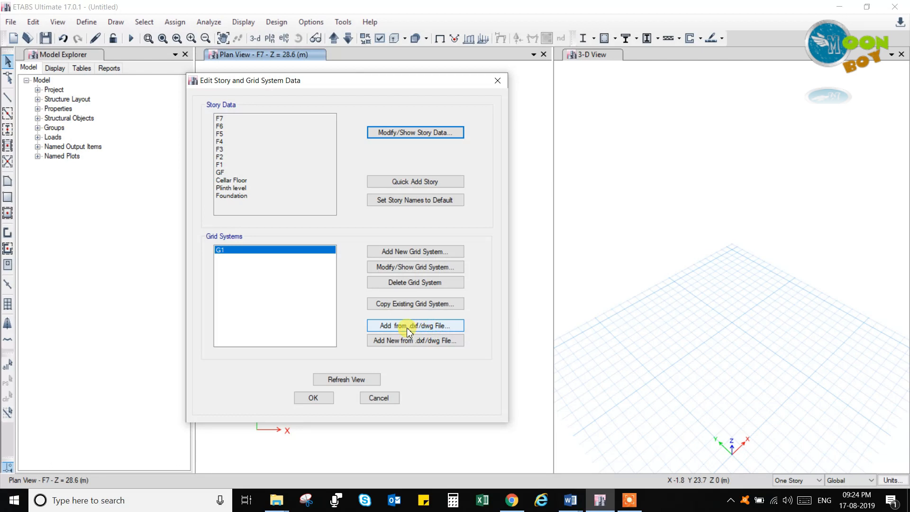
pyautogui.moveTo(415, 340)
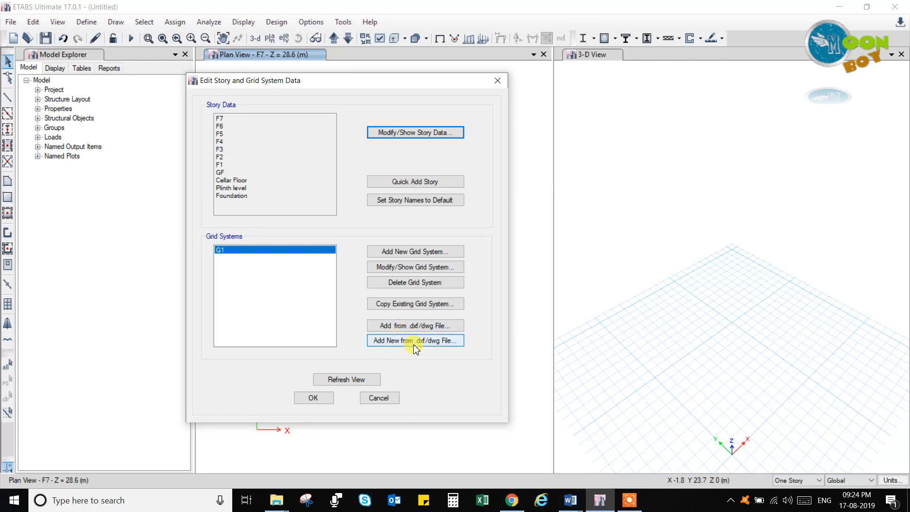
pyautogui.moveTo(415, 325)
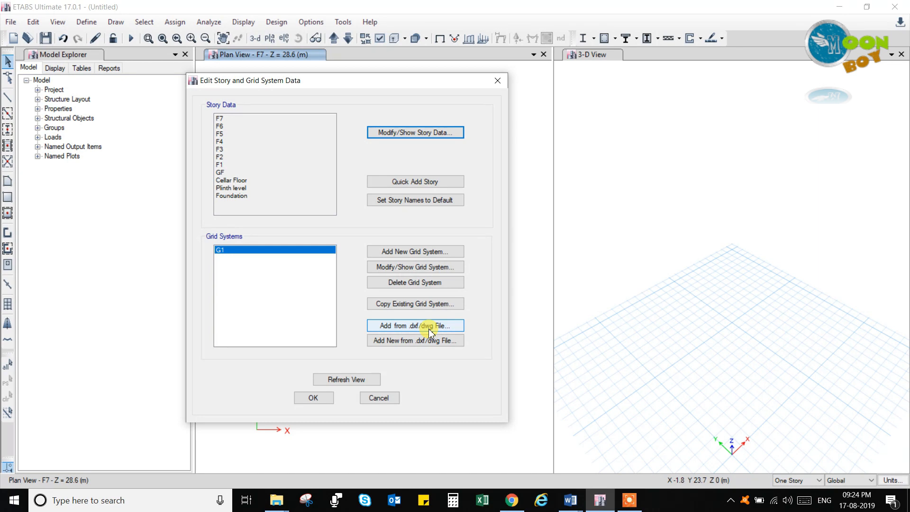
pyautogui.moveTo(428, 313)
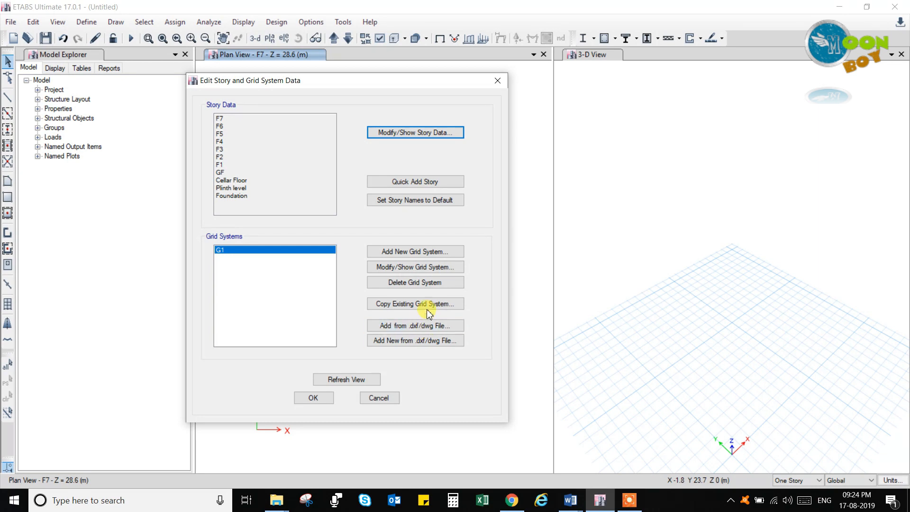
pyautogui.moveTo(415, 325)
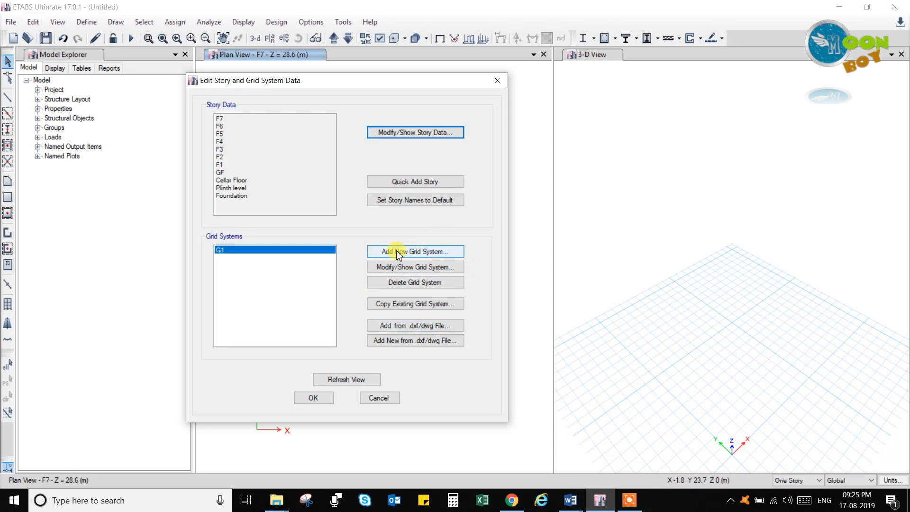
pyautogui.moveTo(422, 255)
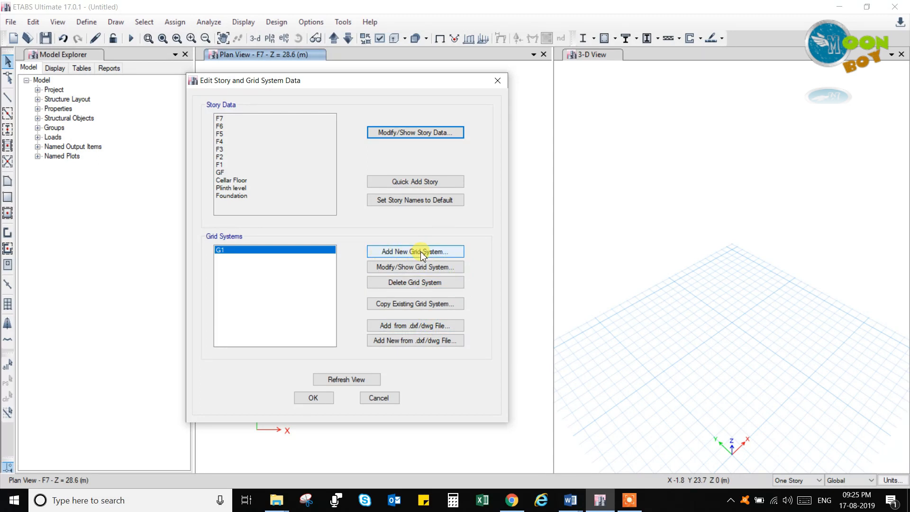
# Step: Start a new quick grid system (default G2, Cartesian 4x4 at 6 m) and move its window aside
pyautogui.click(414, 251)
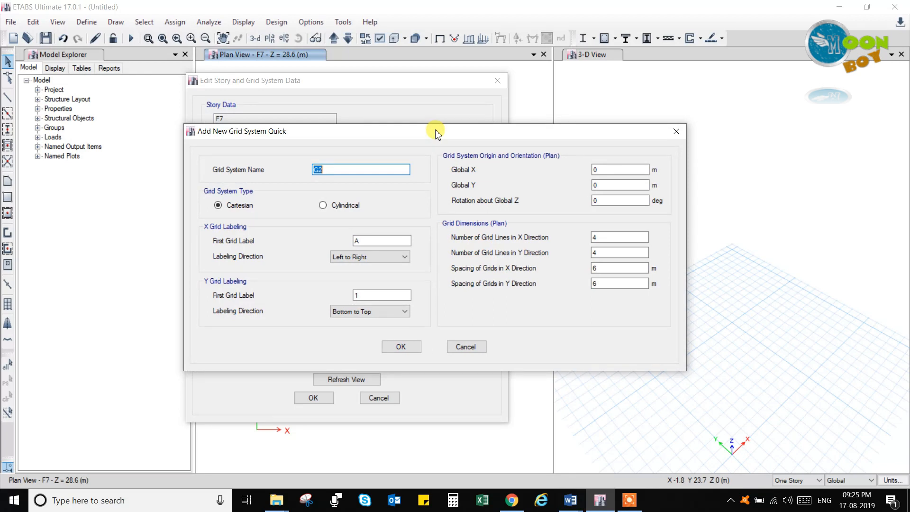
pyautogui.moveTo(435, 131); pyautogui.dragTo(375, 135)
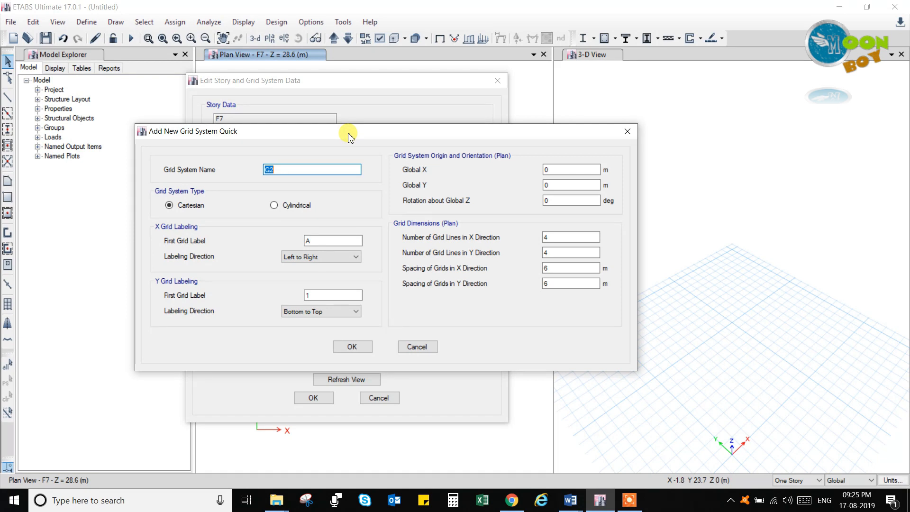
pyautogui.moveTo(347, 131); pyautogui.dragTo(235, 131)
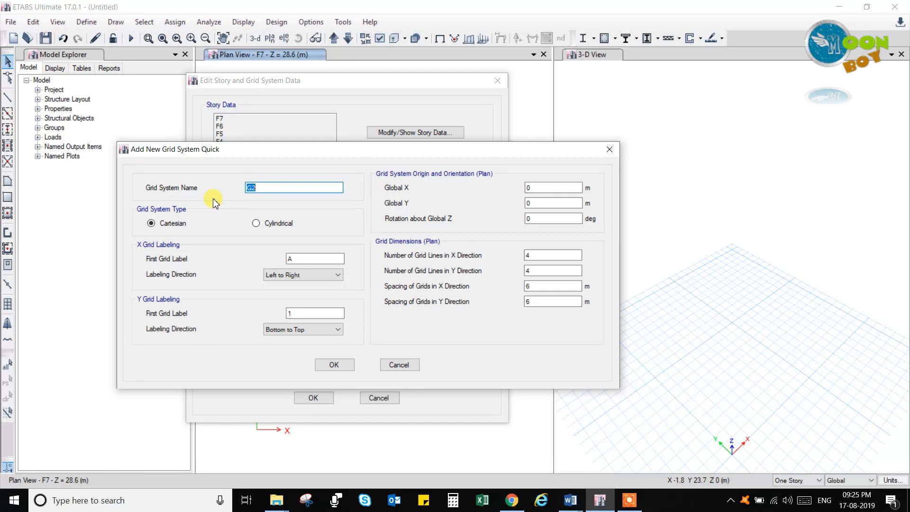
pyautogui.moveTo(215, 189)
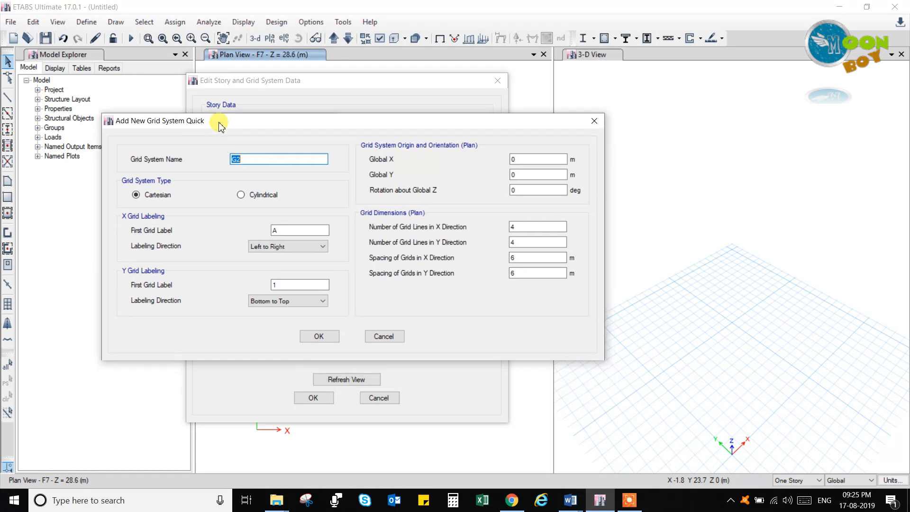
pyautogui.moveTo(200, 158)
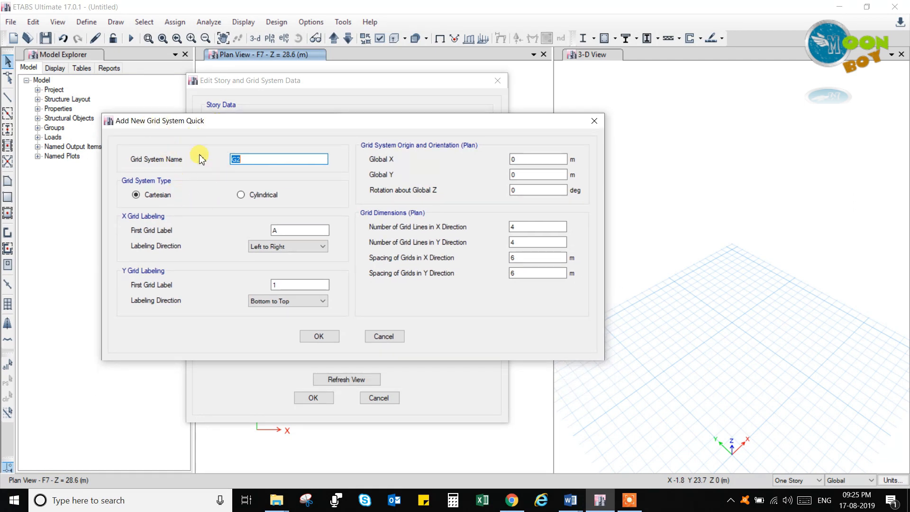
pyautogui.moveTo(277, 129)
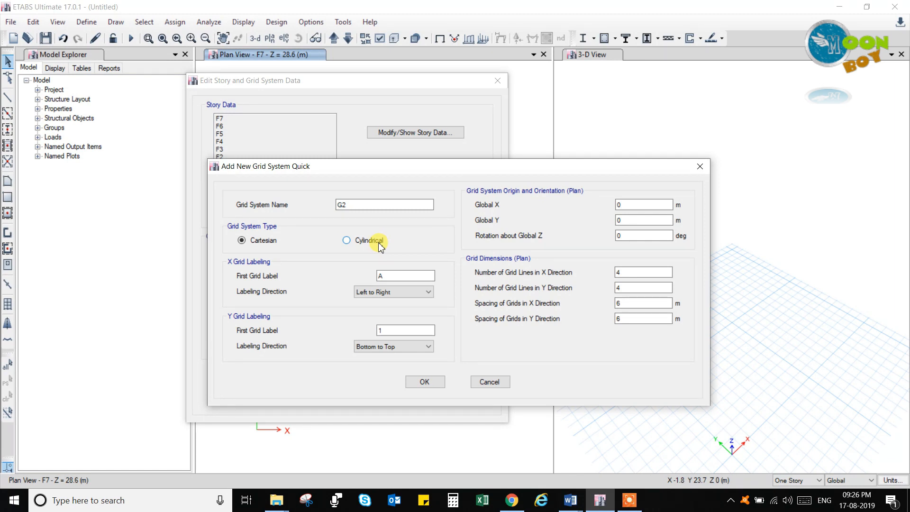
pyautogui.moveTo(306, 162)
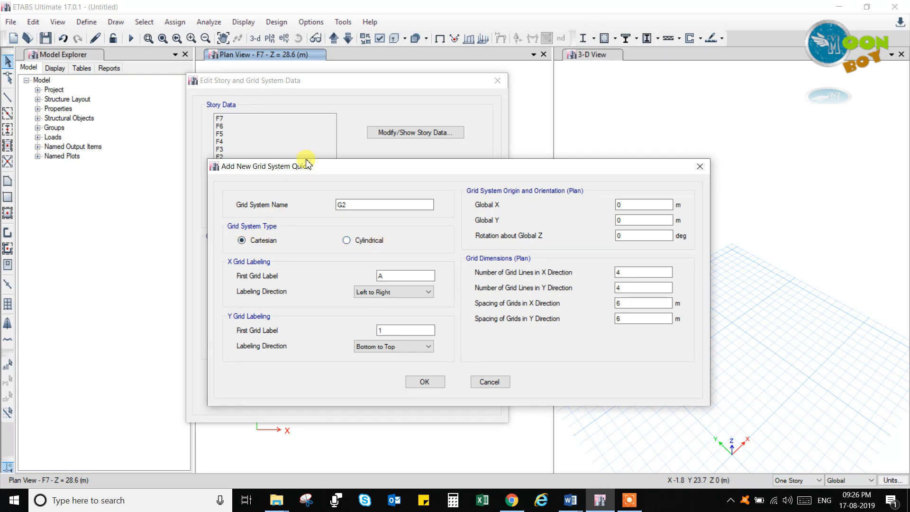
pyautogui.moveTo(307, 167); pyautogui.dragTo(215, 167)
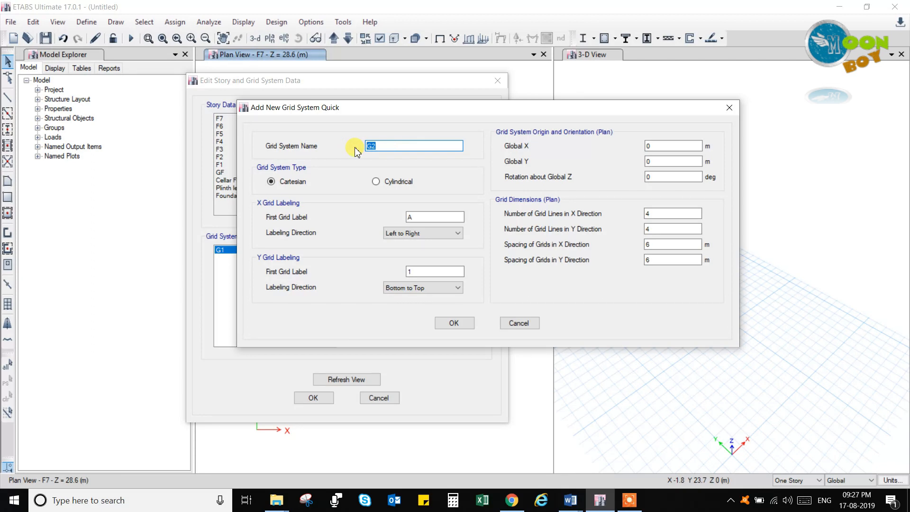
# Step: Rename the new grid system from G2 to M1 and move the window higher
pyautogui.write('m')
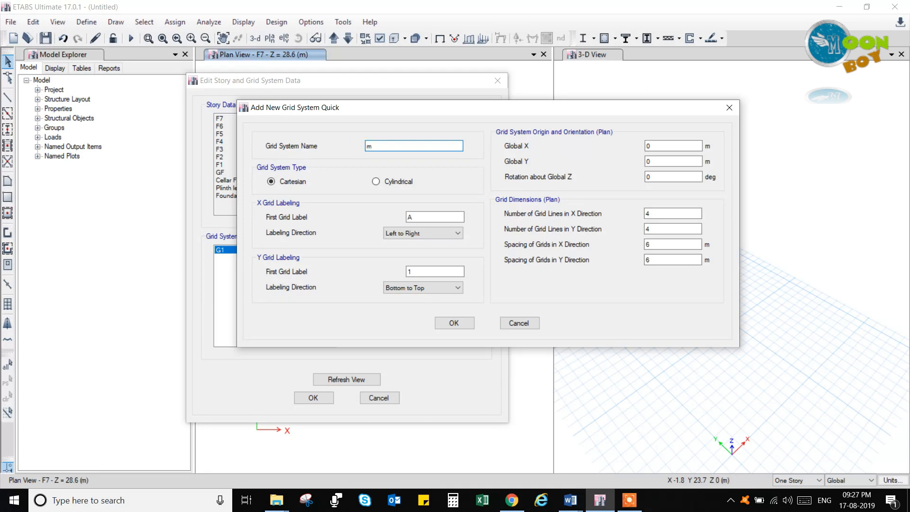
pyautogui.write('M1')
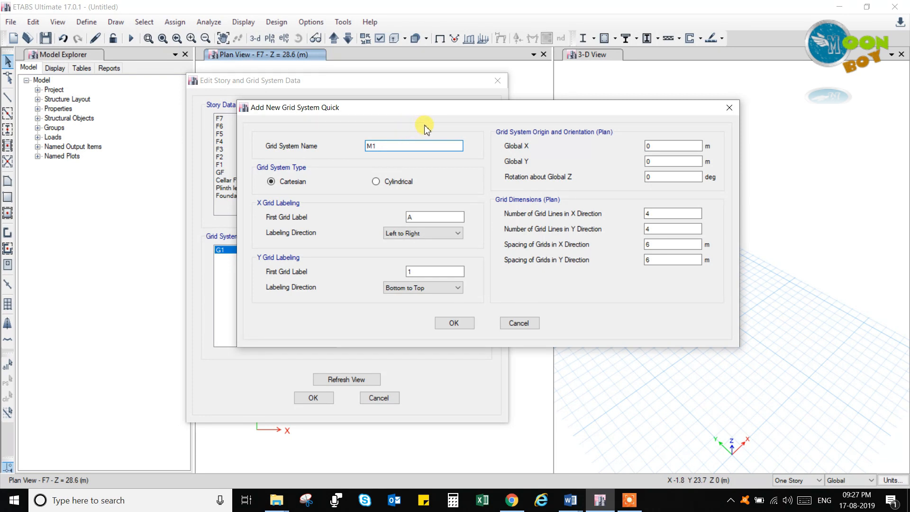
pyautogui.moveTo(521, 161)
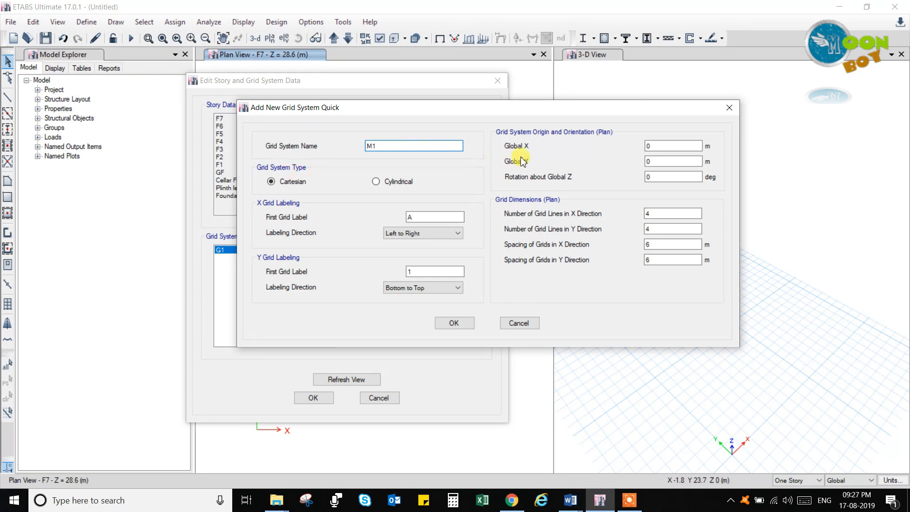
pyautogui.moveTo(593, 183)
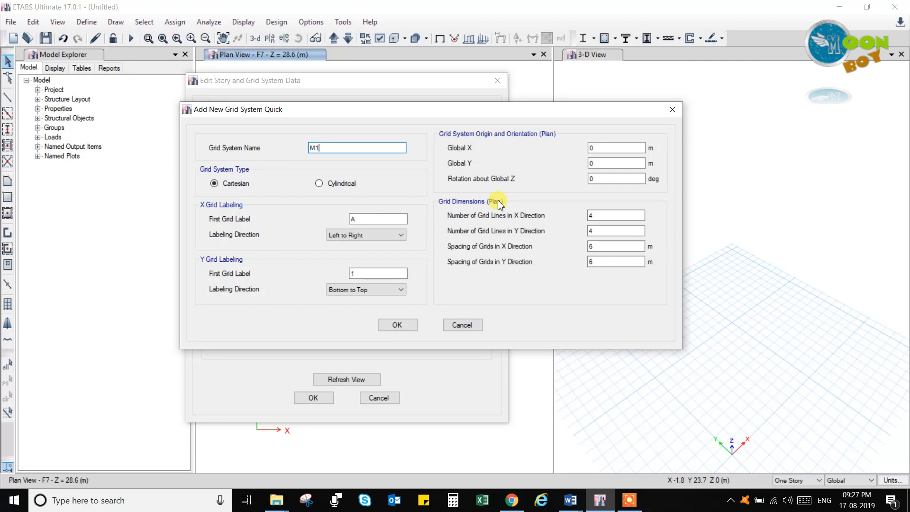
pyautogui.moveTo(425, 115)
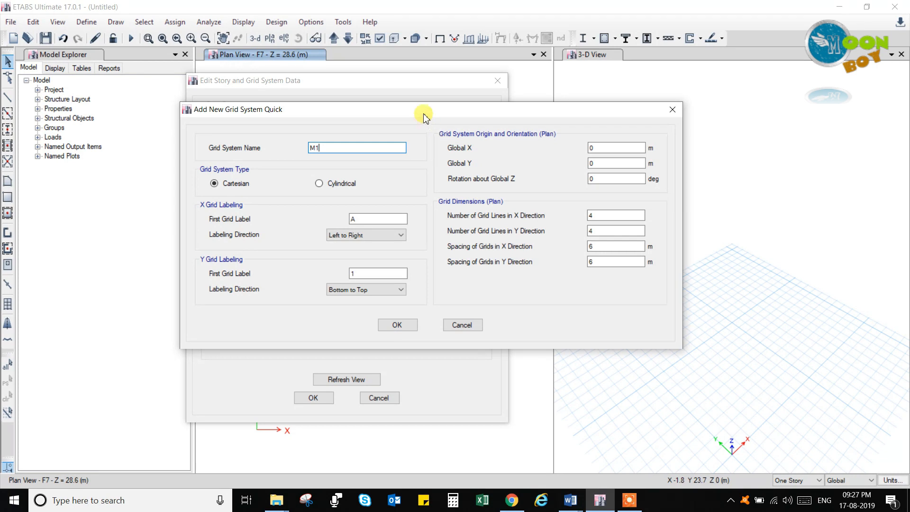
pyautogui.moveTo(423, 109); pyautogui.dragTo(235, 71)
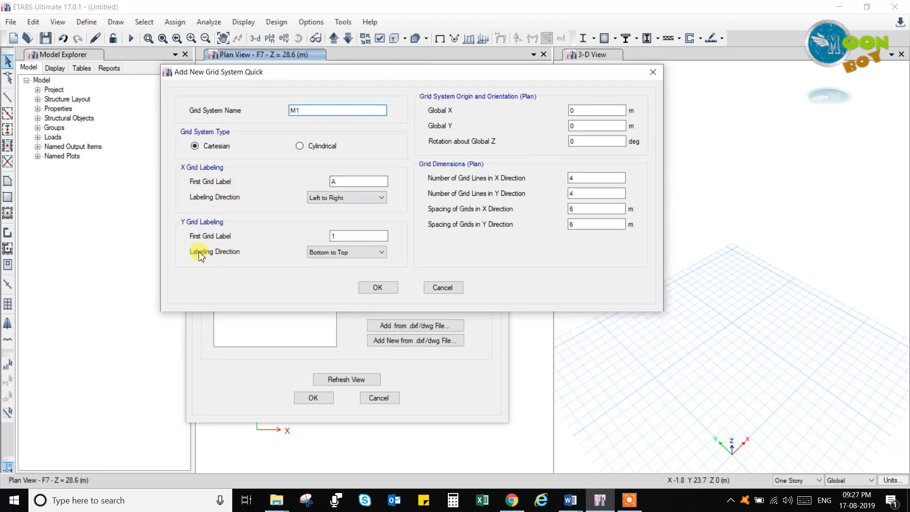
pyautogui.moveTo(524, 181)
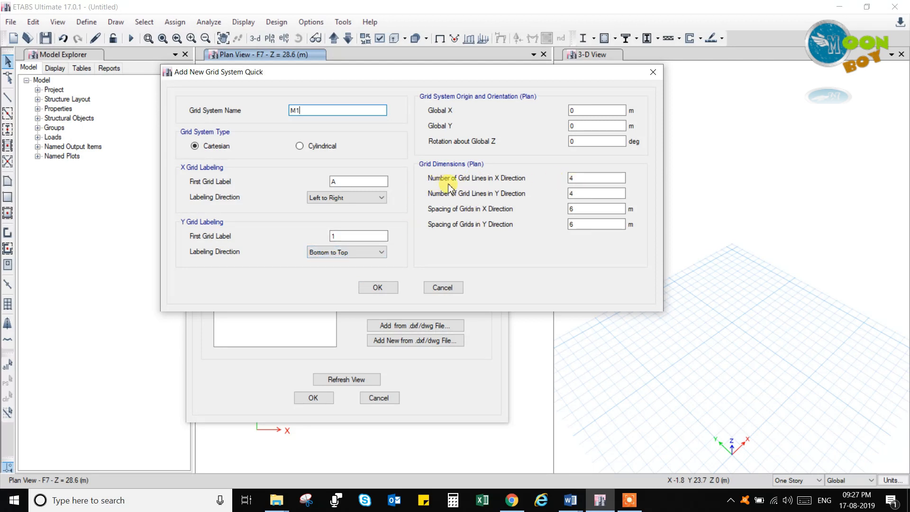
# Step: Give M1 10 X lines and 15 Y lines spaced 4 m and 3 m, and create it
pyautogui.click(592, 177)
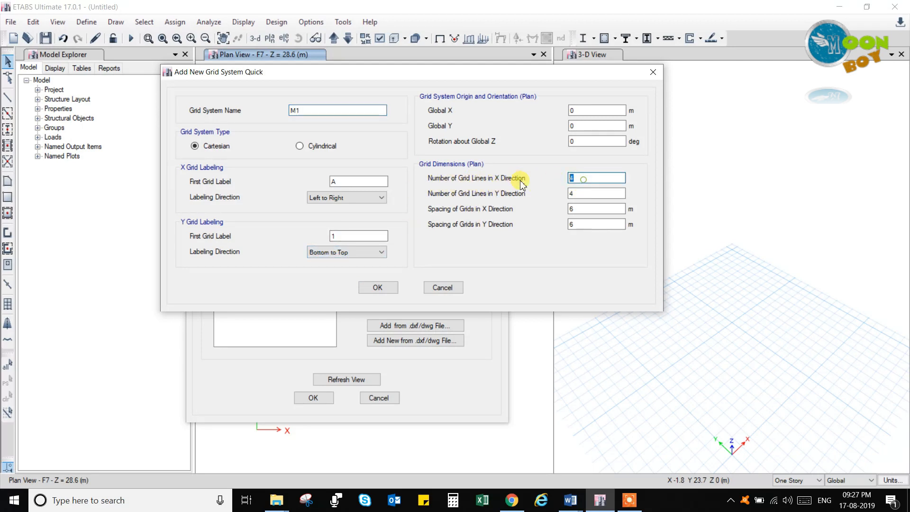
pyautogui.write('10')
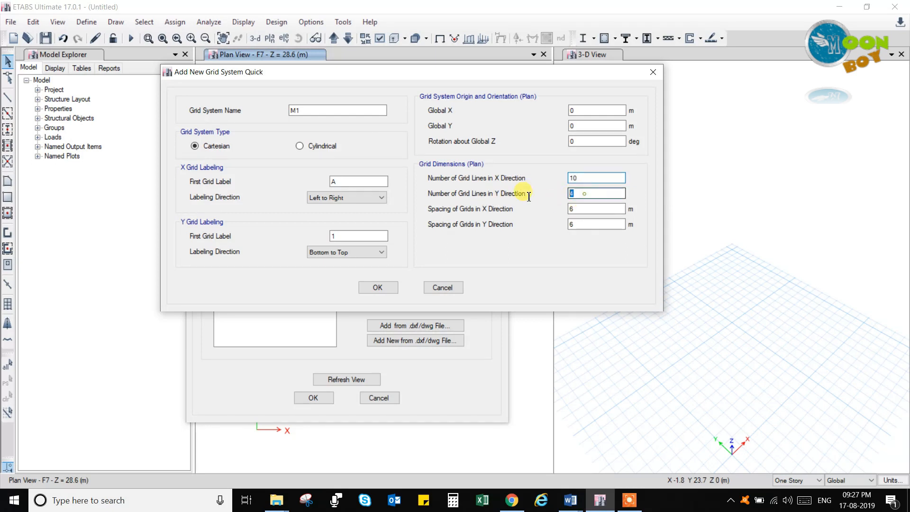
pyautogui.write('15')
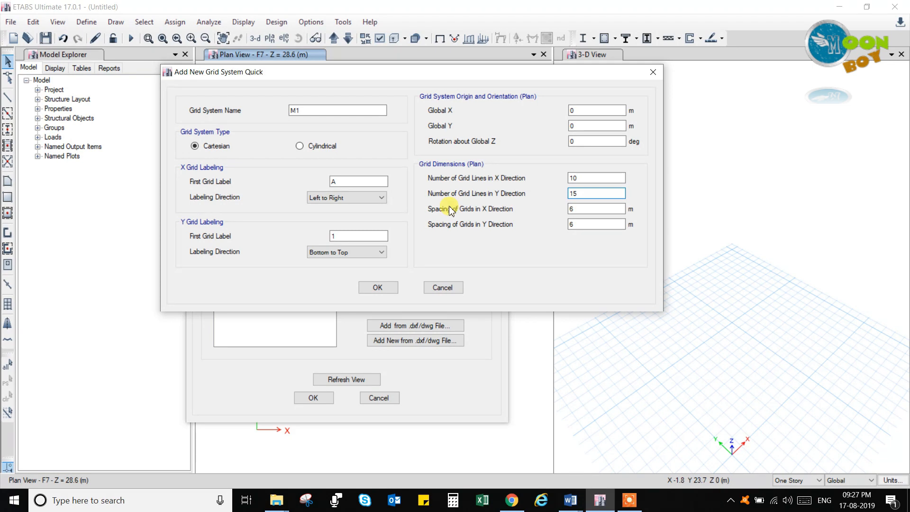
pyautogui.moveTo(440, 216)
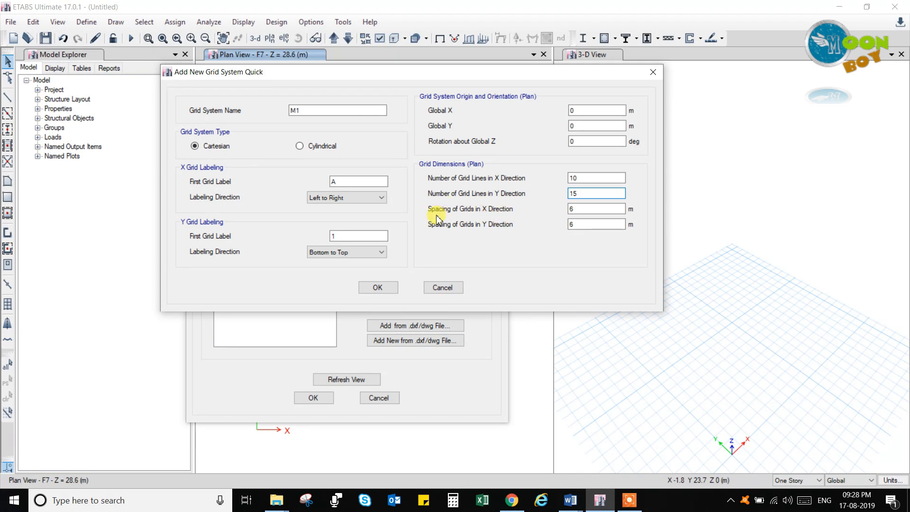
pyautogui.click(595, 208)
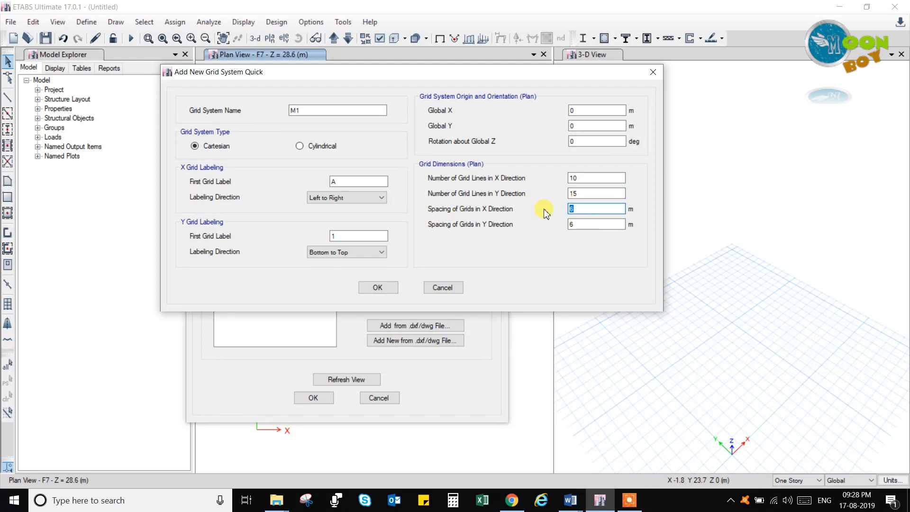
pyautogui.write('4')
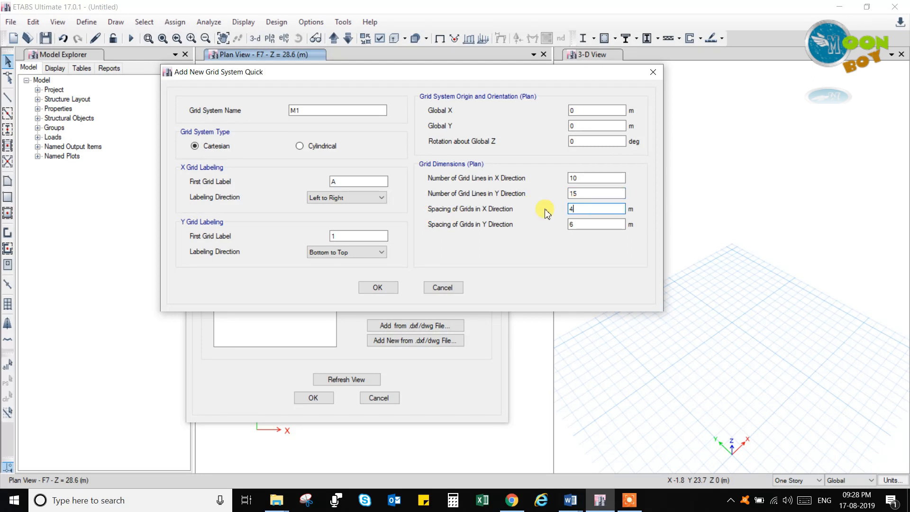
pyautogui.click(595, 224)
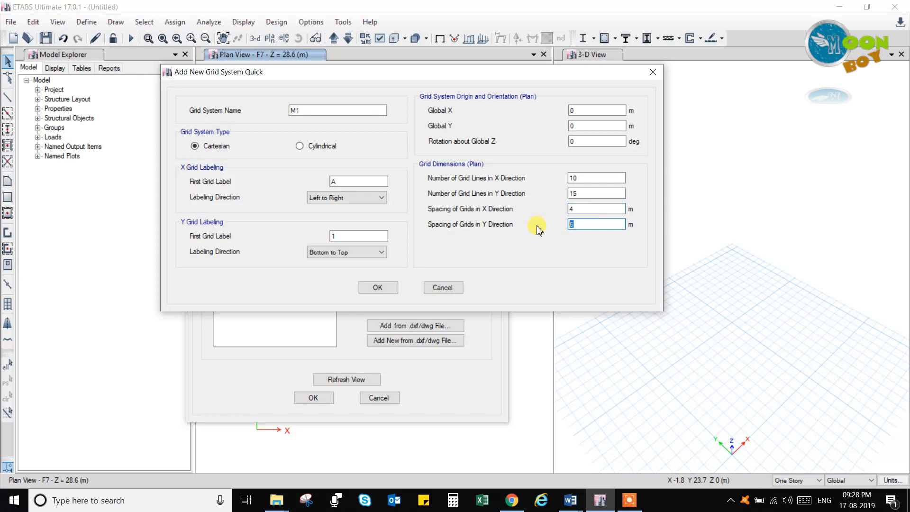
pyautogui.write('3')
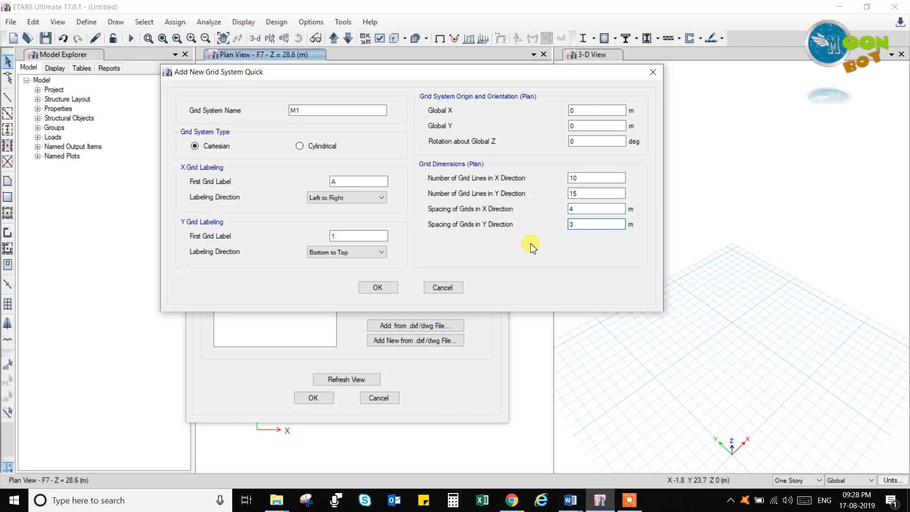
pyautogui.click(595, 224)
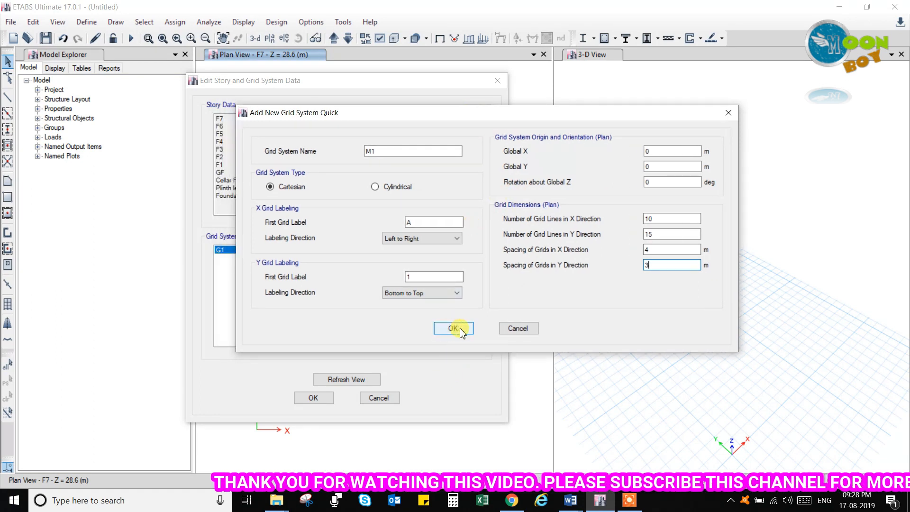
pyautogui.click(454, 328)
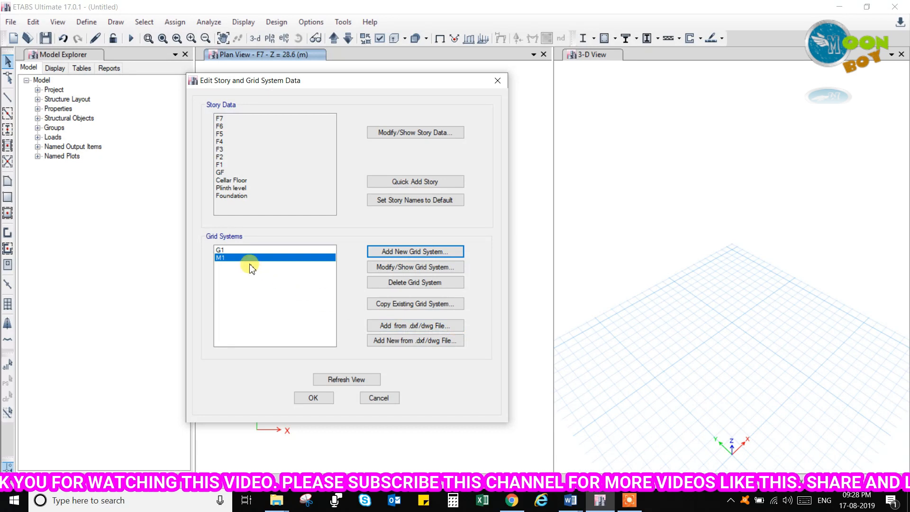
pyautogui.moveTo(248, 265)
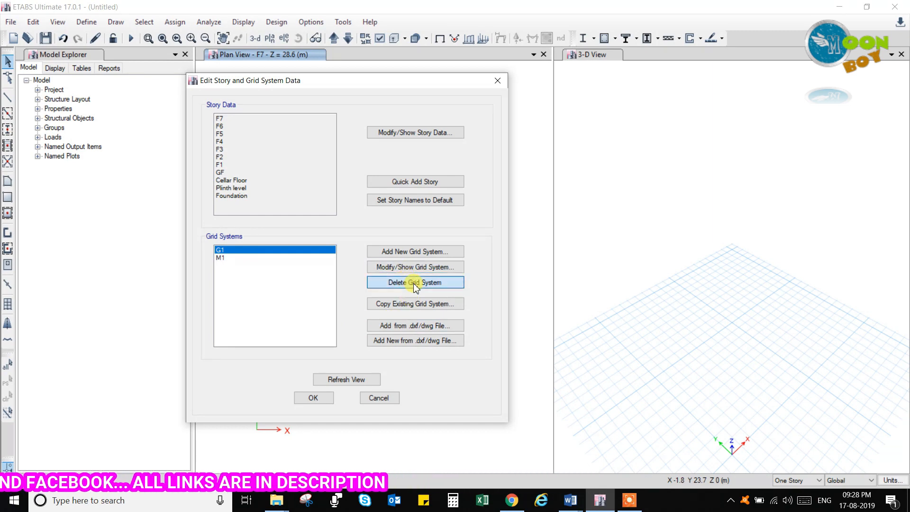
# Step: Delete grid system G1 and confirm, leaving only M1
pyautogui.click(414, 283)
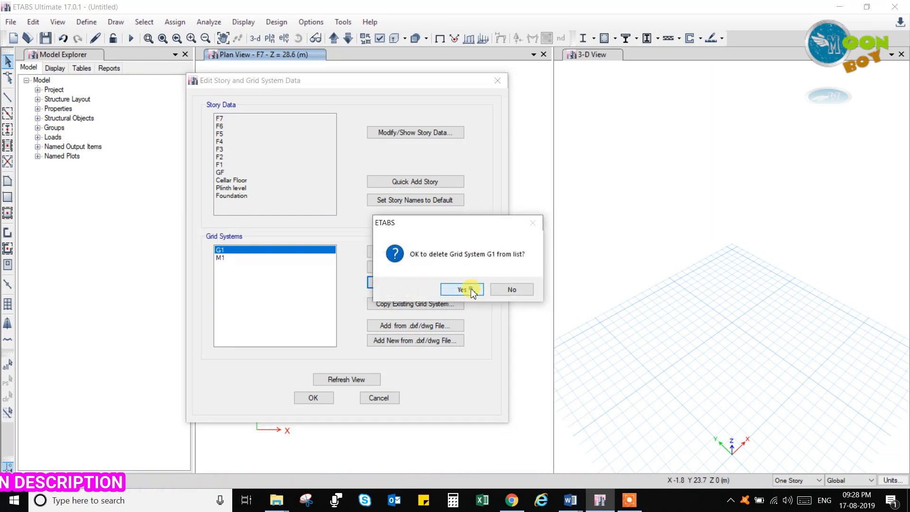
pyautogui.click(462, 289)
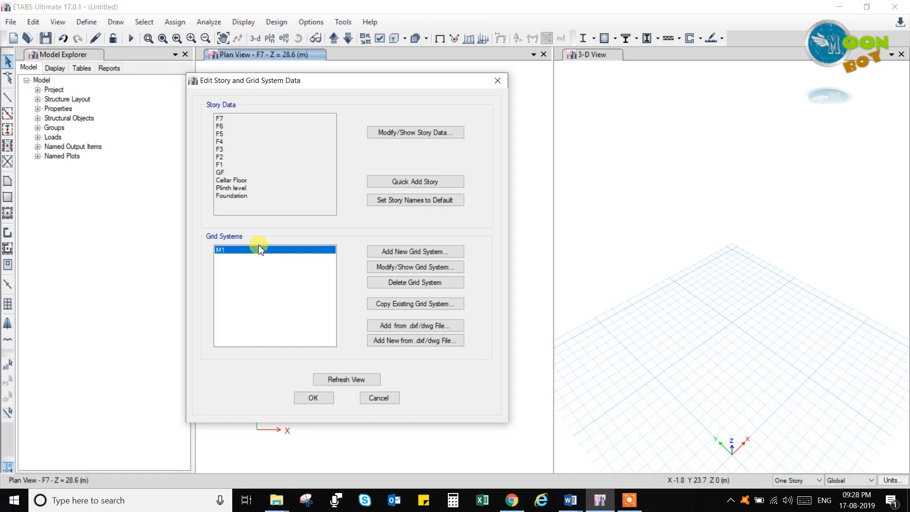
pyautogui.moveTo(254, 267)
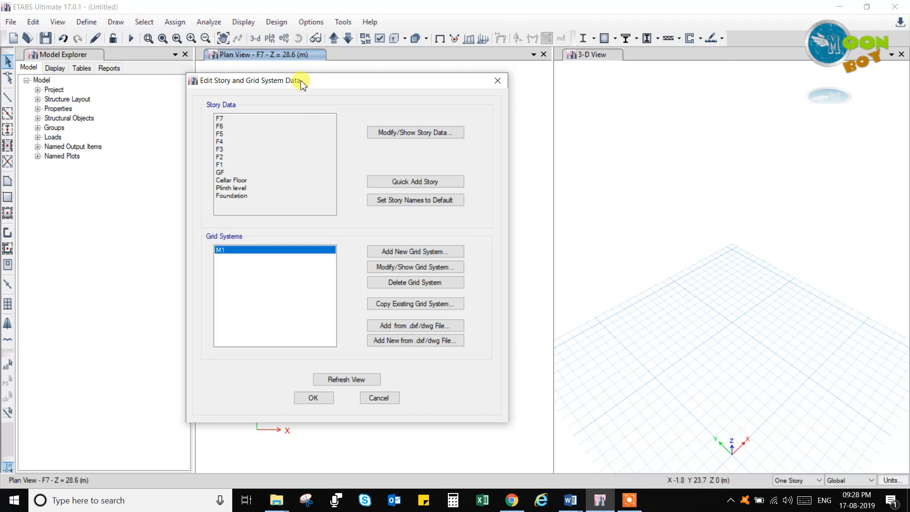
# Step: Move the grid dialog aside and refresh the views to show the M1 grid
pyautogui.moveTo(300, 79); pyautogui.dragTo(568, 143)
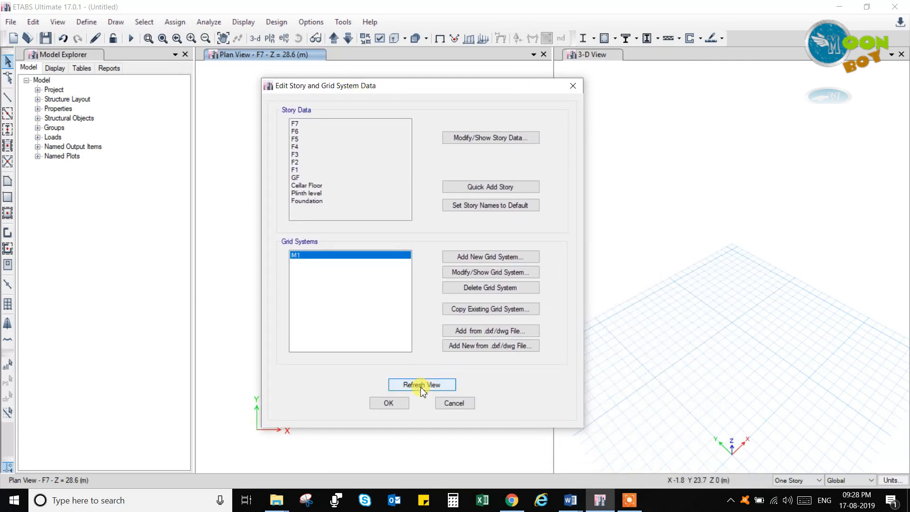
pyautogui.click(421, 383)
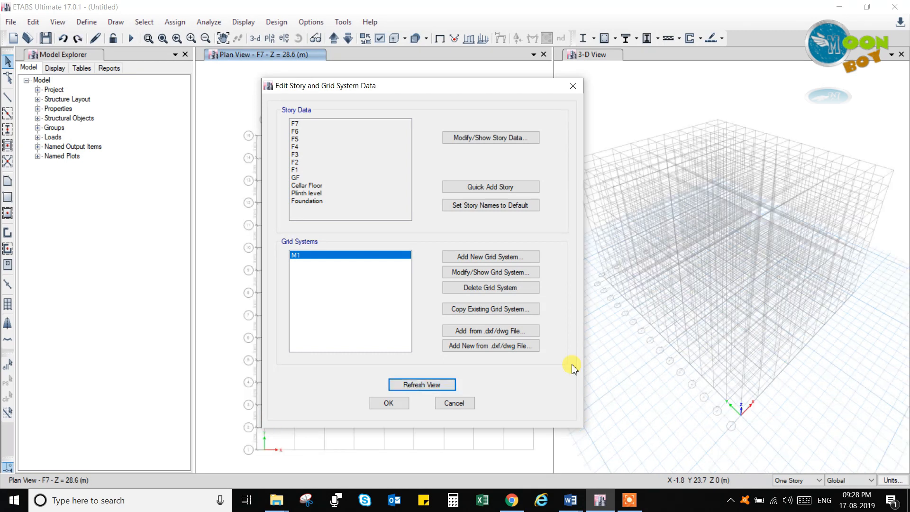
pyautogui.moveTo(702, 206)
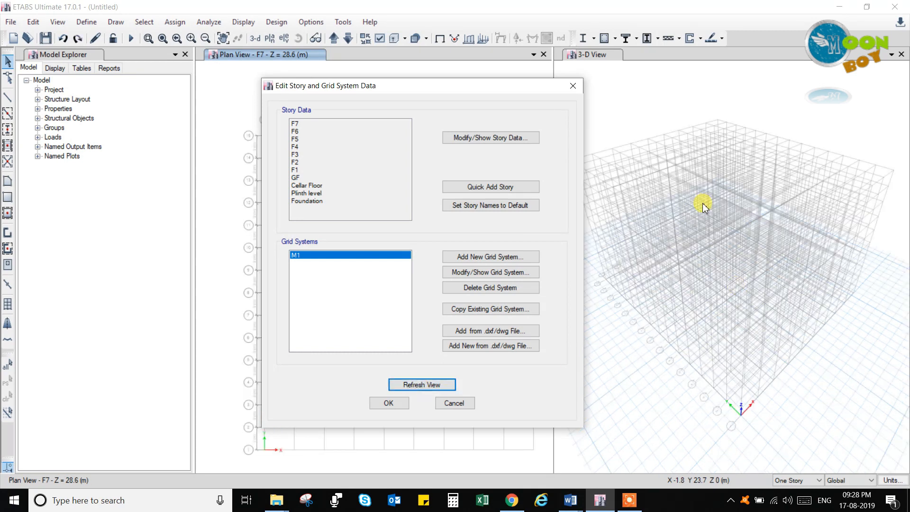
pyautogui.moveTo(647, 178)
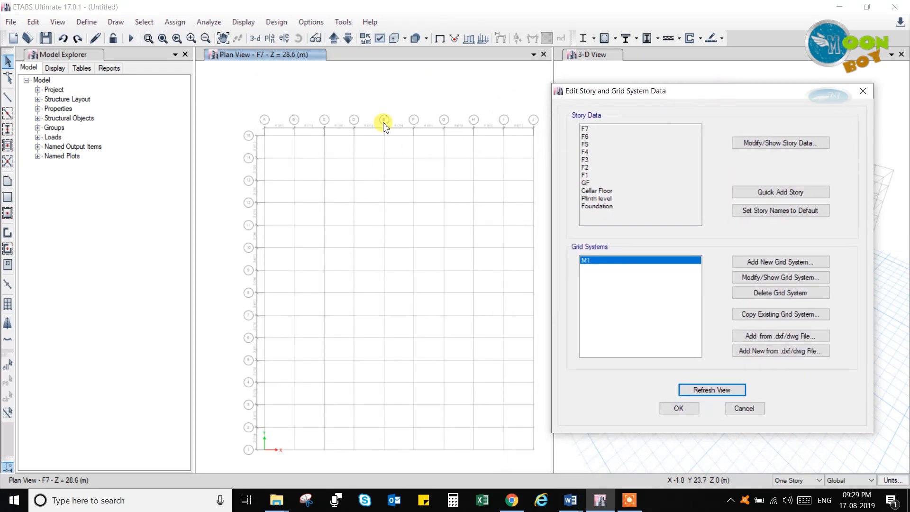
pyautogui.moveTo(537, 124)
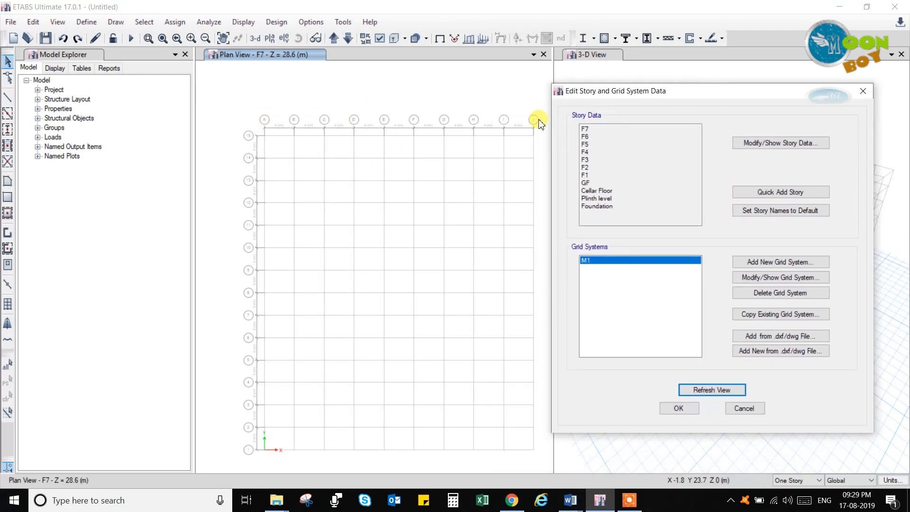
pyautogui.moveTo(272, 226)
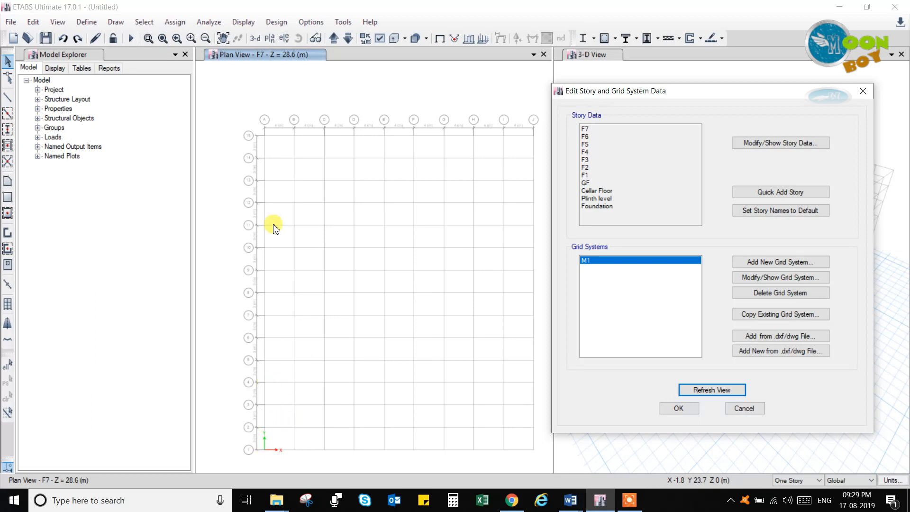
pyautogui.moveTo(741, 96)
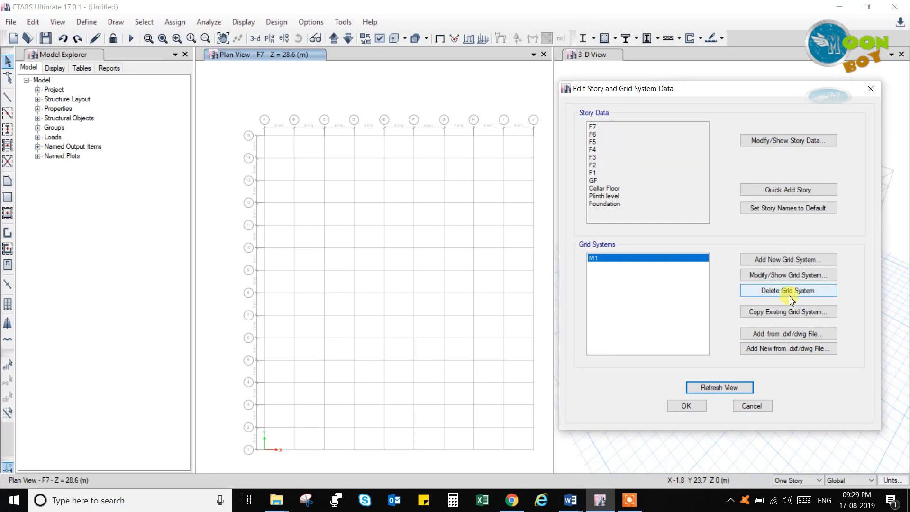
pyautogui.moveTo(787, 275)
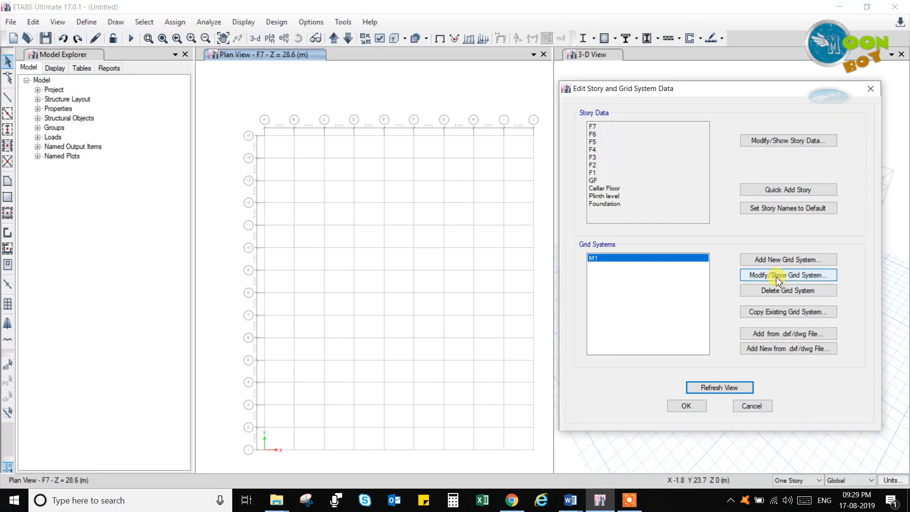
# Step: Show M1's detailed grid data and briefly review its reference points and reference planes
pyautogui.click(786, 275)
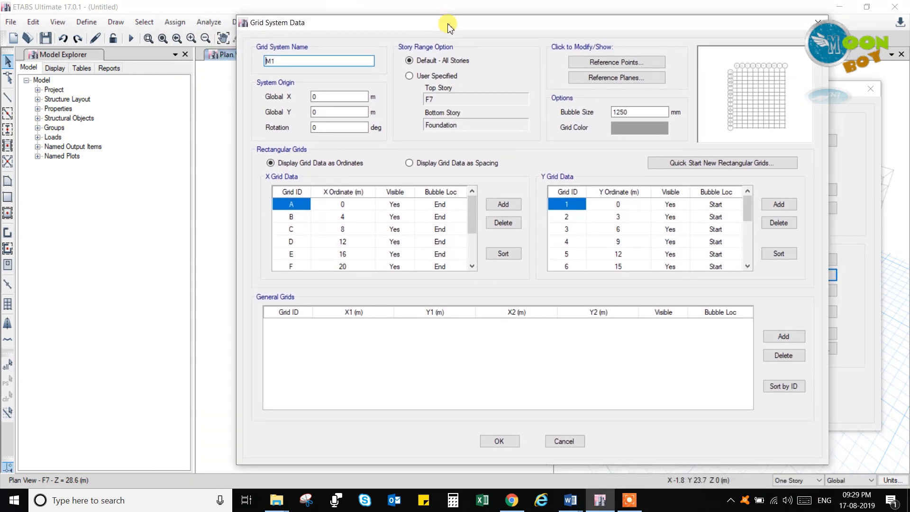
pyautogui.moveTo(617, 16)
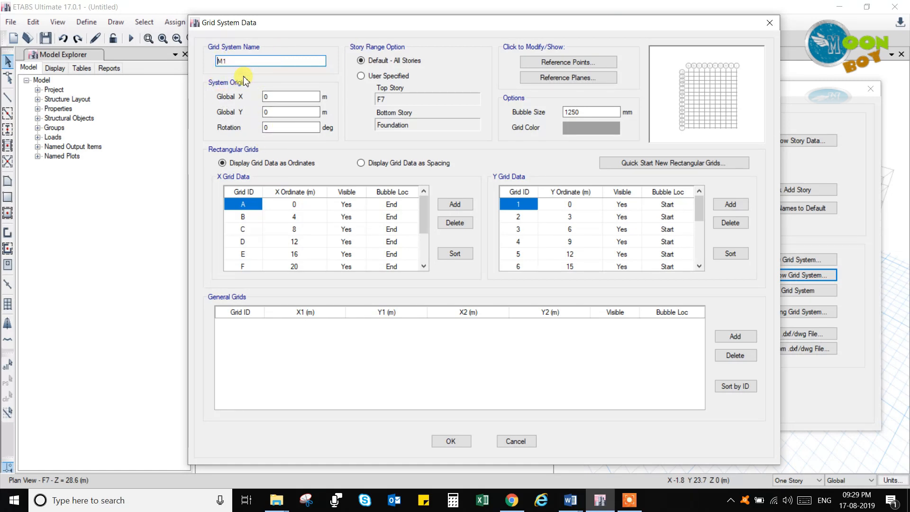
pyautogui.moveTo(283, 156)
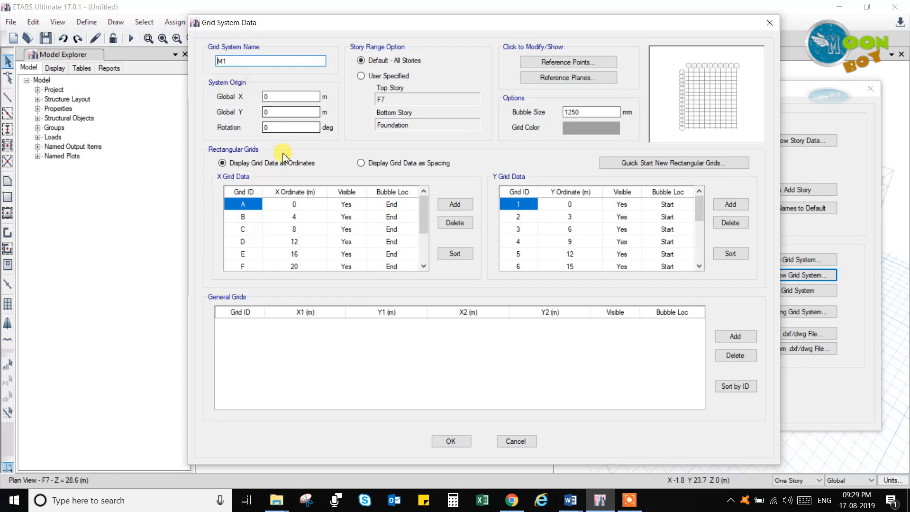
pyautogui.moveTo(235, 107)
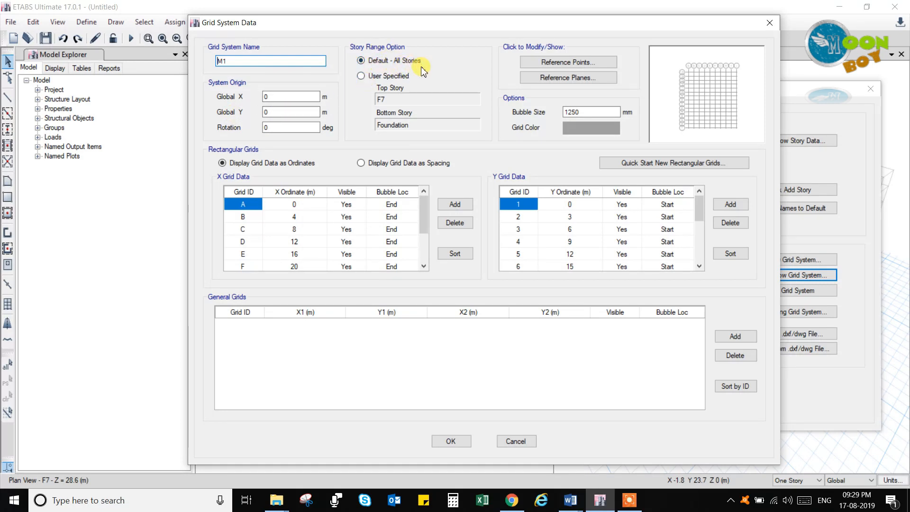
pyautogui.moveTo(418, 71)
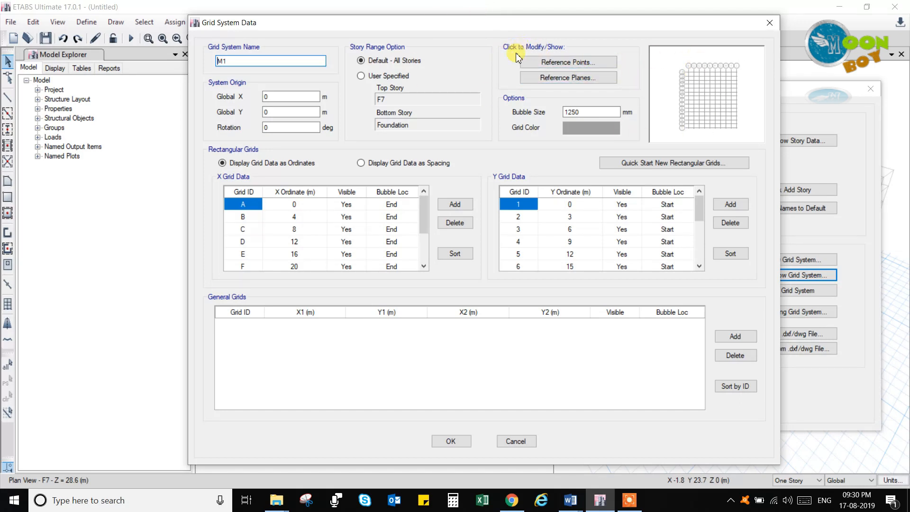
pyautogui.click(567, 62)
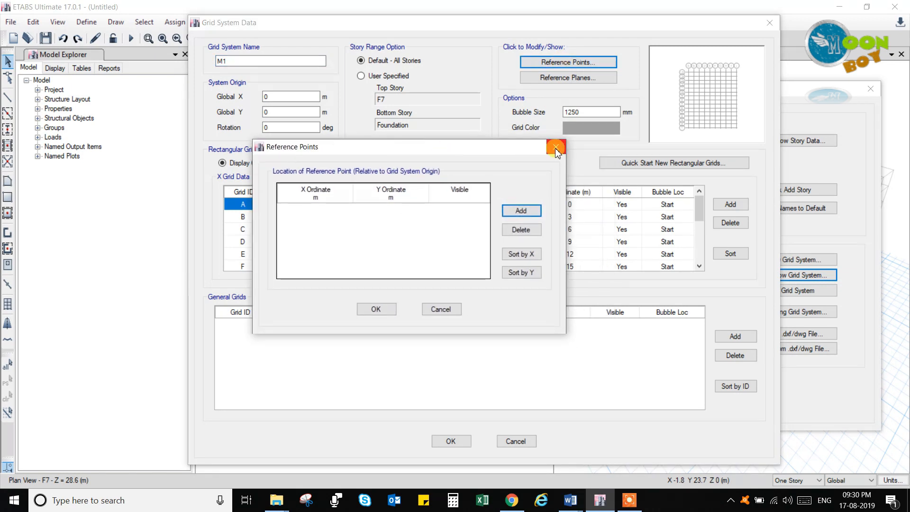
pyautogui.click(553, 146)
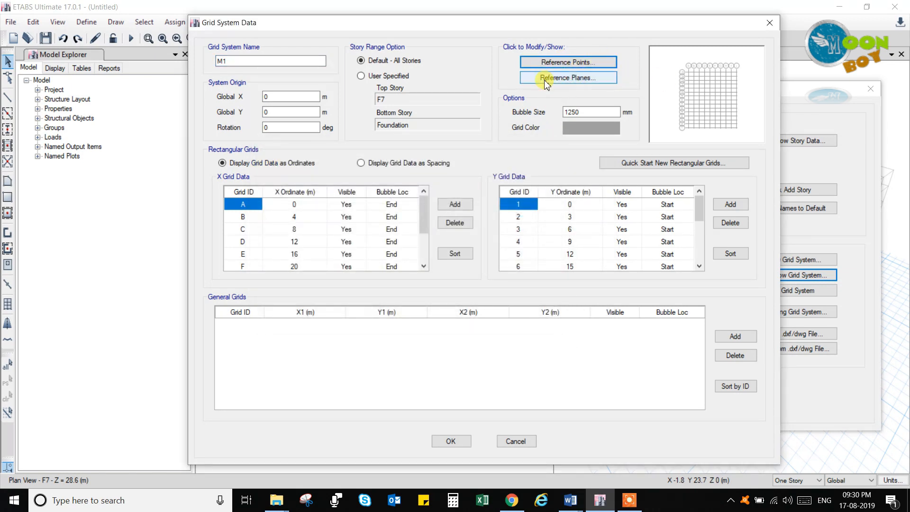
pyautogui.click(567, 76)
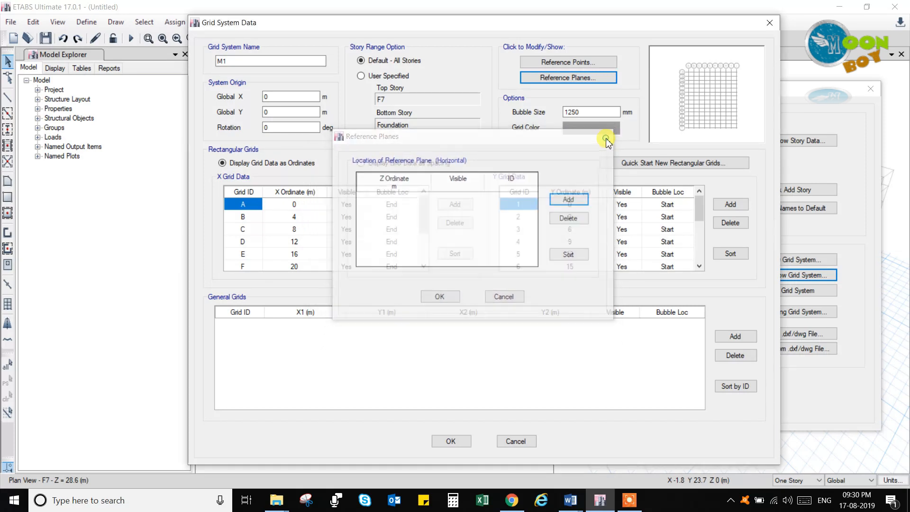
pyautogui.click(605, 141)
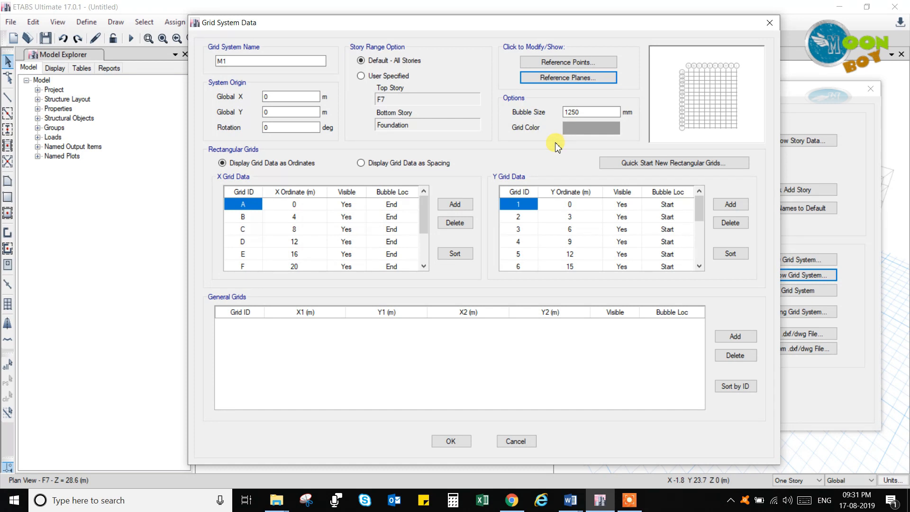
pyautogui.moveTo(544, 24)
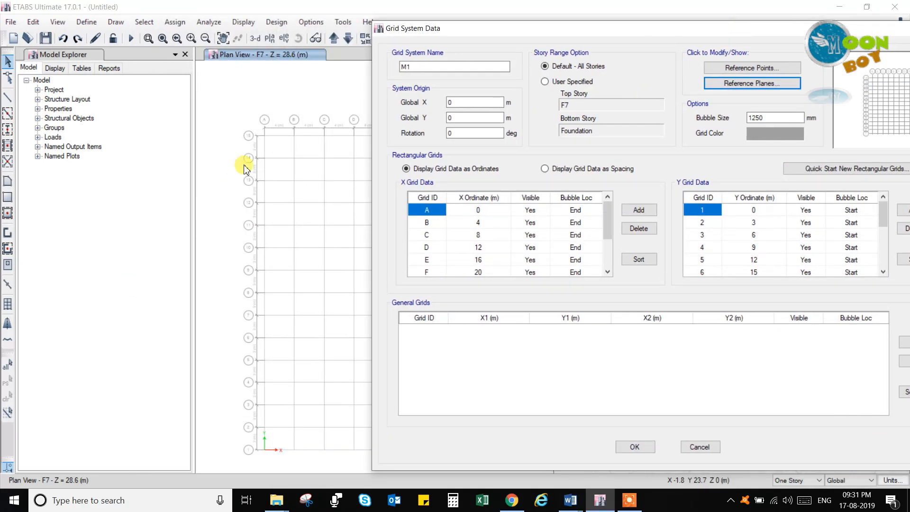
pyautogui.moveTo(655, 34)
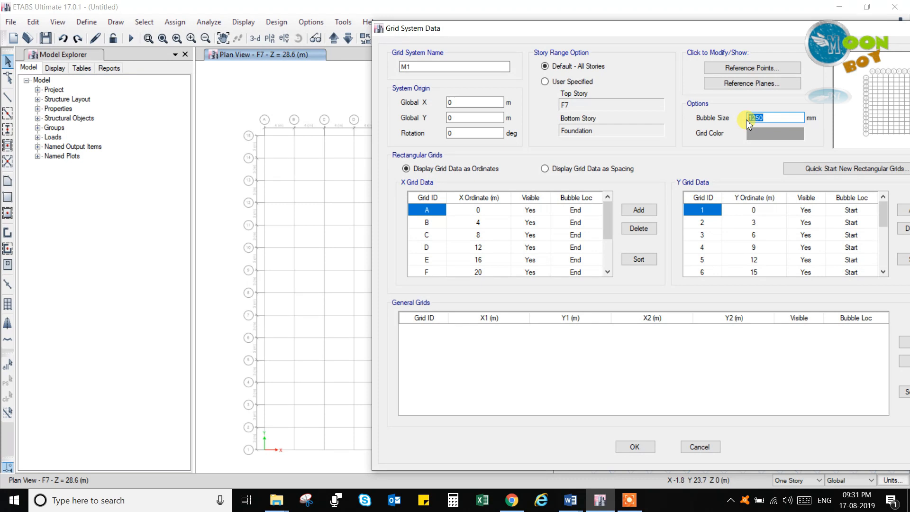
# Step: Change M1's bubble size from 1500 mm to 1000 mm, leaving the grid colour unchanged for now
pyautogui.write('1500')
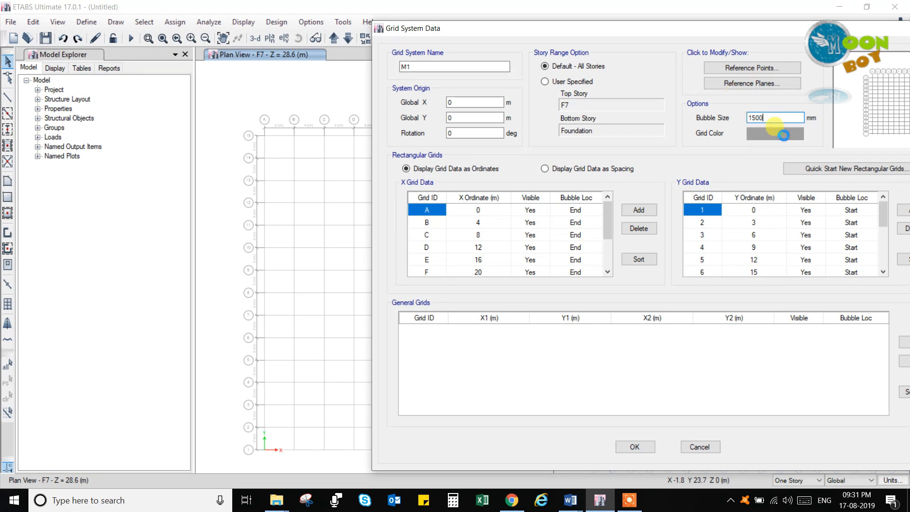
pyautogui.click(774, 133)
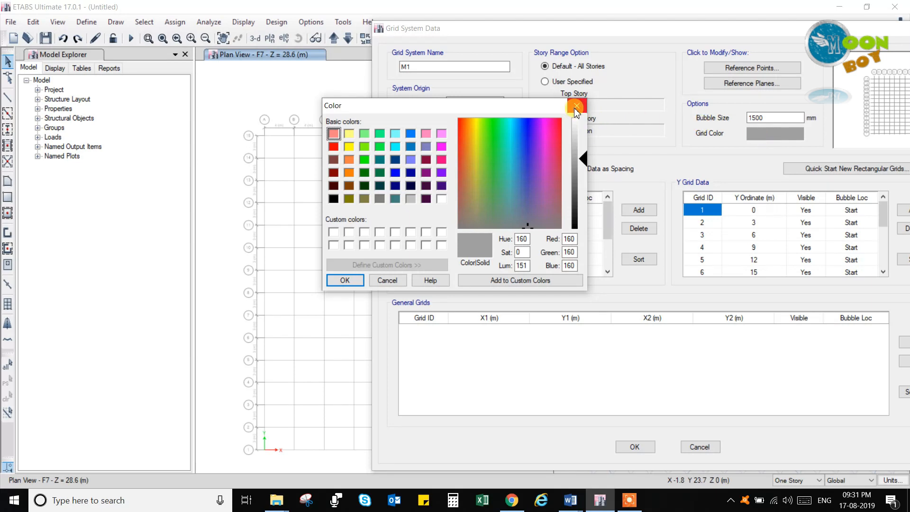
pyautogui.click(575, 106)
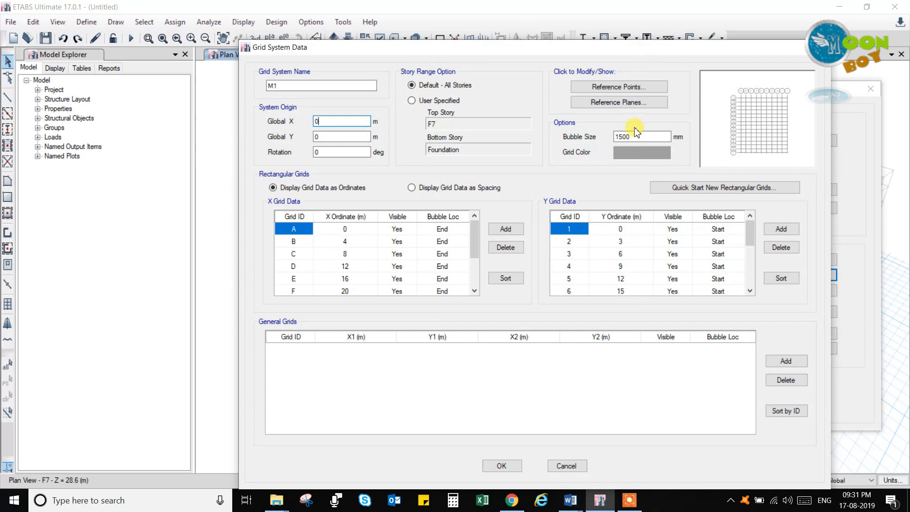
pyautogui.click(641, 137)
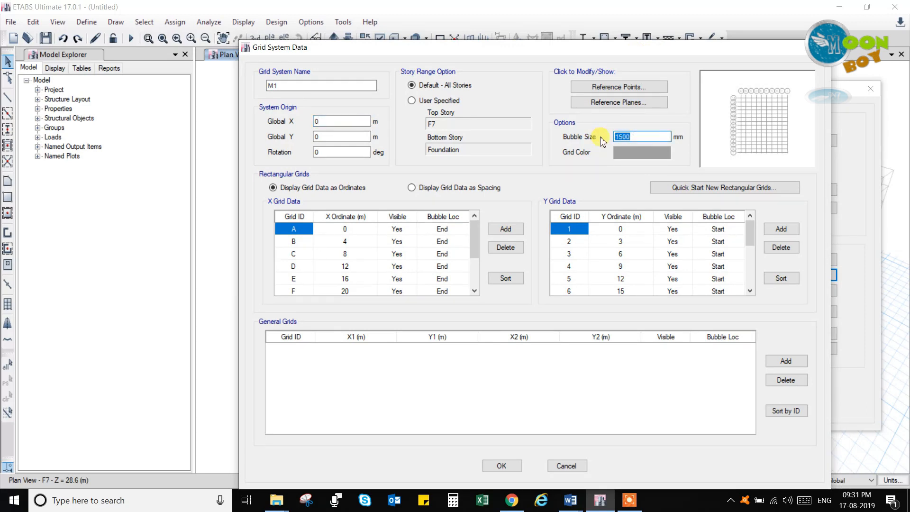
pyautogui.write('1')
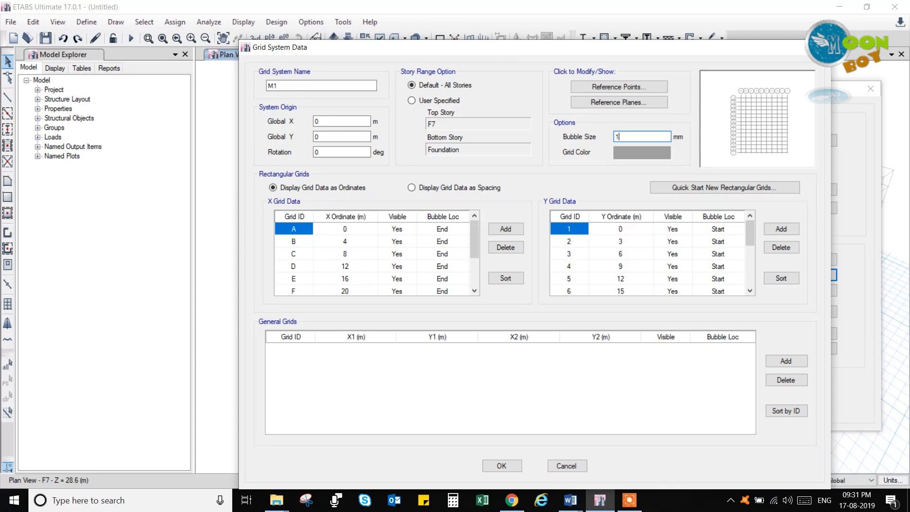
pyautogui.write('000')
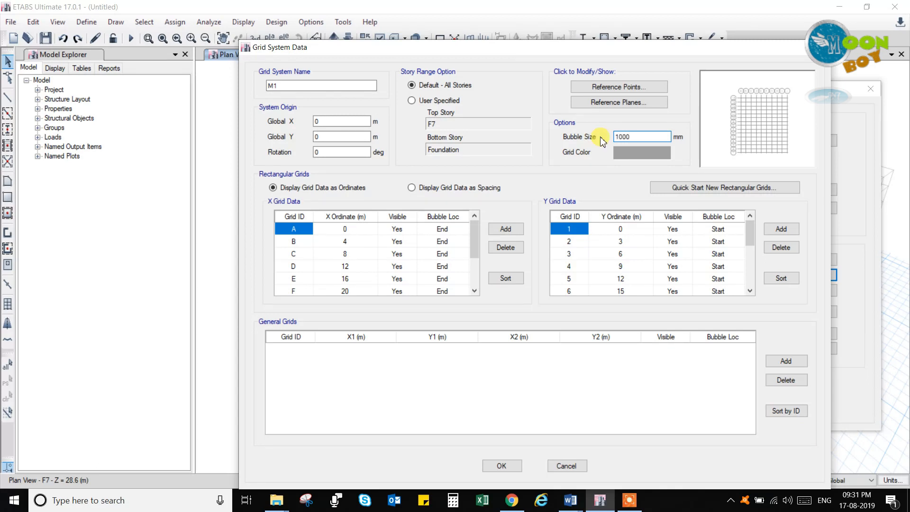
pyautogui.click(341, 121)
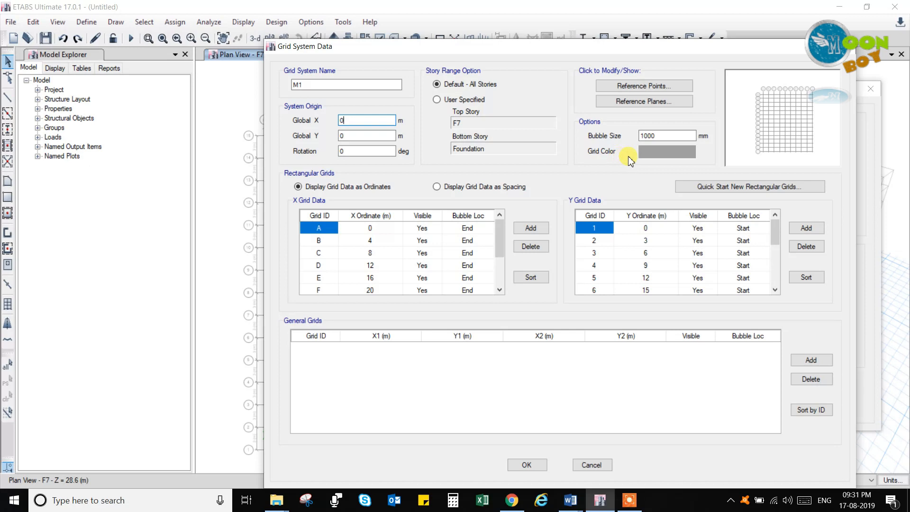
# Step: Try a dark blue preset as the M1 grid line colour
pyautogui.click(666, 151)
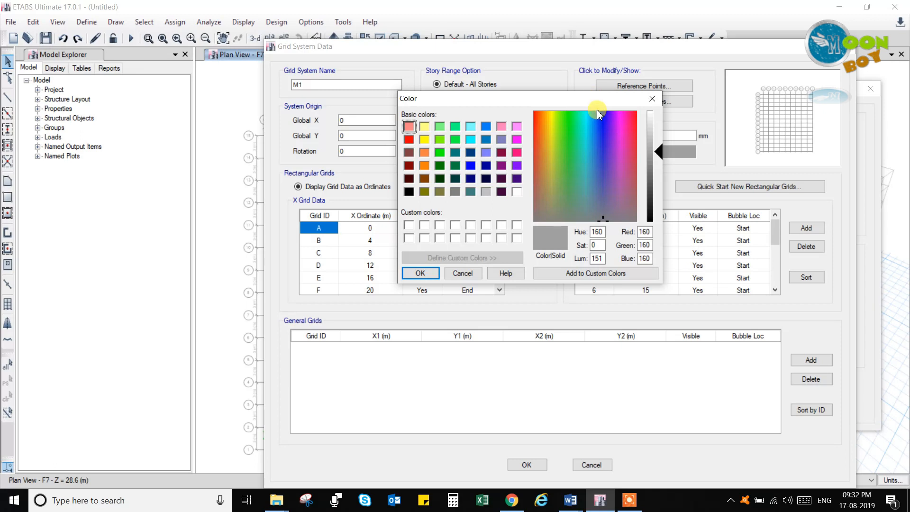
pyautogui.click(607, 126)
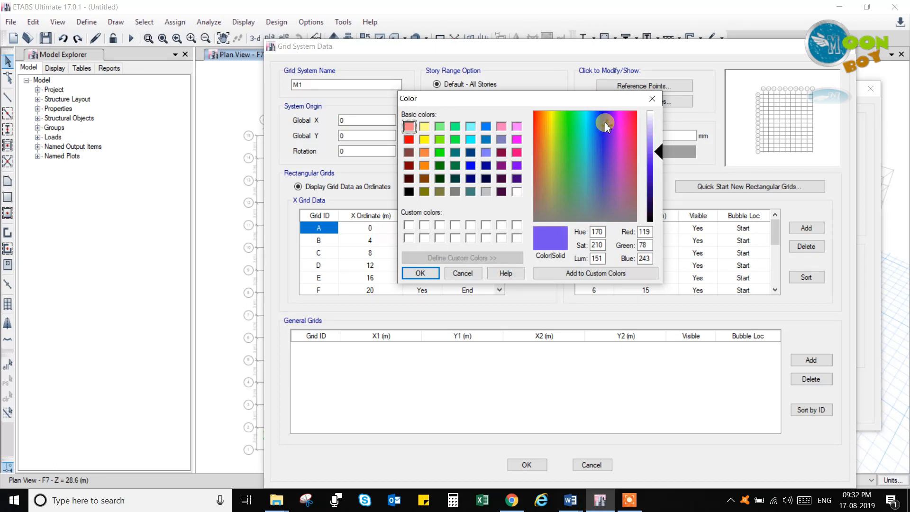
pyautogui.click(601, 120)
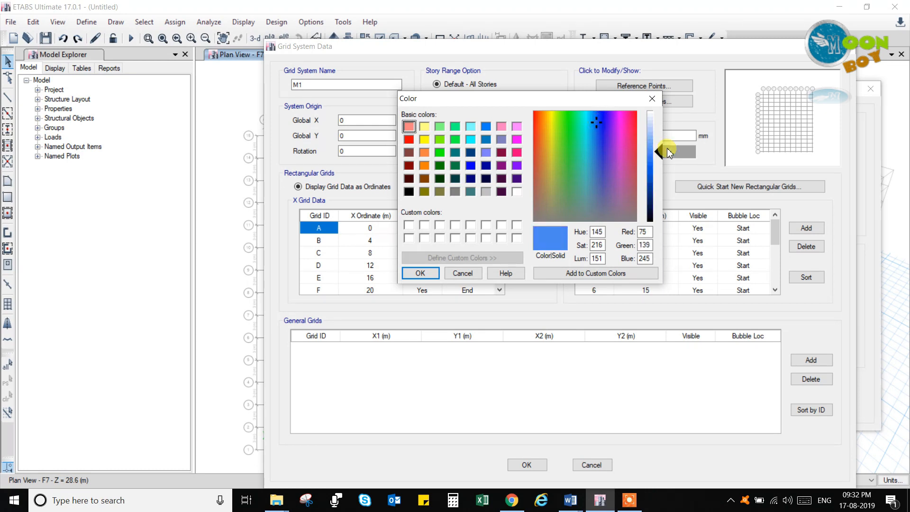
pyautogui.moveTo(659, 152); pyautogui.dragTo(658, 185)
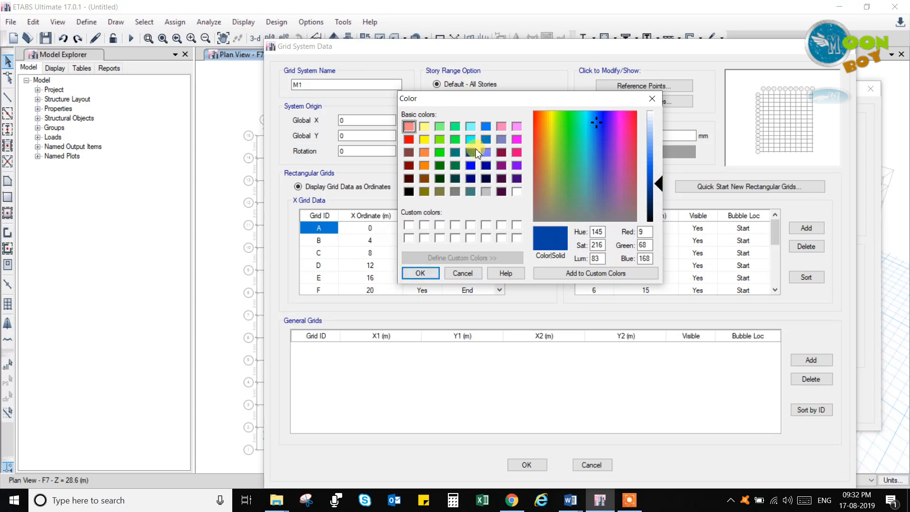
pyautogui.click(470, 152)
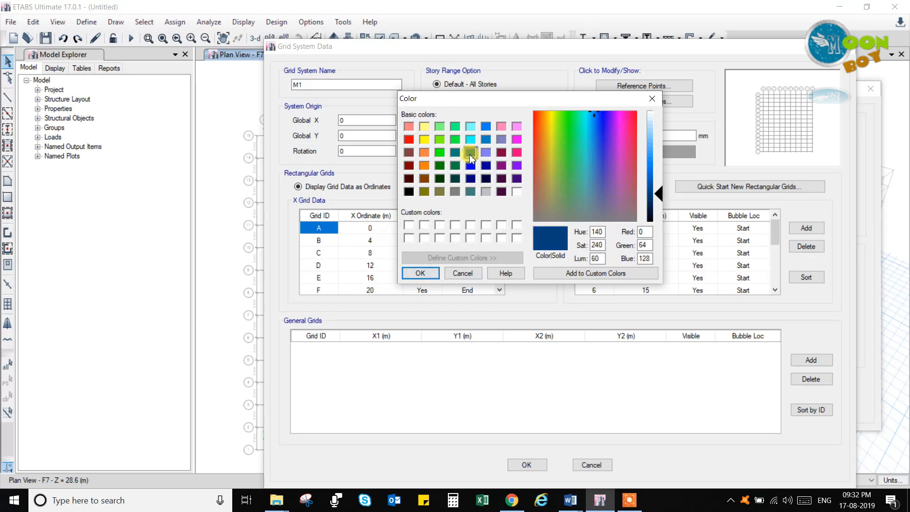
pyautogui.click(420, 272)
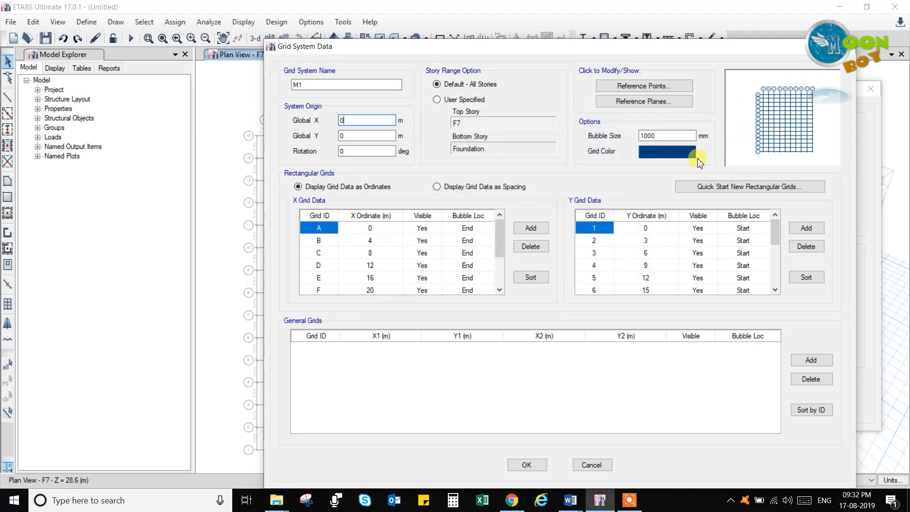
# Step: Replace the dark blue with the orange preset as the M1 grid colour
pyautogui.click(666, 154)
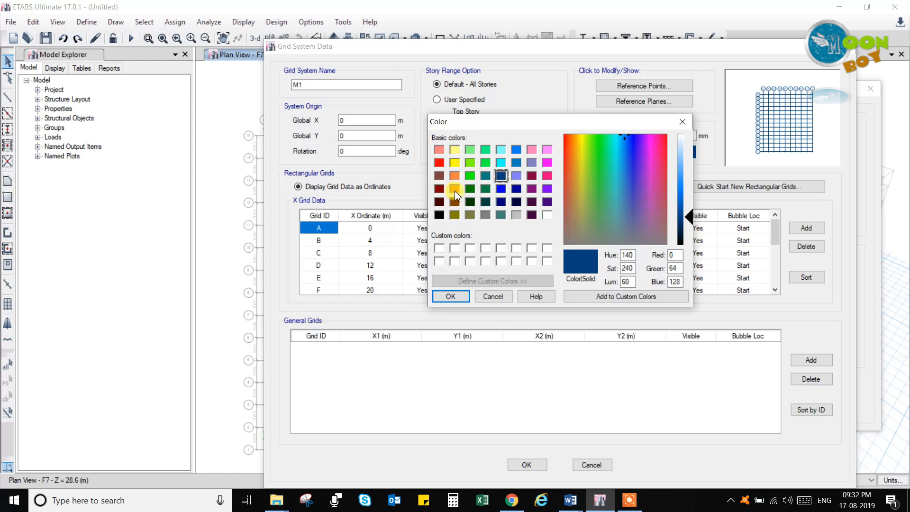
pyautogui.click(455, 187)
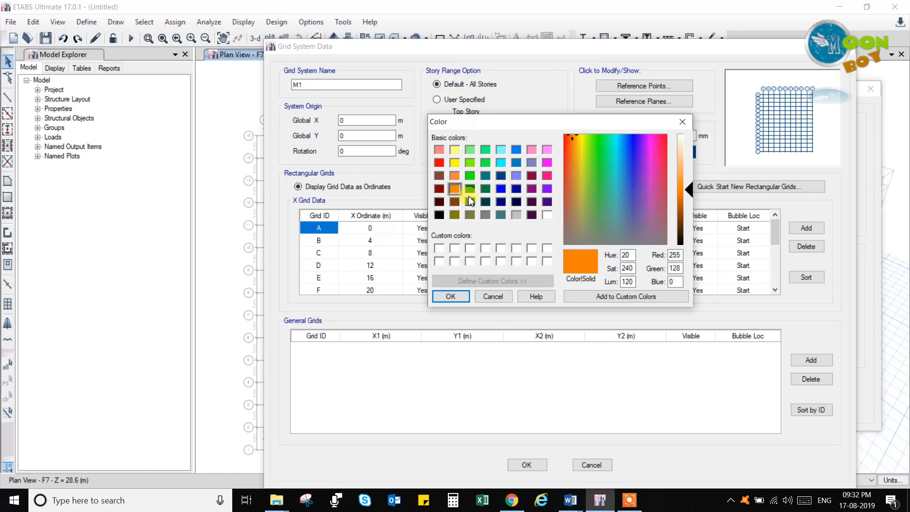
pyautogui.click(449, 295)
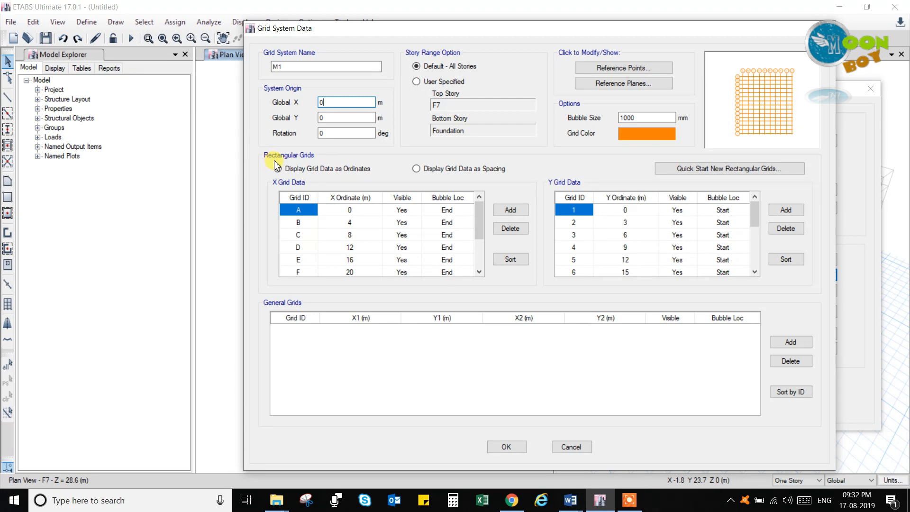
pyautogui.click(274, 169)
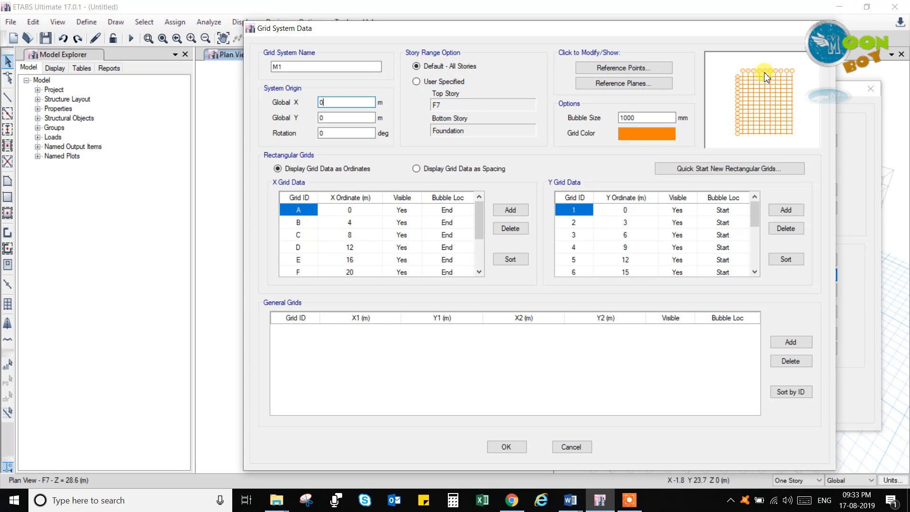
pyautogui.moveTo(751, 115)
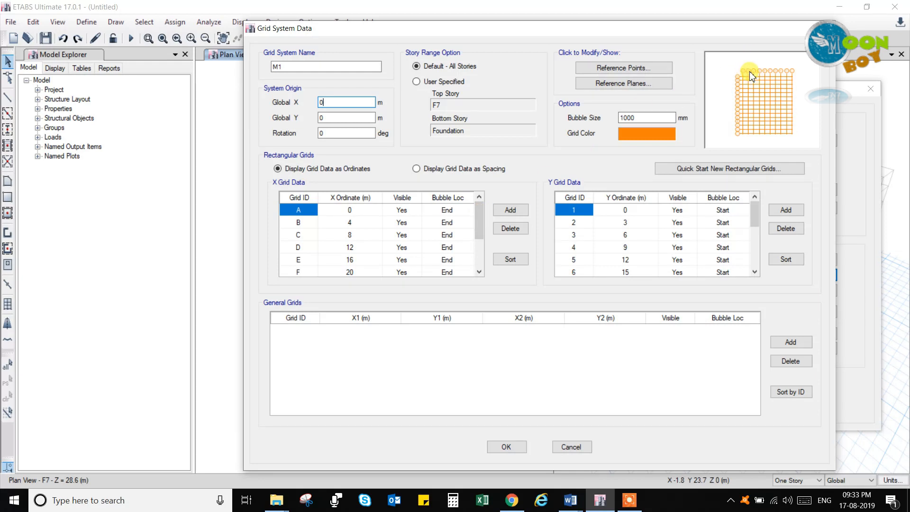
pyautogui.moveTo(673, 162)
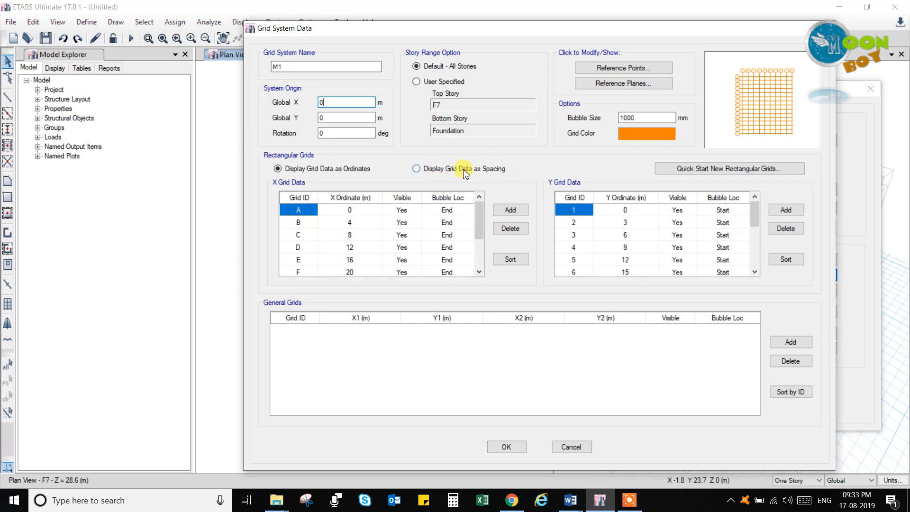
pyautogui.moveTo(492, 176)
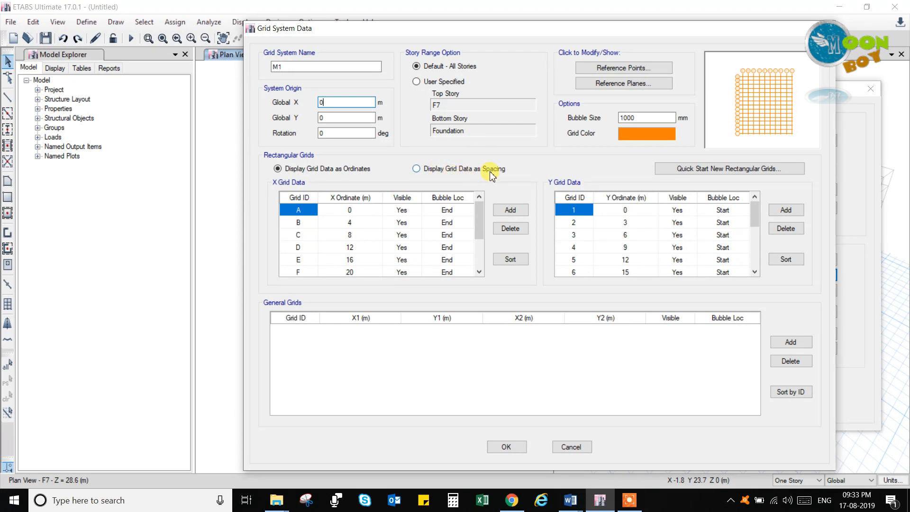
# Step: Display M1 grid data as spacings (X 4 m, Y 3 m) rather than ordinates
pyautogui.click(416, 169)
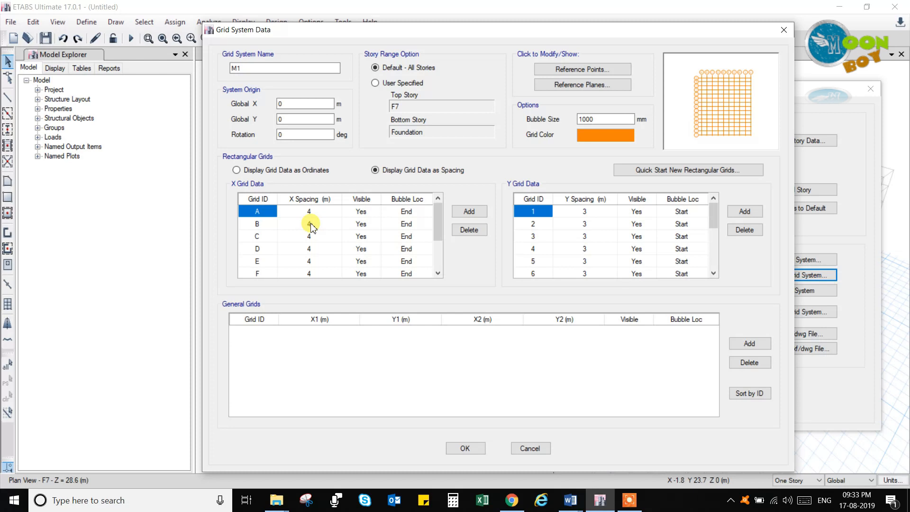
pyautogui.moveTo(598, 429)
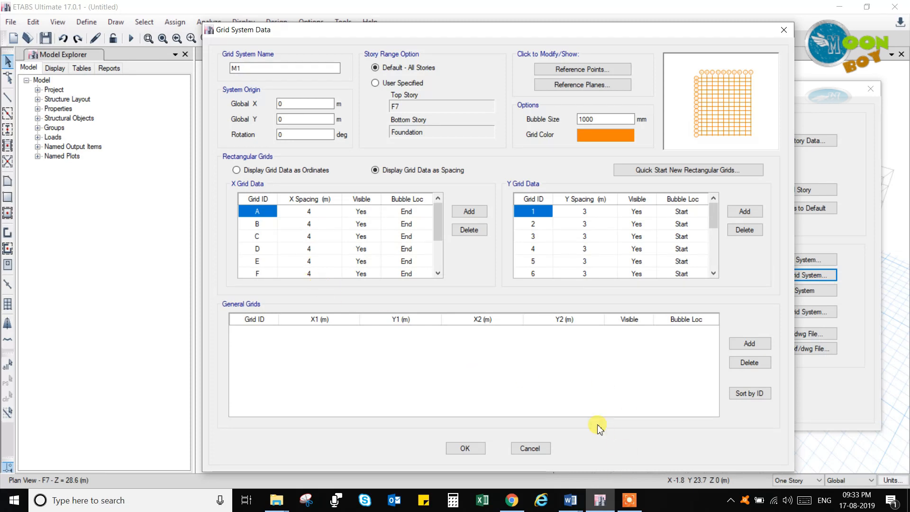
pyautogui.moveTo(620, 458)
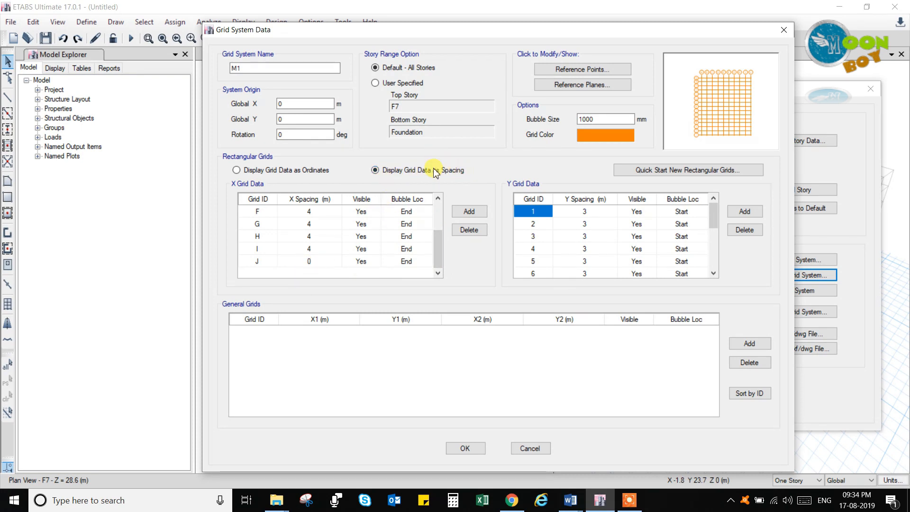
pyautogui.click(375, 170)
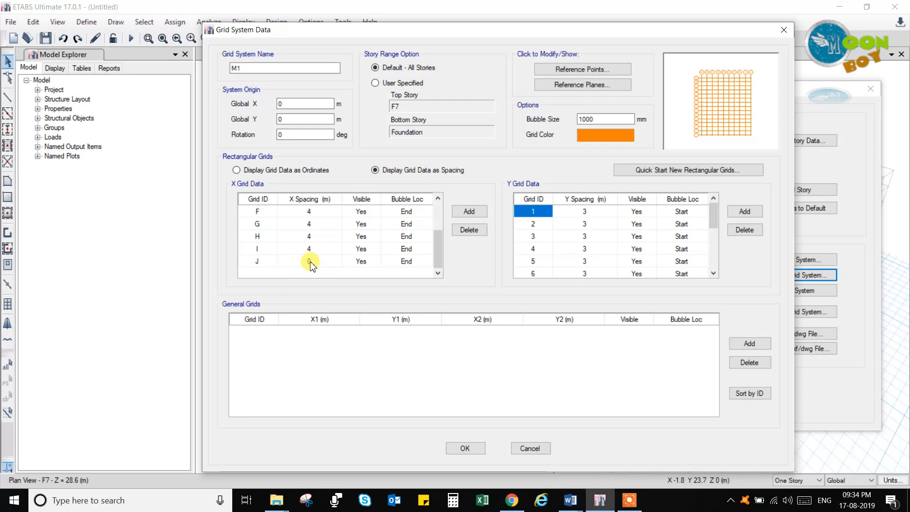
pyautogui.write('0')
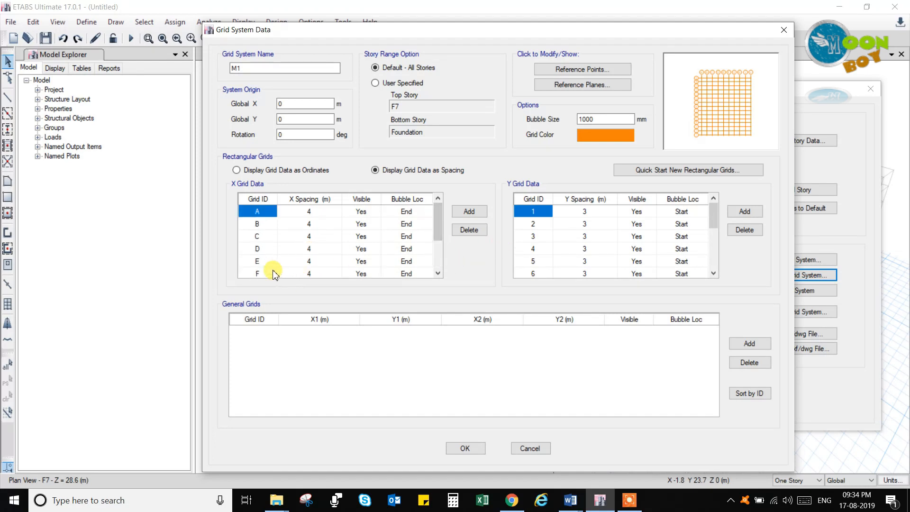
pyautogui.moveTo(752, 74)
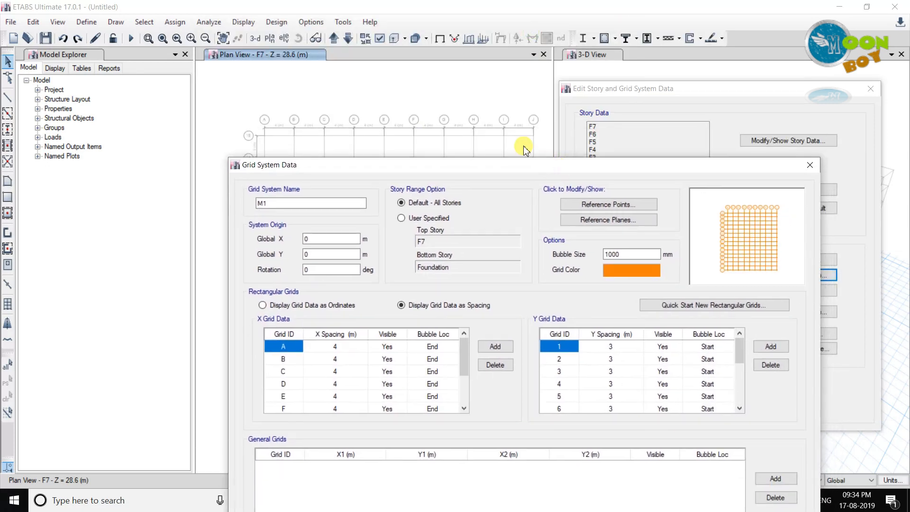
pyautogui.moveTo(548, 129)
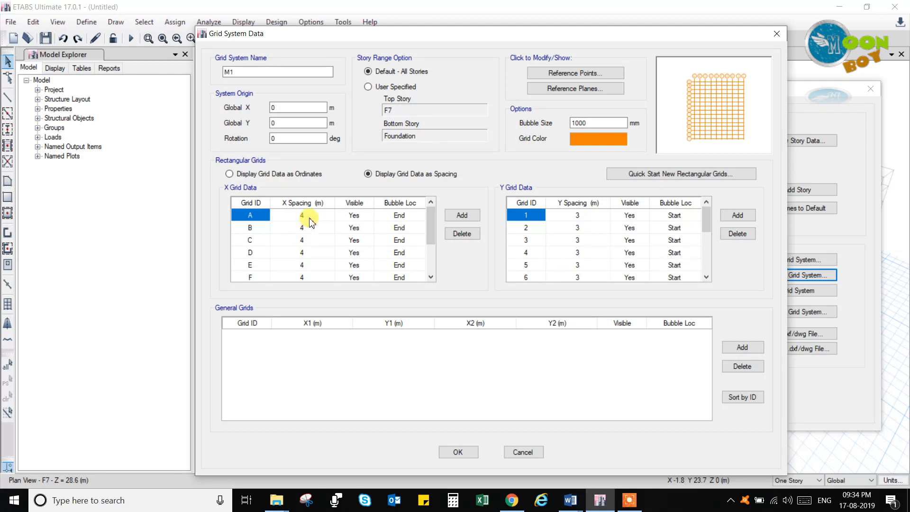
# Step: Keep grids A and B as they are and set grid C's X spacing to 4.5 m
pyautogui.click(302, 215)
pyautogui.write('3')
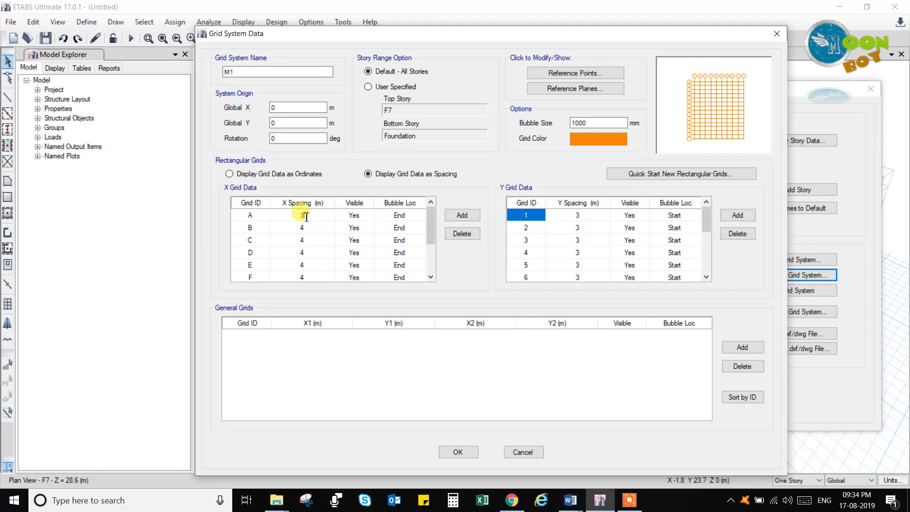
pyautogui.click(302, 227)
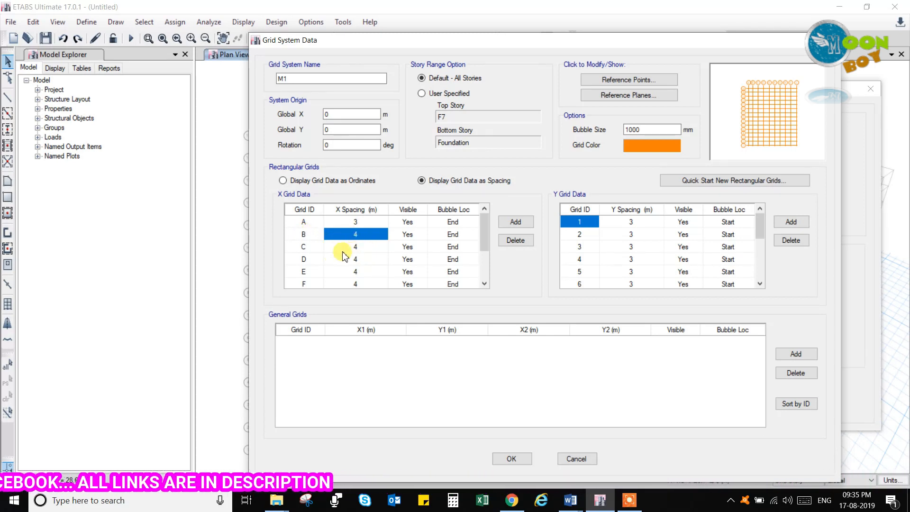
pyautogui.click(356, 247)
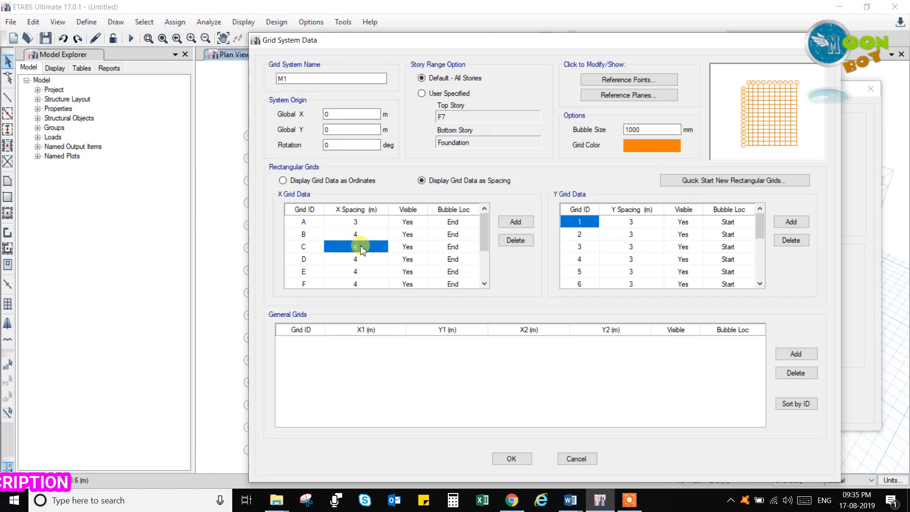
pyautogui.write('4.5')
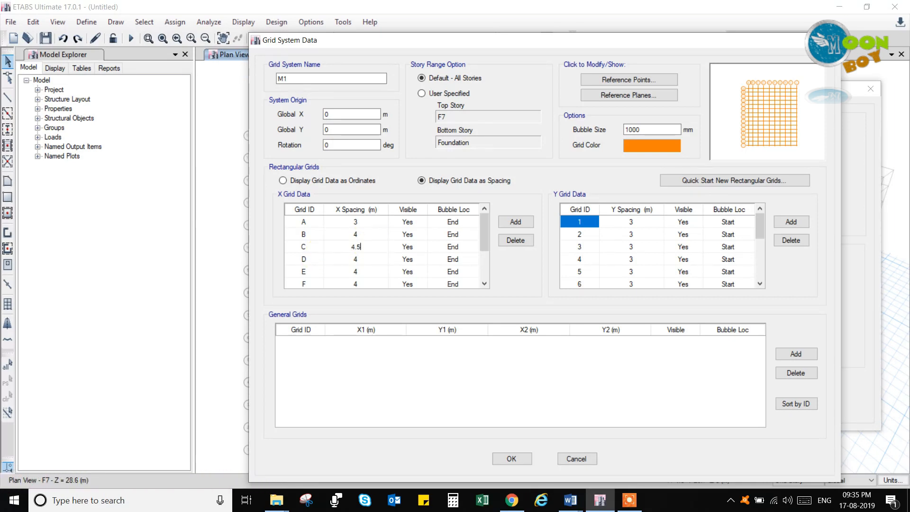
pyautogui.click(356, 259)
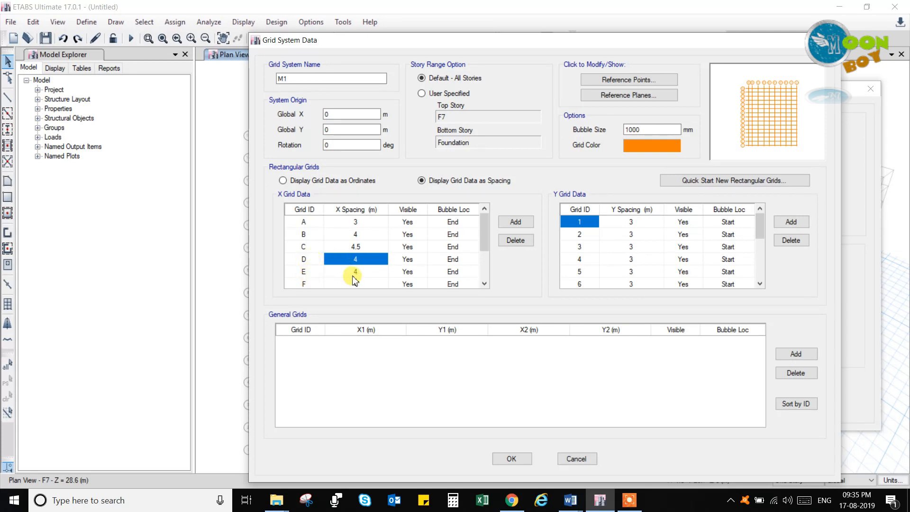
# Step: Set grid E's X spacing to 4.2 m and continue to the lower X grid rows
pyautogui.click(355, 272)
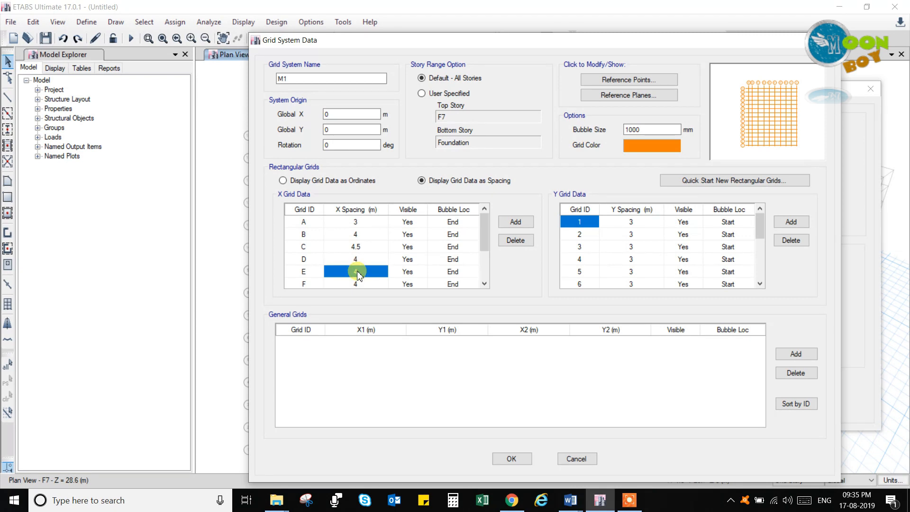
pyautogui.write('4.2')
pyautogui.click(355, 284)
pyautogui.write('2.5')
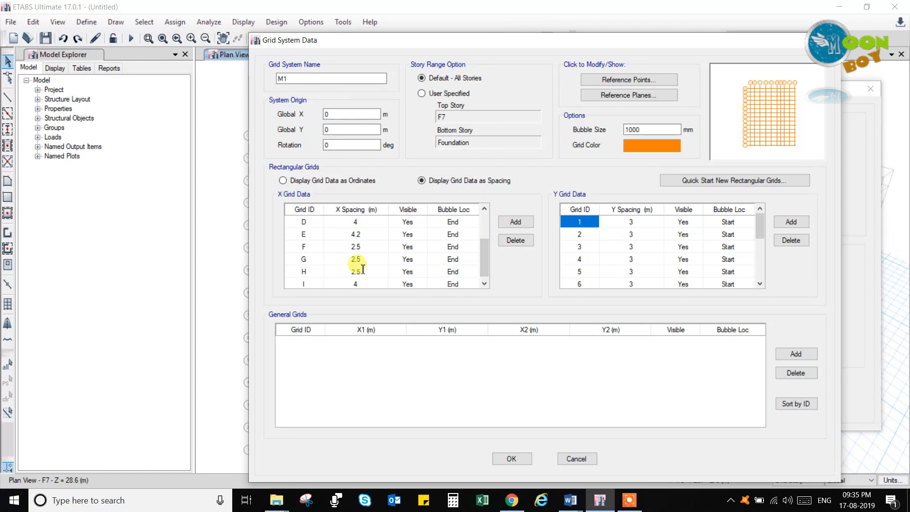
pyautogui.click(356, 283)
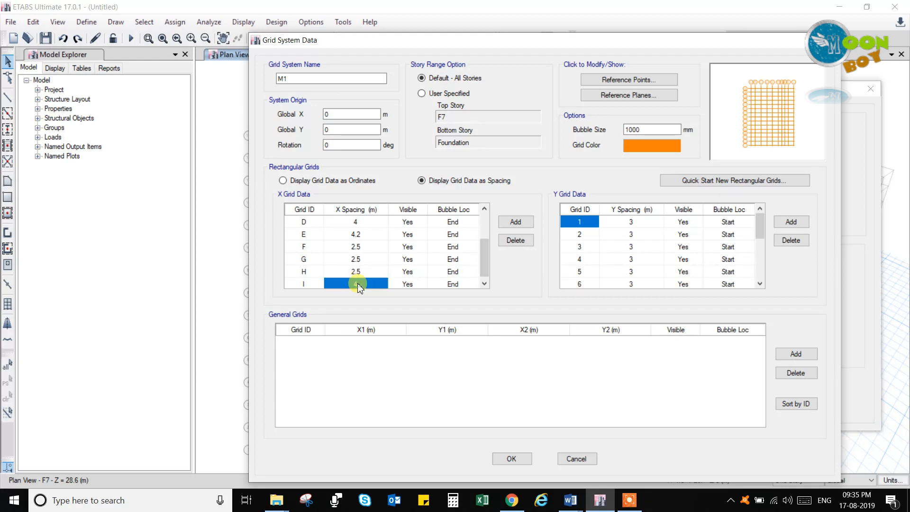
pyautogui.scroll(-3)
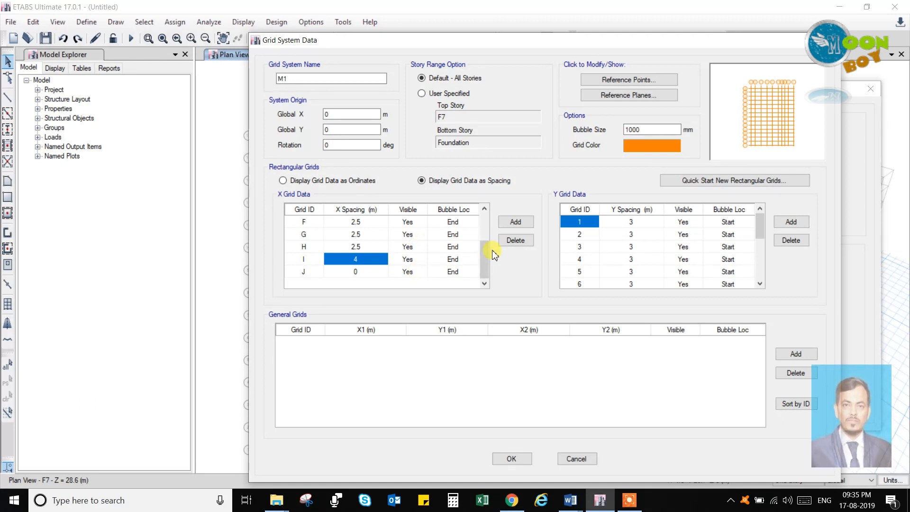
pyautogui.moveTo(562, 252)
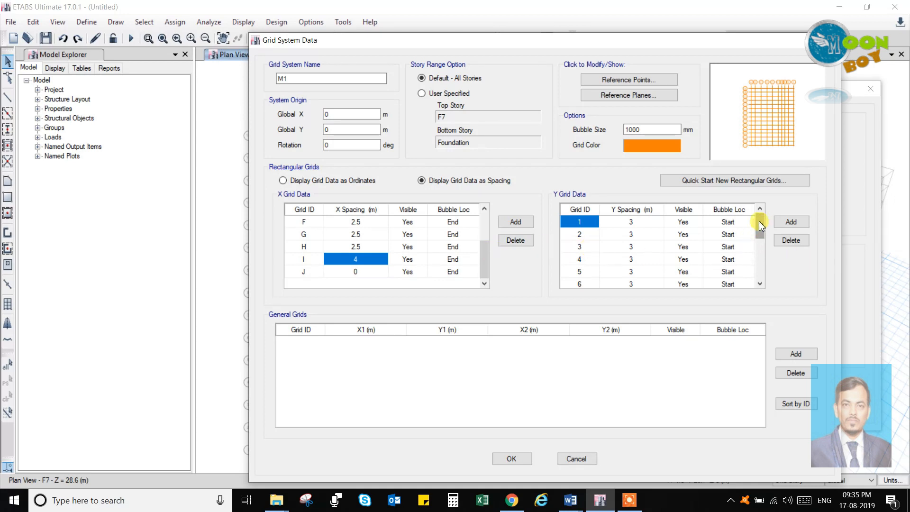
# Step: Reduce the Y spacing of grids 8 and 9 to 2 m, leaving the other rows at 3 m
pyautogui.click(631, 222)
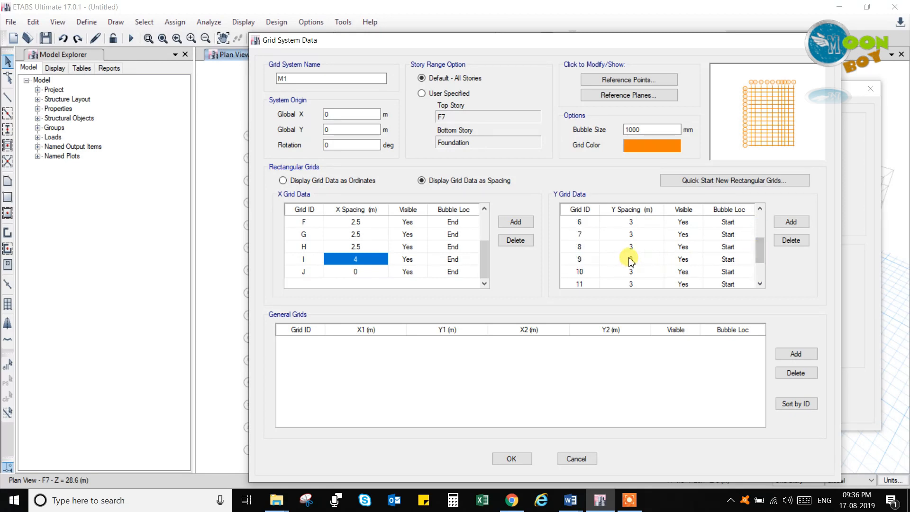
pyautogui.click(630, 247)
pyautogui.write('2.5')
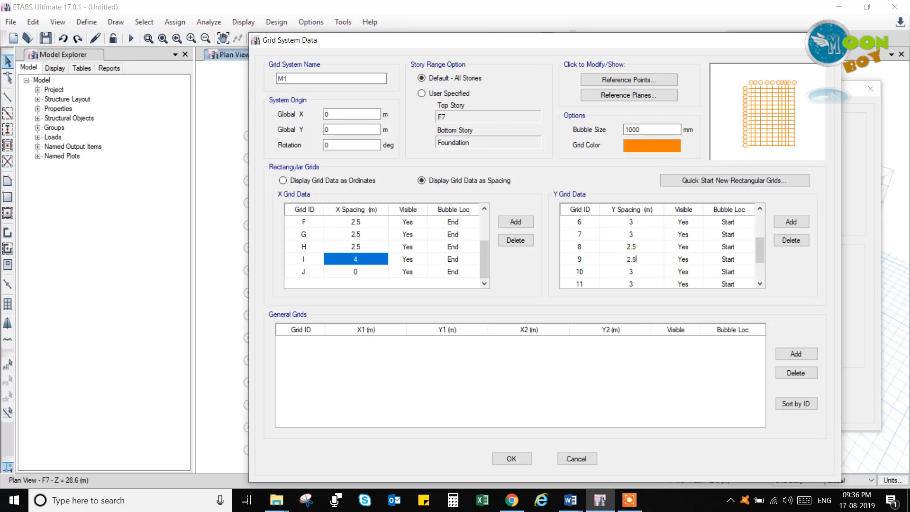
pyautogui.click(631, 271)
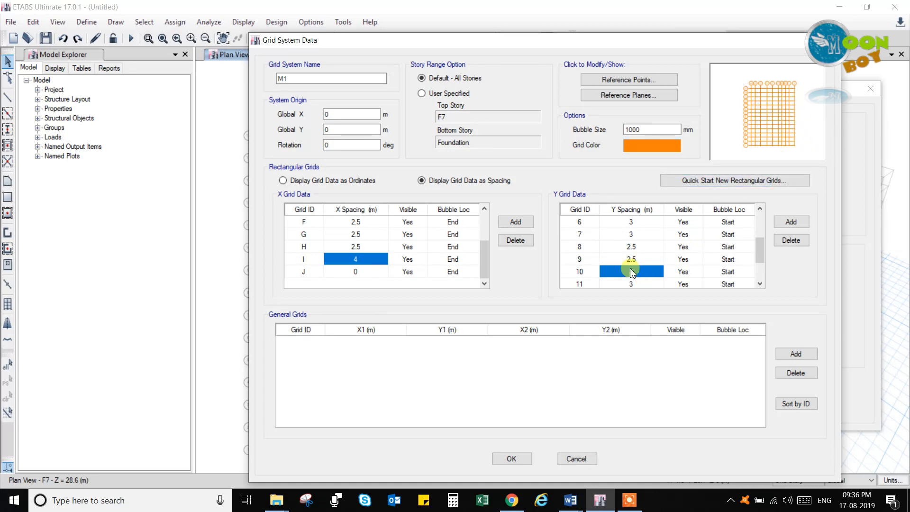
pyautogui.click(631, 259)
pyautogui.write('2')
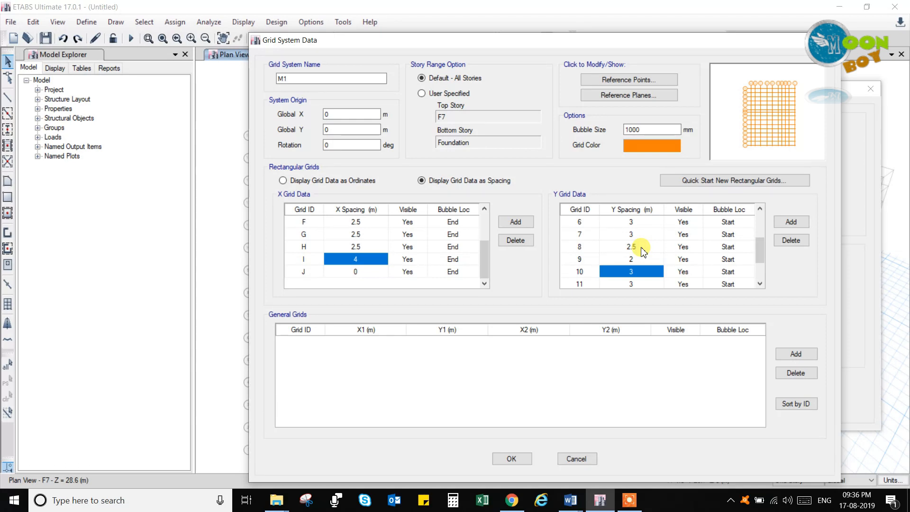
pyautogui.click(631, 259)
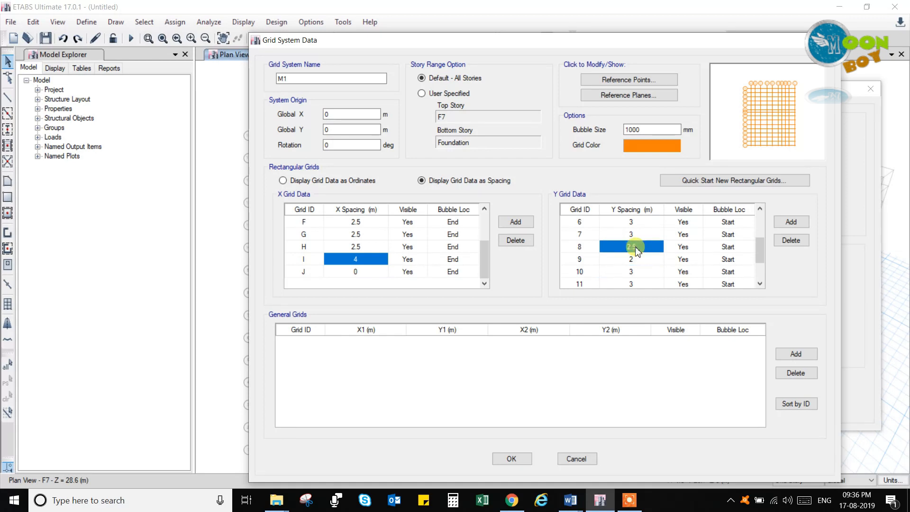
pyautogui.click(631, 259)
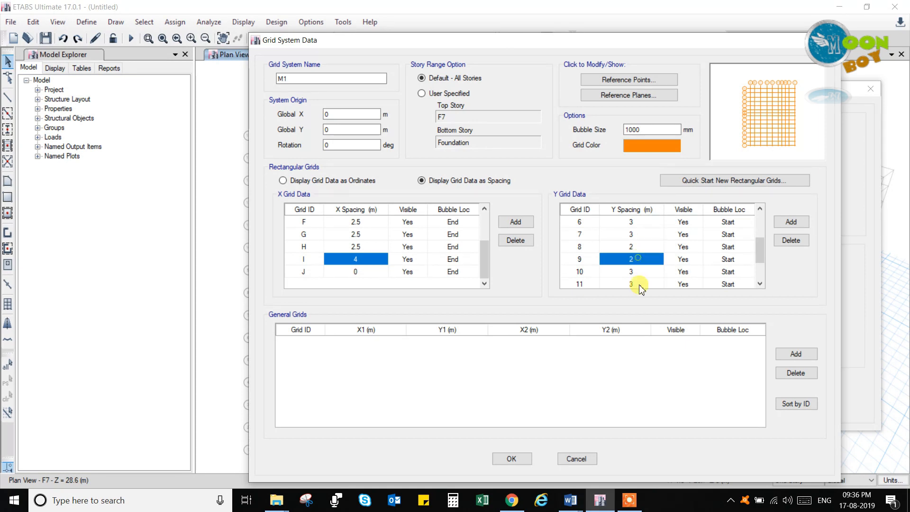
pyautogui.scroll(-3)
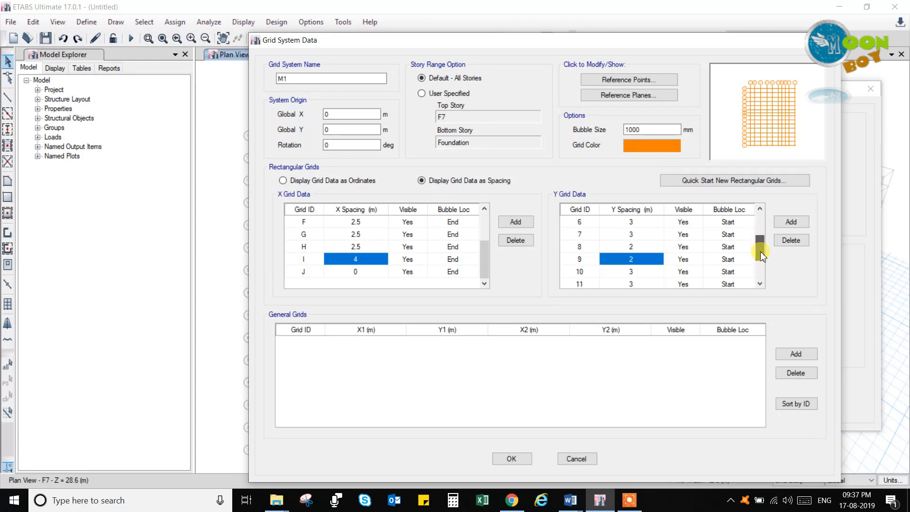
pyautogui.scroll(-3)
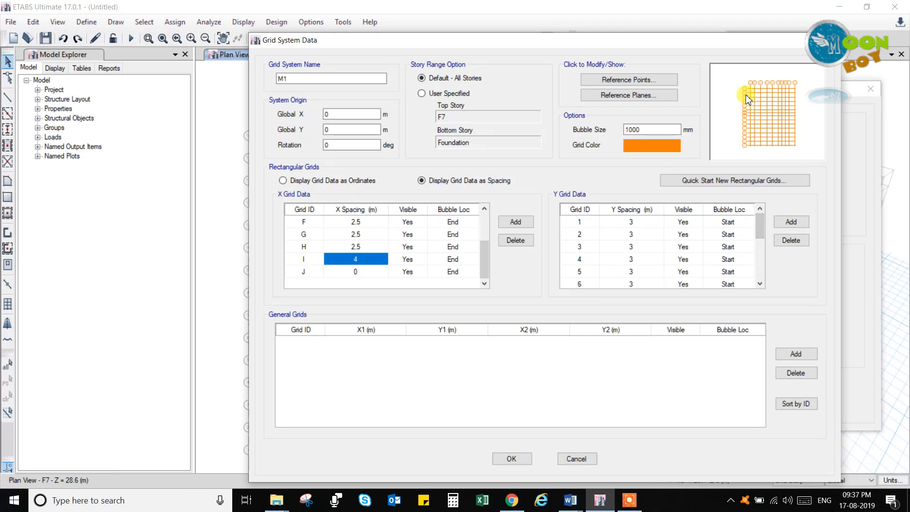
pyautogui.moveTo(803, 93)
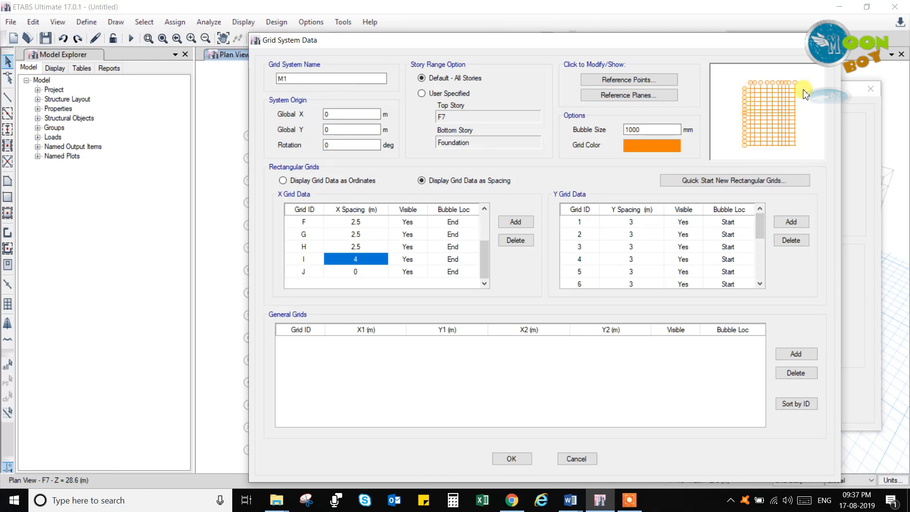
# Step: Set Bubble Loc to Both for Y grids 1 through 7
pyautogui.click(726, 221)
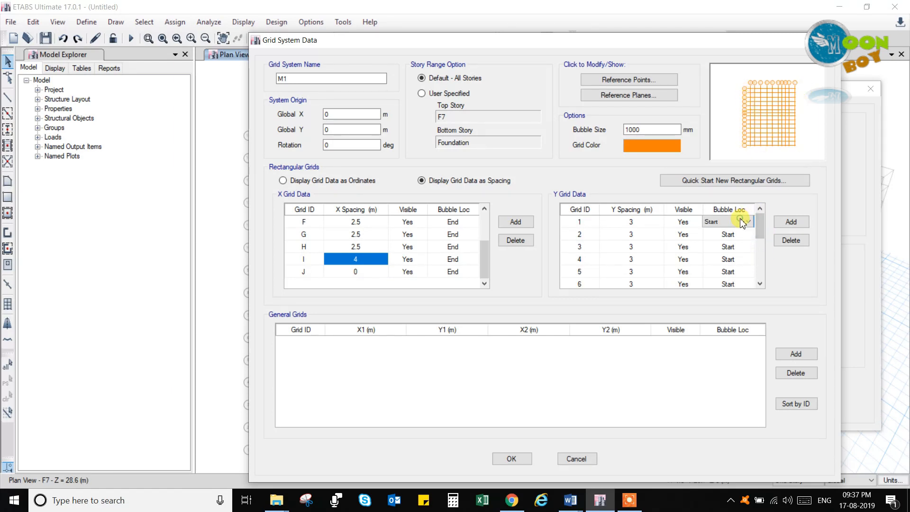
pyautogui.click(748, 222)
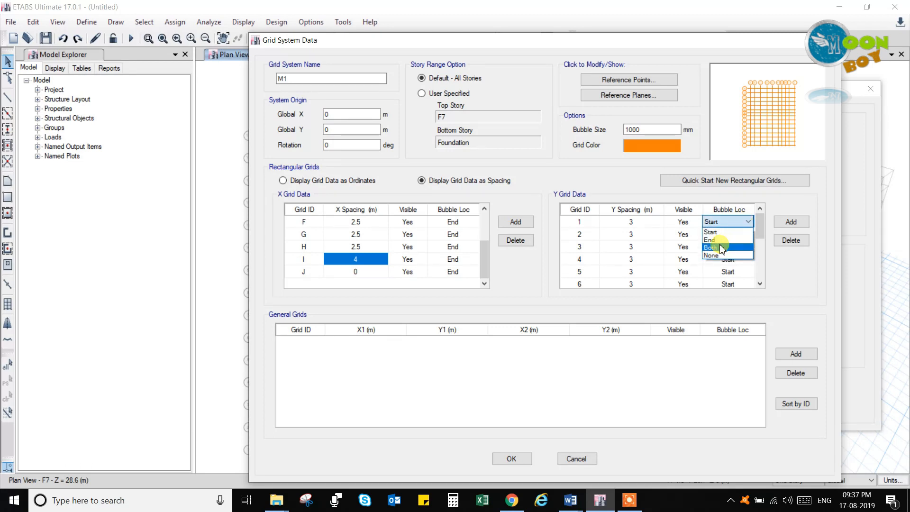
pyautogui.click(721, 248)
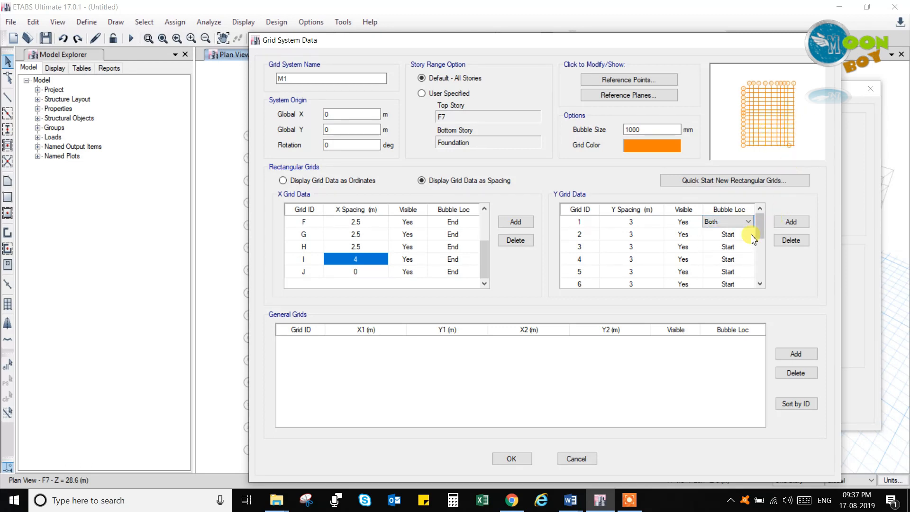
pyautogui.click(748, 233)
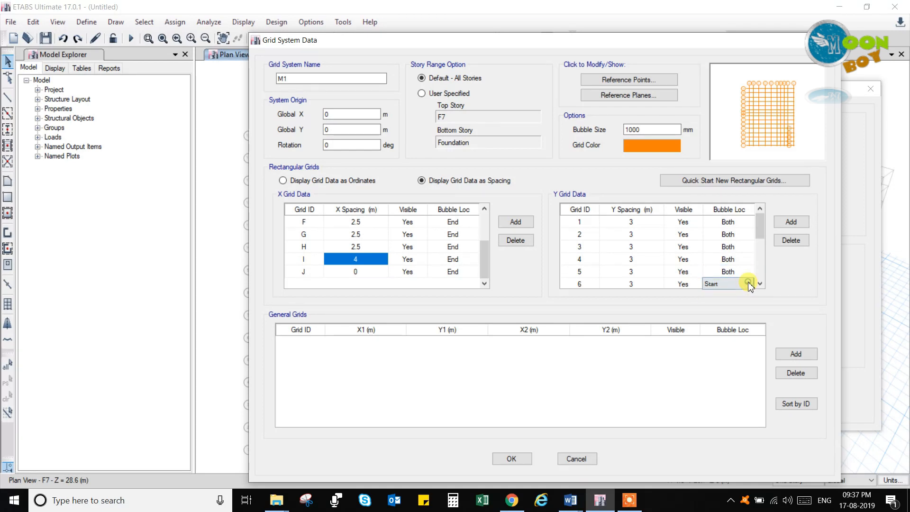
pyautogui.click(749, 283)
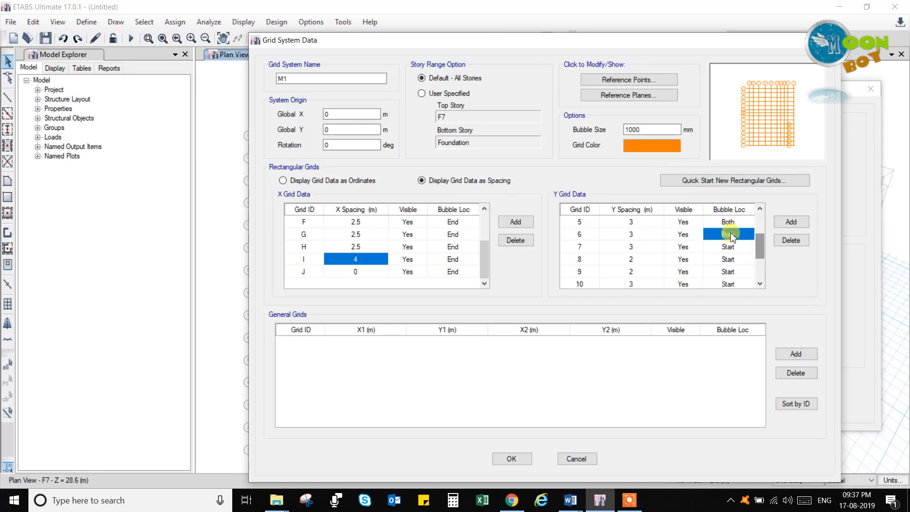
pyautogui.click(728, 247)
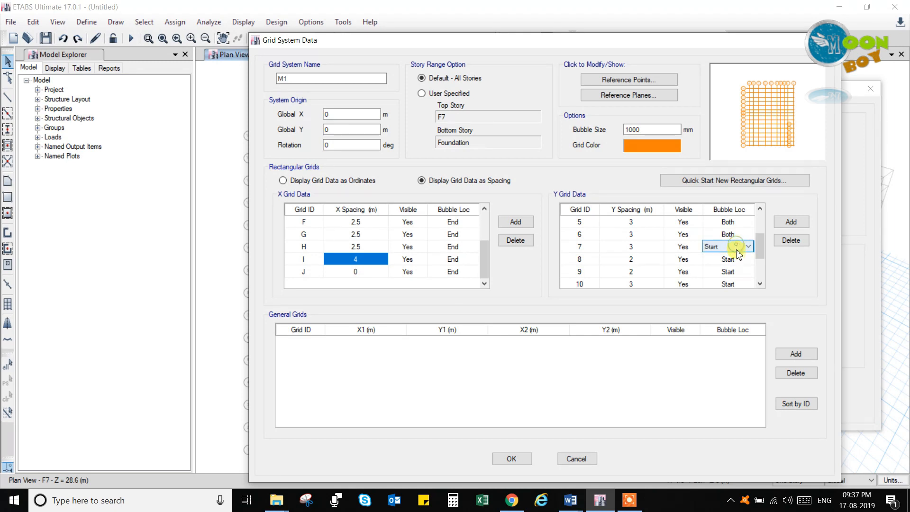
pyautogui.click(728, 247)
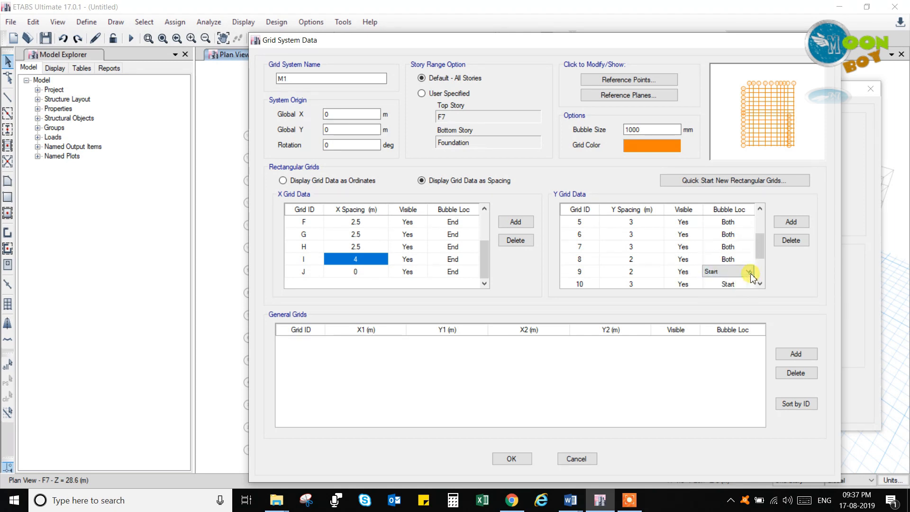
# Step: Set Bubble Loc to Both for the remaining Y grids, 9 through 13
pyautogui.click(750, 284)
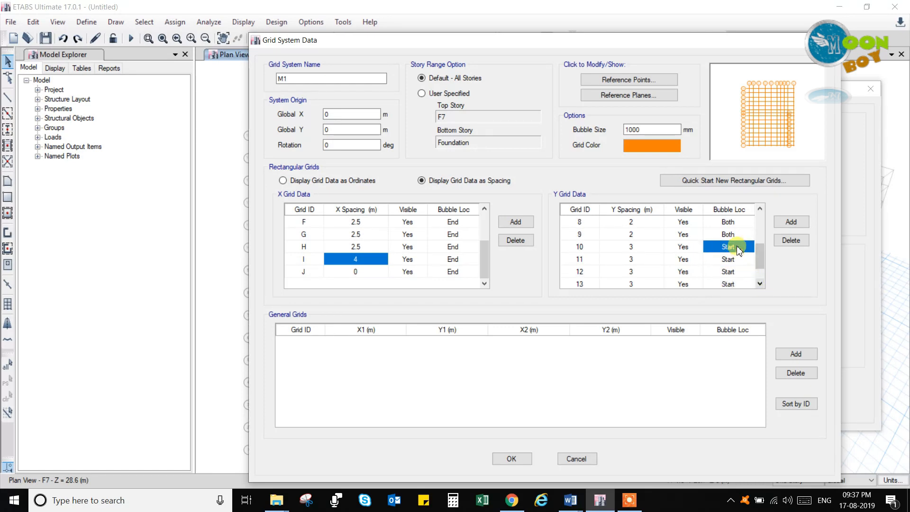
pyautogui.click(727, 246)
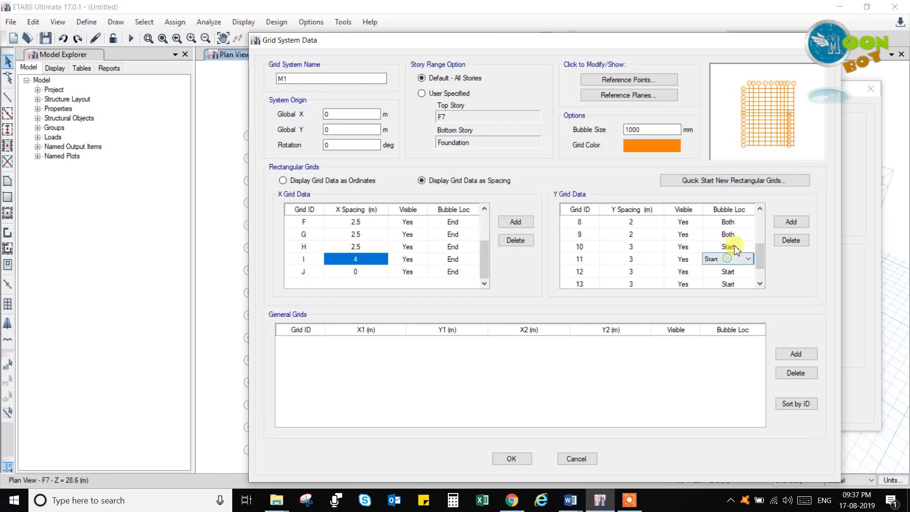
pyautogui.click(724, 246)
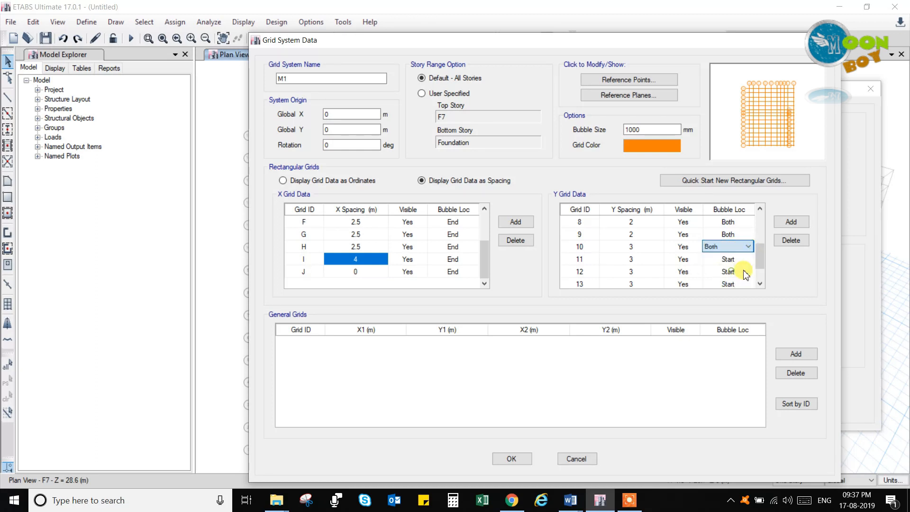
pyautogui.click(727, 259)
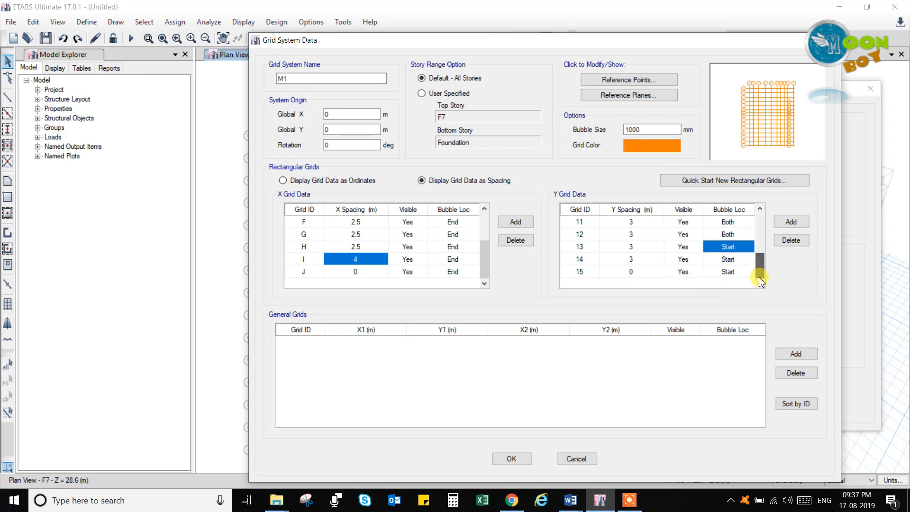
pyautogui.click(727, 259)
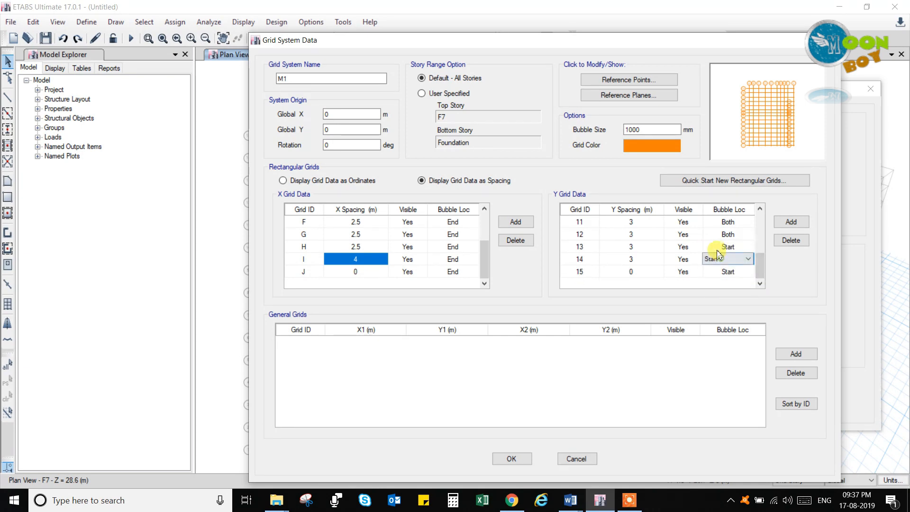
pyautogui.click(748, 258)
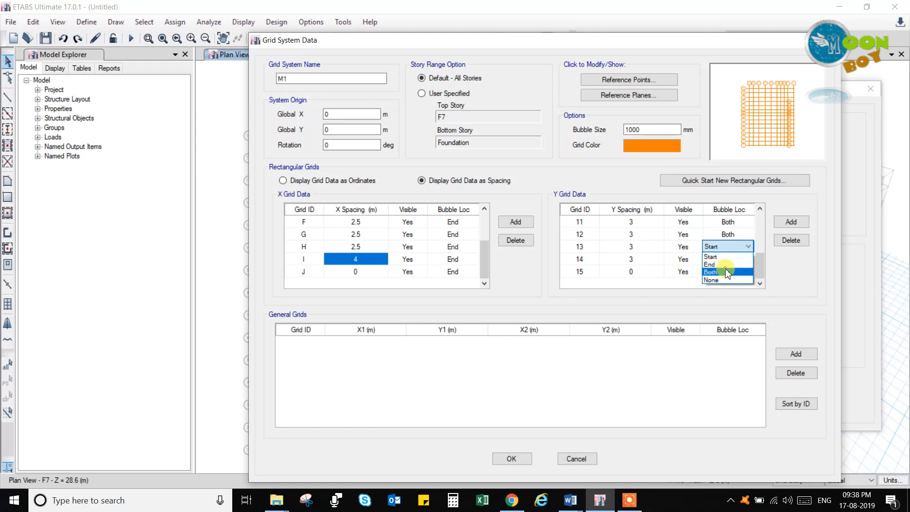
pyautogui.click(711, 271)
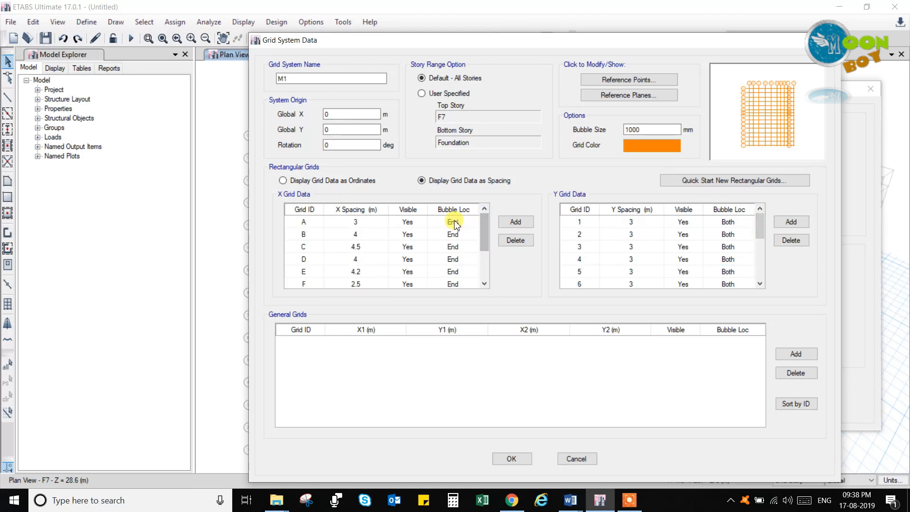
# Step: Set Bubble Loc to Both for X grids D through J so all X grids match the Y grids
pyautogui.click(474, 221)
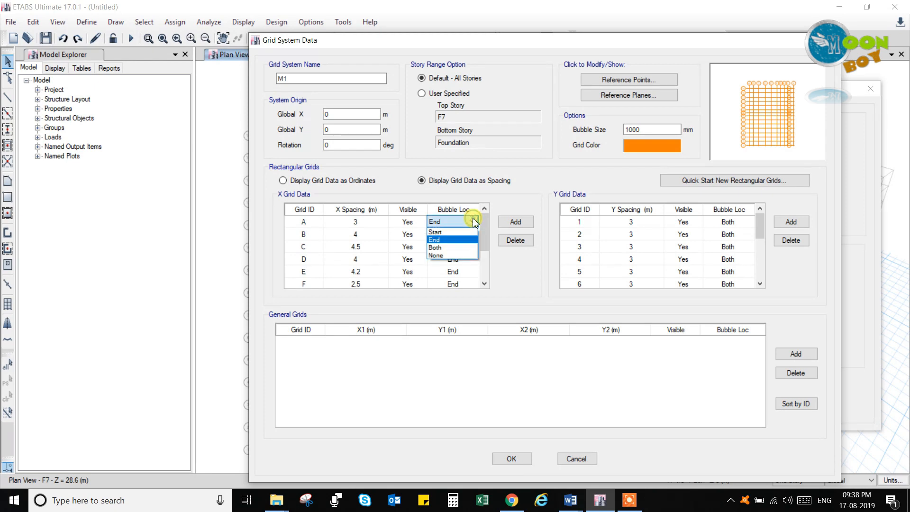
pyautogui.click(433, 246)
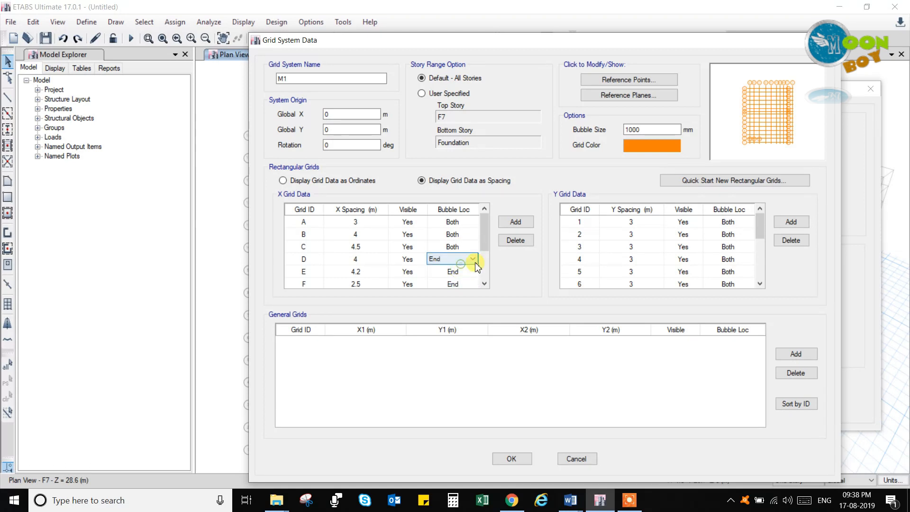
pyautogui.click(435, 258)
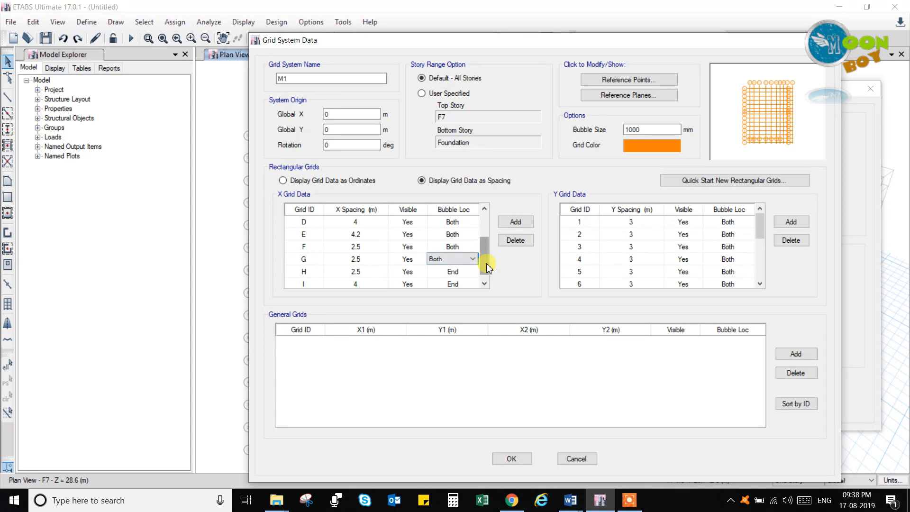
pyautogui.click(472, 246)
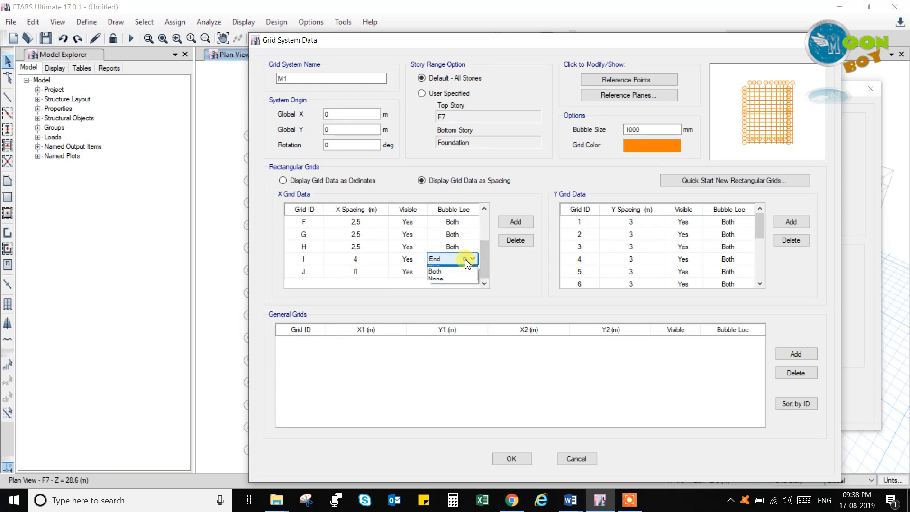
pyautogui.click(434, 271)
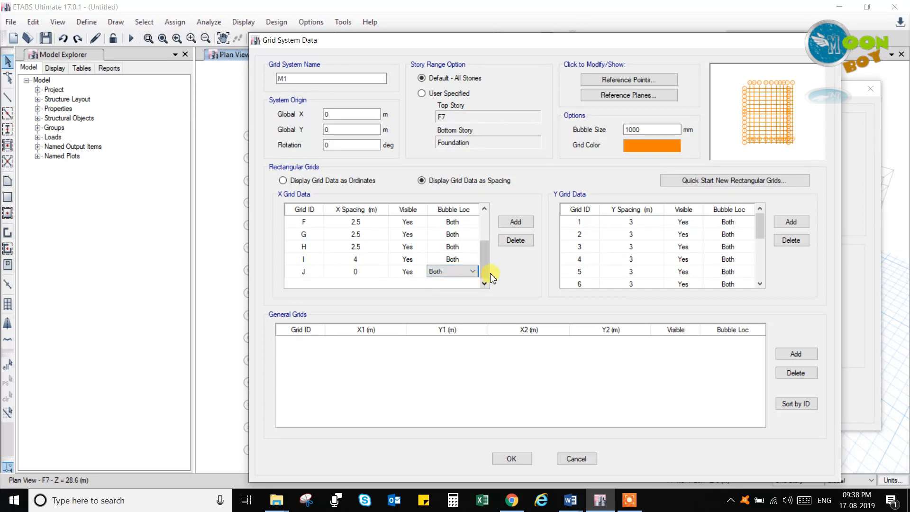
pyautogui.moveTo(686, 326)
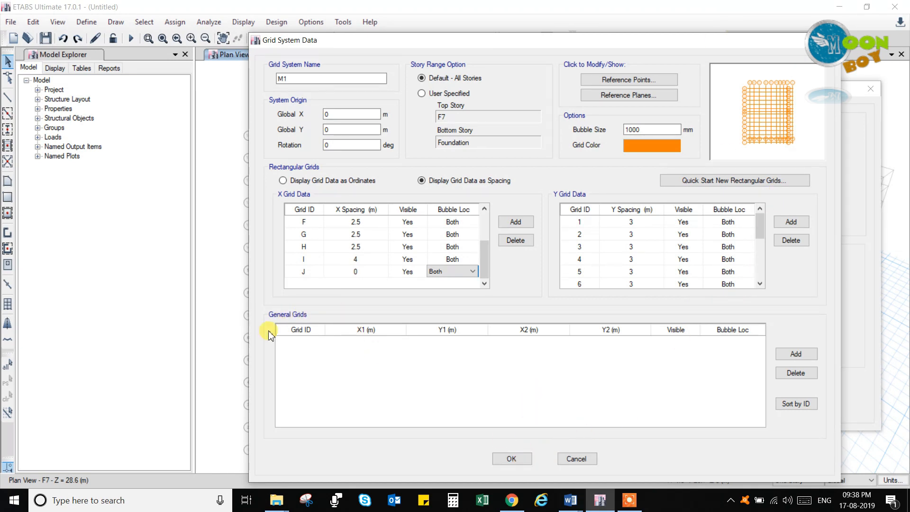
pyautogui.moveTo(412, 367)
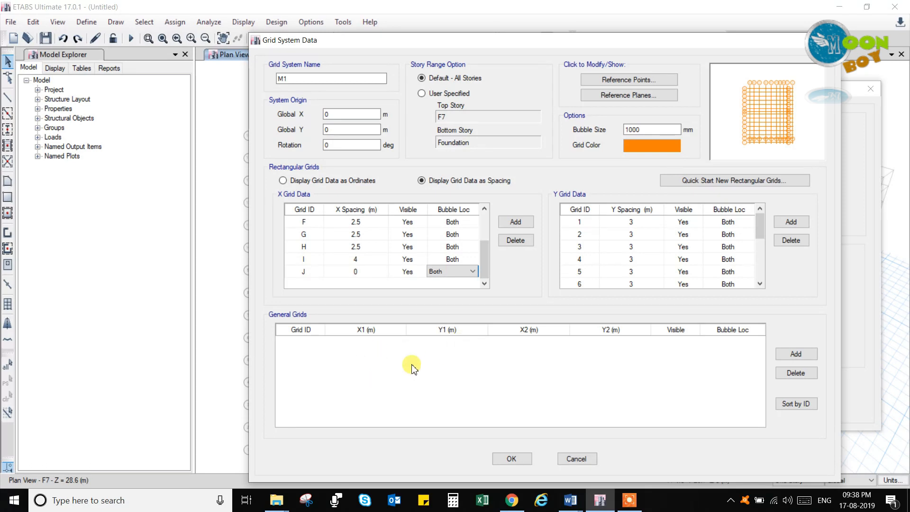
pyautogui.moveTo(356, 351)
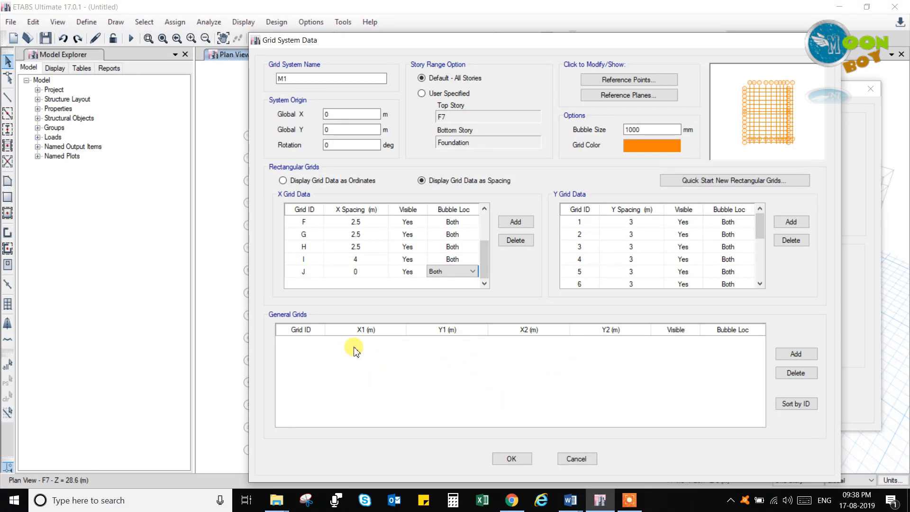
pyautogui.moveTo(571, 350)
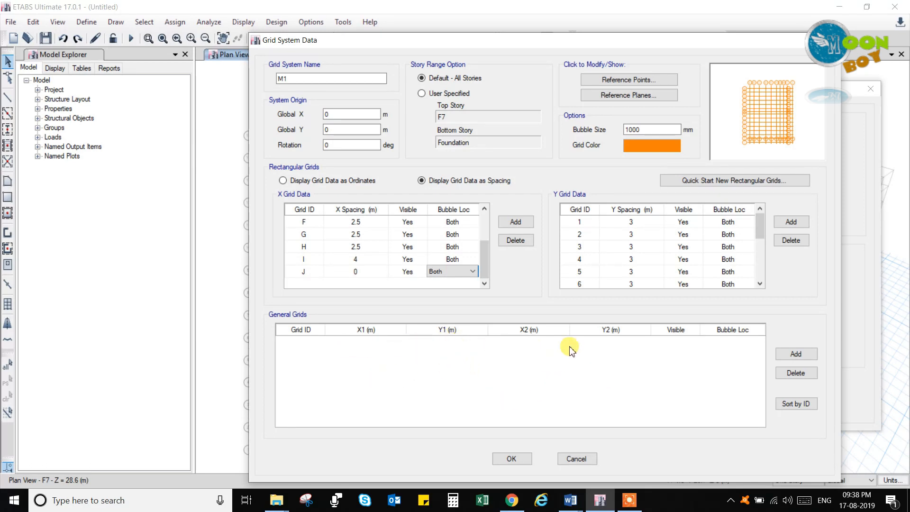
pyautogui.moveTo(631, 347)
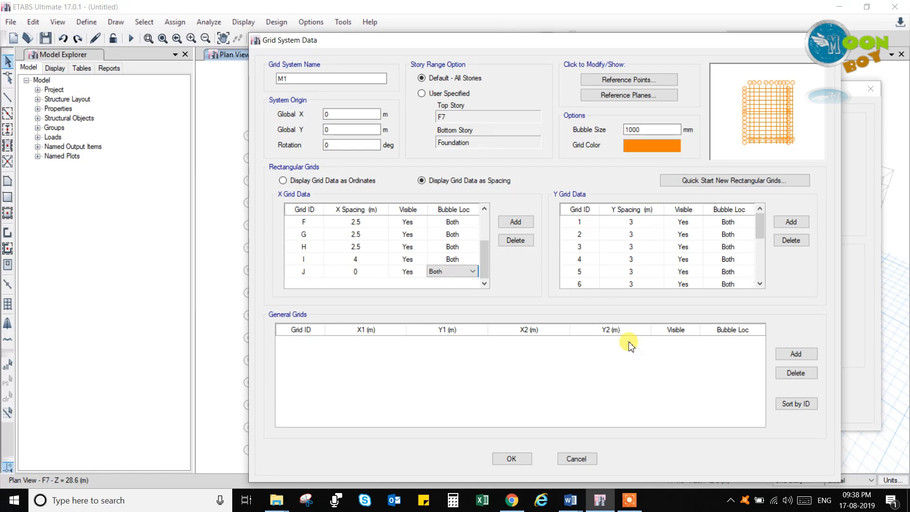
pyautogui.moveTo(627, 341)
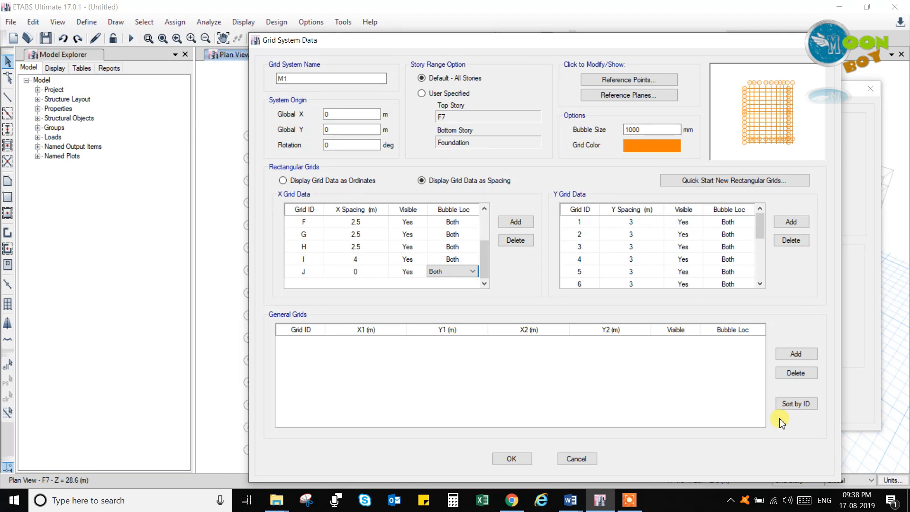
pyautogui.moveTo(515, 339)
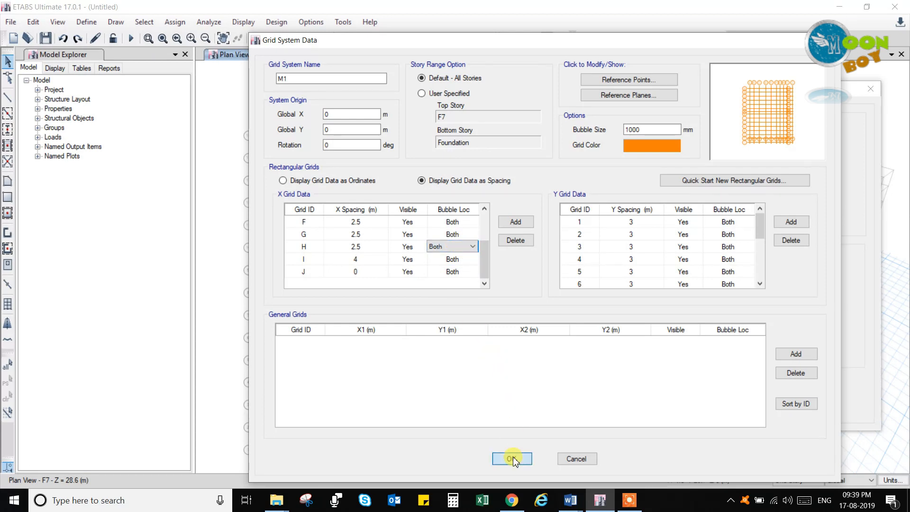
# Step: Accept the grid system data and refresh the views so the orange M1 grid is redrawn
pyautogui.click(512, 458)
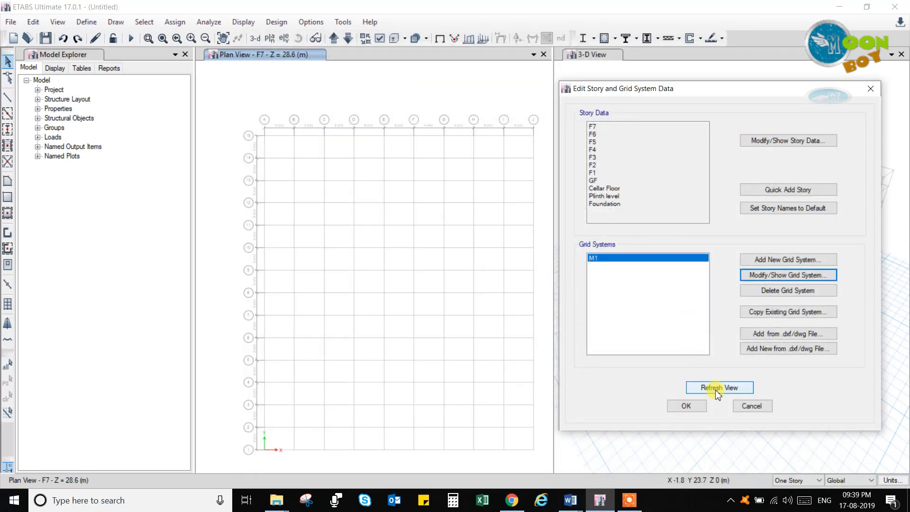
pyautogui.click(719, 387)
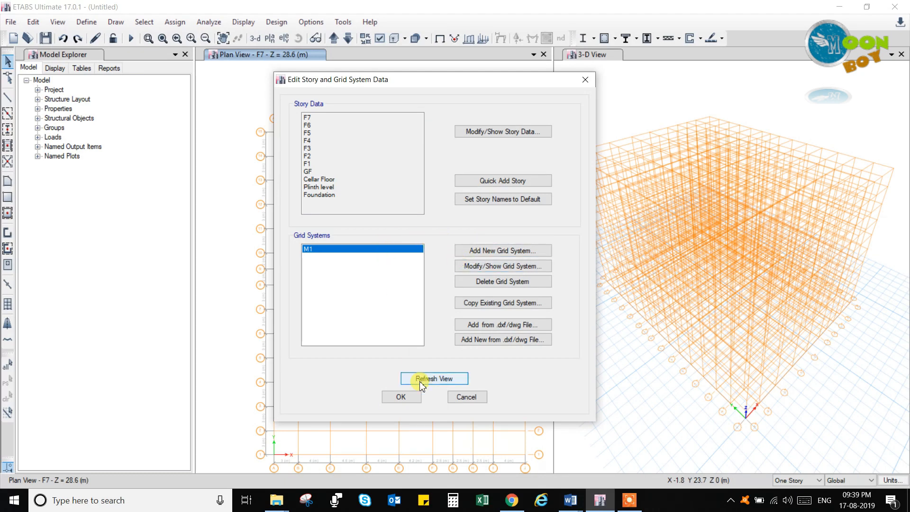
pyautogui.click(400, 396)
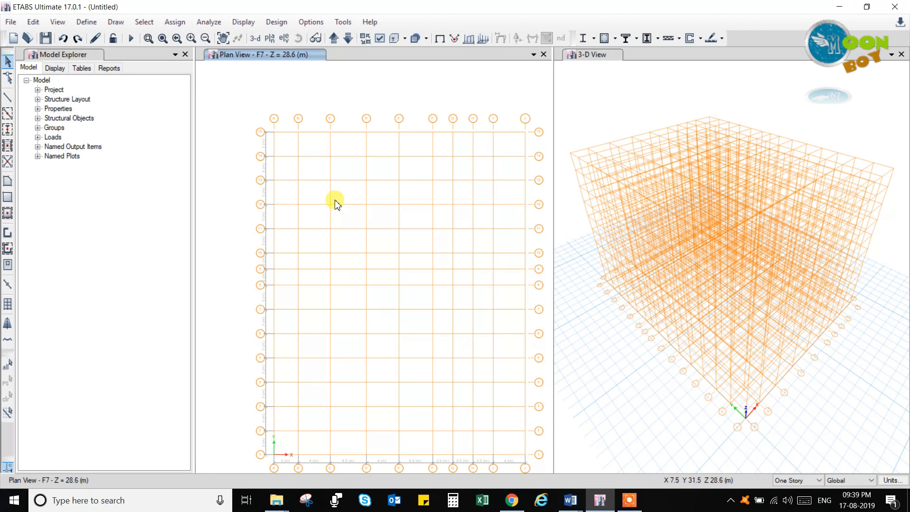
pyautogui.moveTo(333, 205)
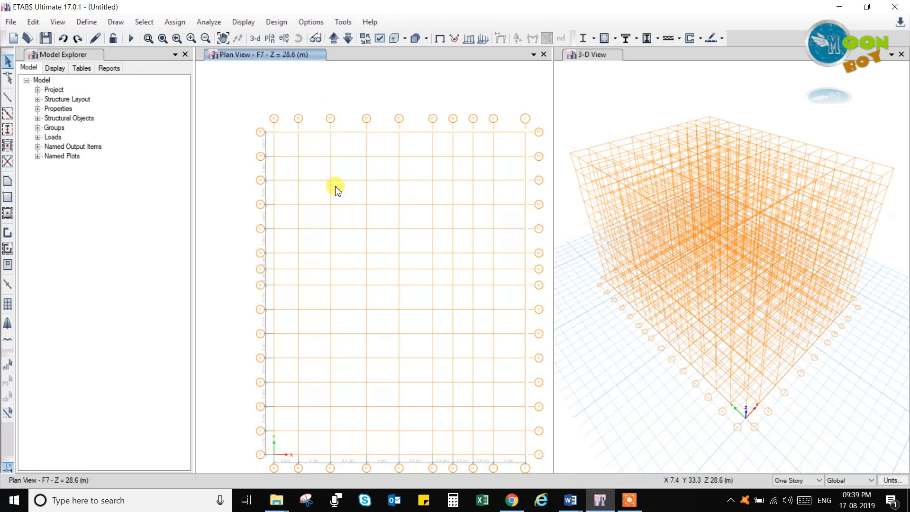
pyautogui.moveTo(544, 273)
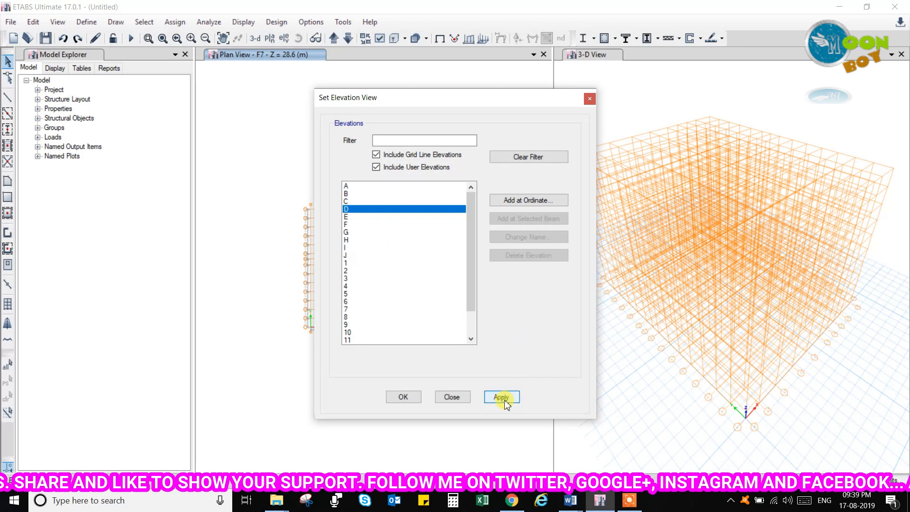
# Step: Apply the chosen elevation and show the GF story at 7.6 m in the plan window
pyautogui.click(500, 396)
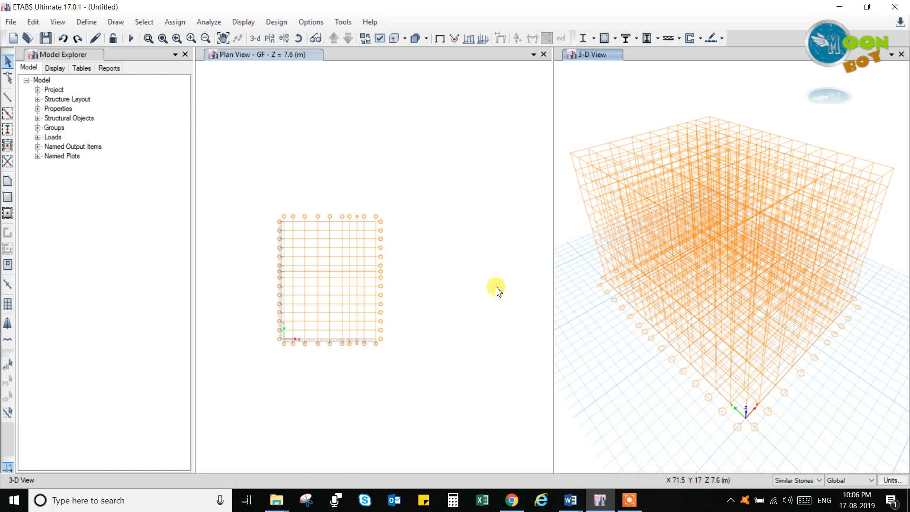
pyautogui.moveTo(503, 228)
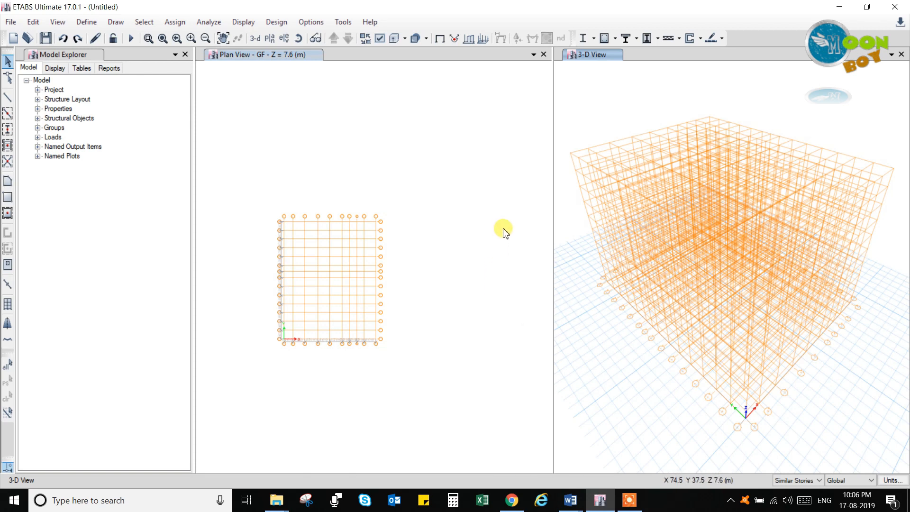
pyautogui.moveTo(496, 248)
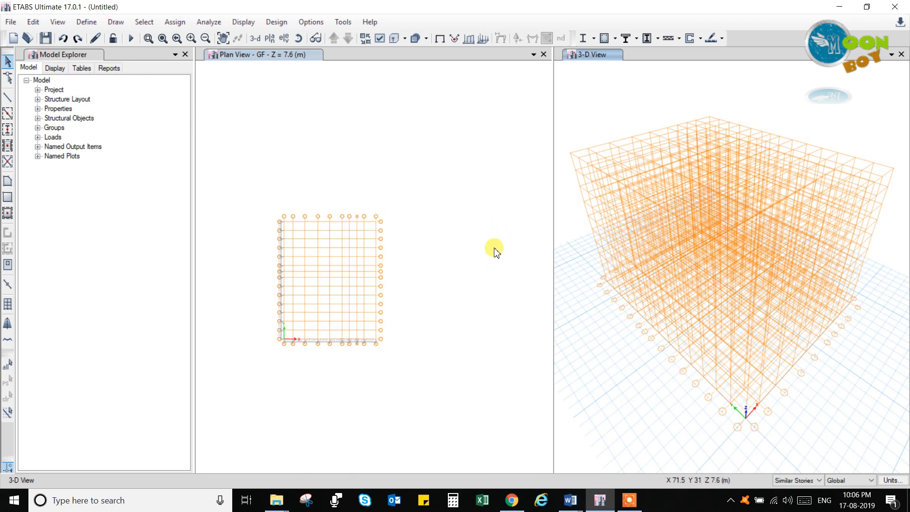
pyautogui.moveTo(418, 165)
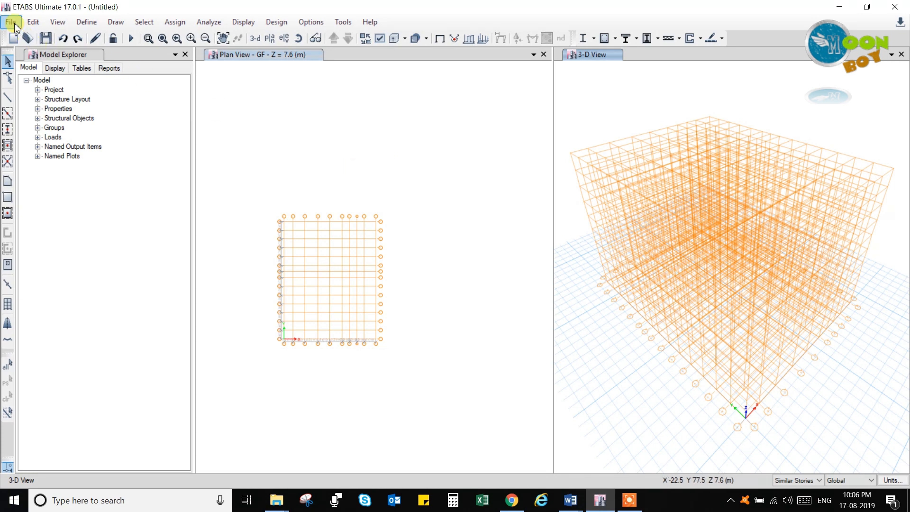
pyautogui.click(9, 22)
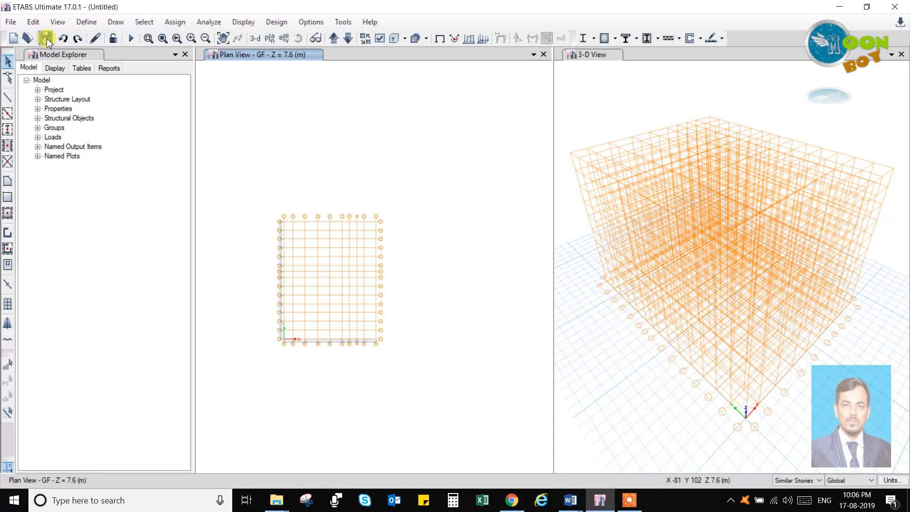
pyautogui.moveTo(46, 38)
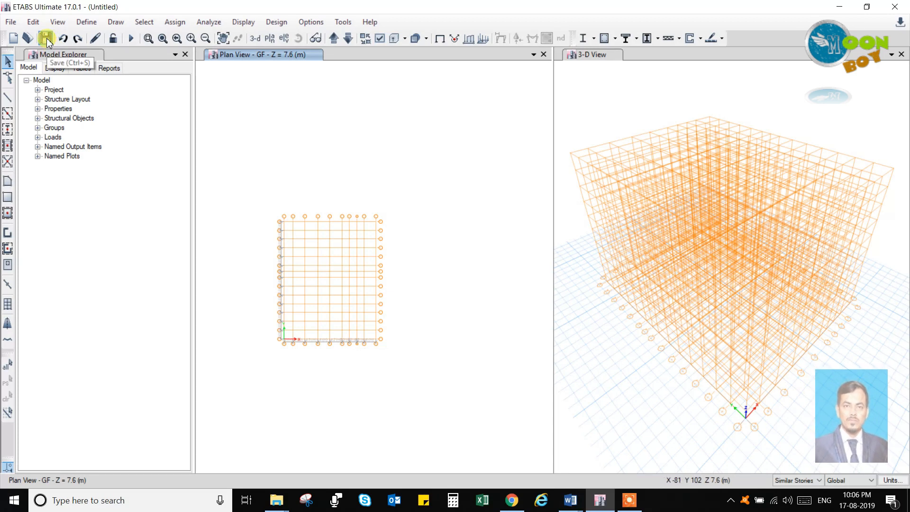
# Step: Save the model as CON-MULTI-01 in the Dawnga folder on Local Disk (D:)
pyautogui.click(45, 37)
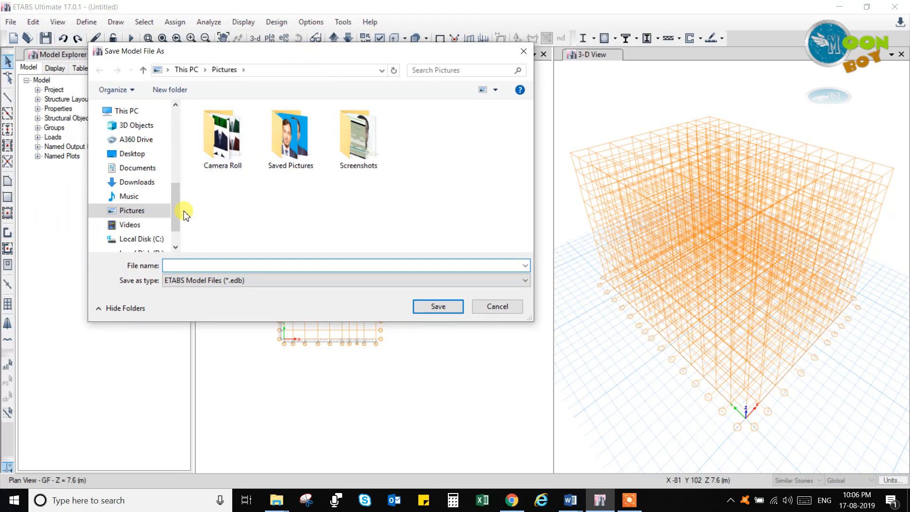
pyautogui.click(144, 219)
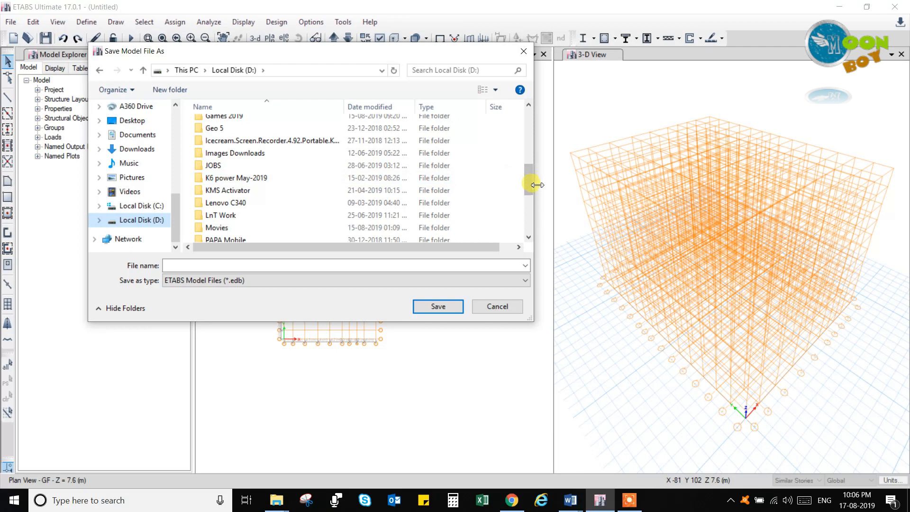
pyautogui.click(228, 205)
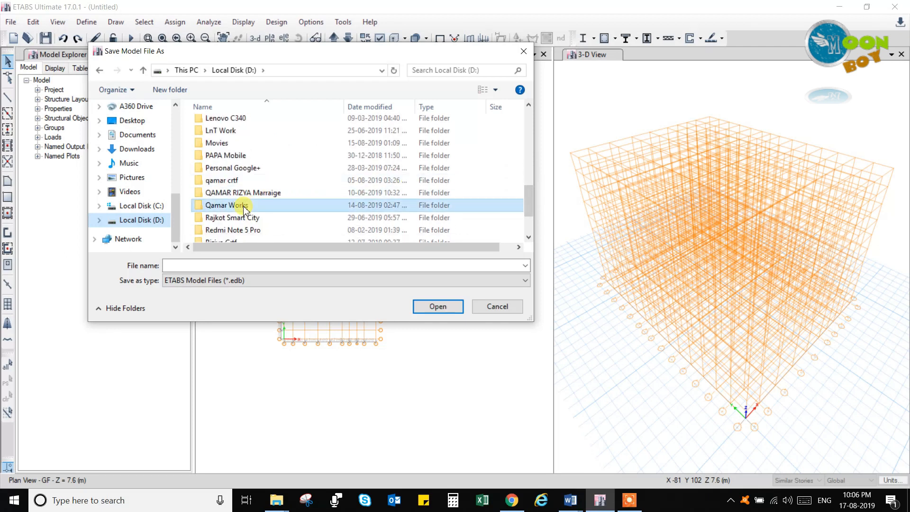
pyautogui.doubleClick(225, 204)
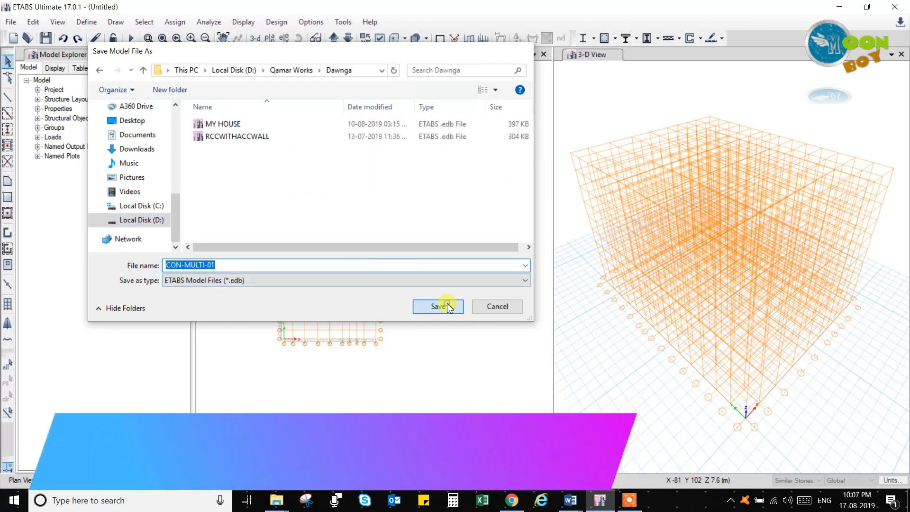
pyautogui.click(438, 306)
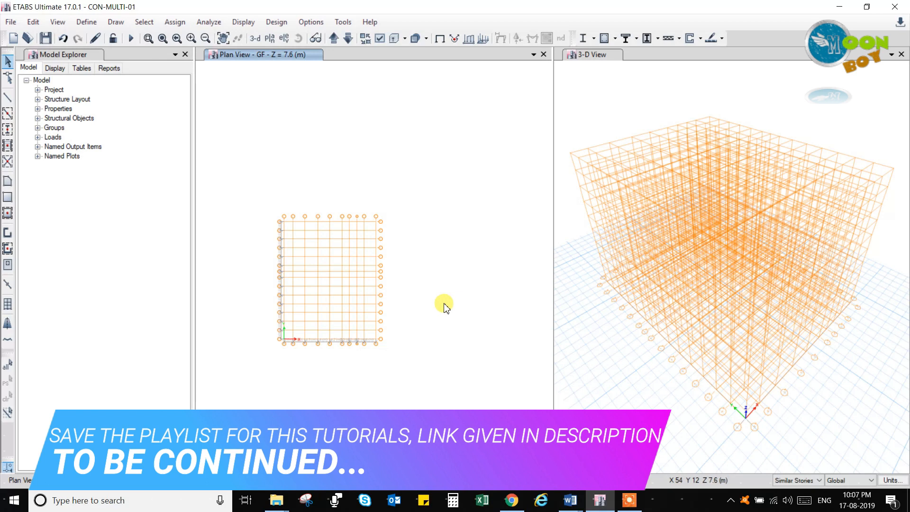
pyautogui.moveTo(444, 304)
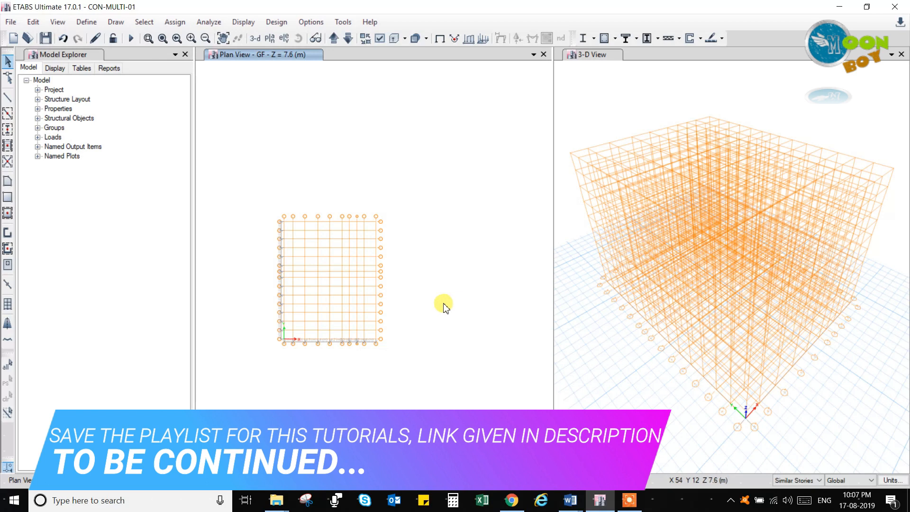